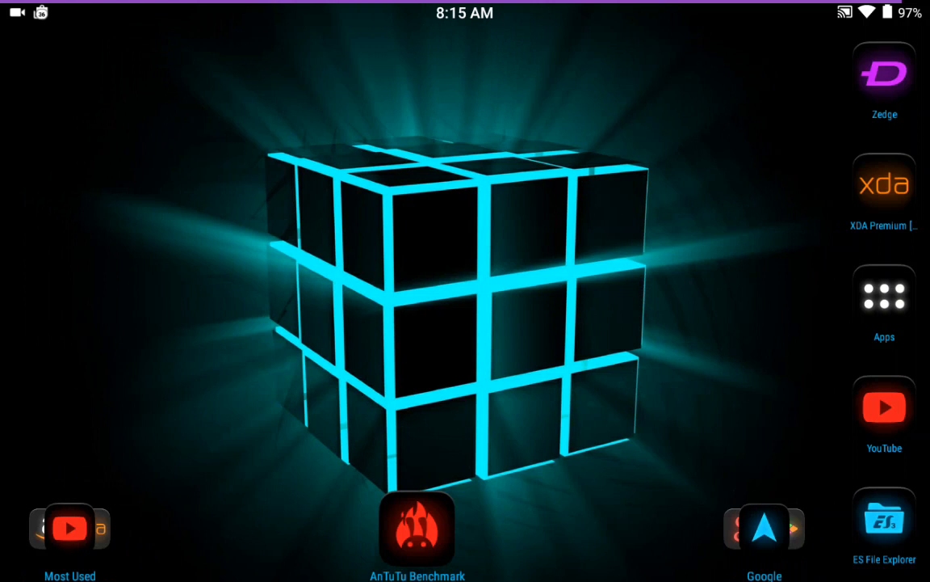
Browse the Nova Launcher app drawer pages, then bring up the Settings app.
left_click(884, 292)
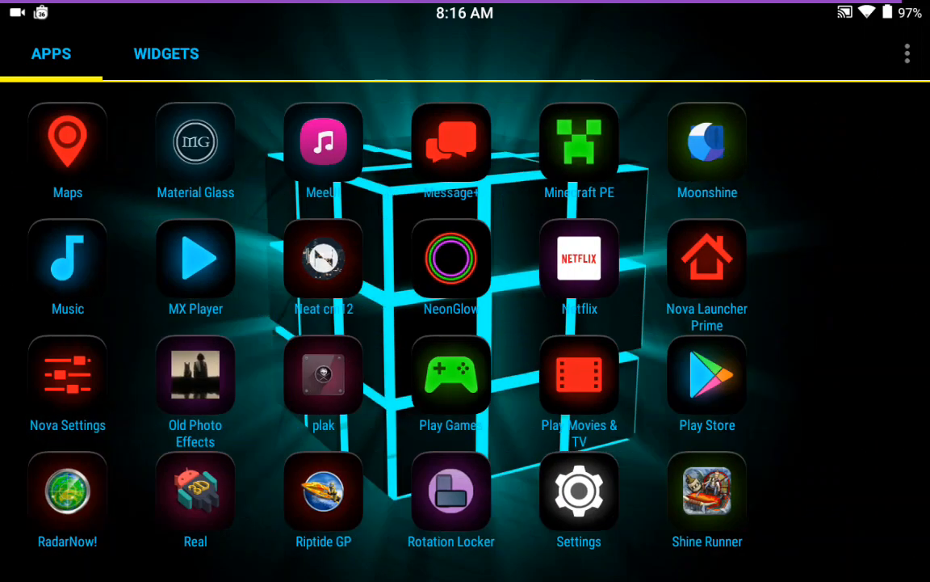
scroll("left", 3)
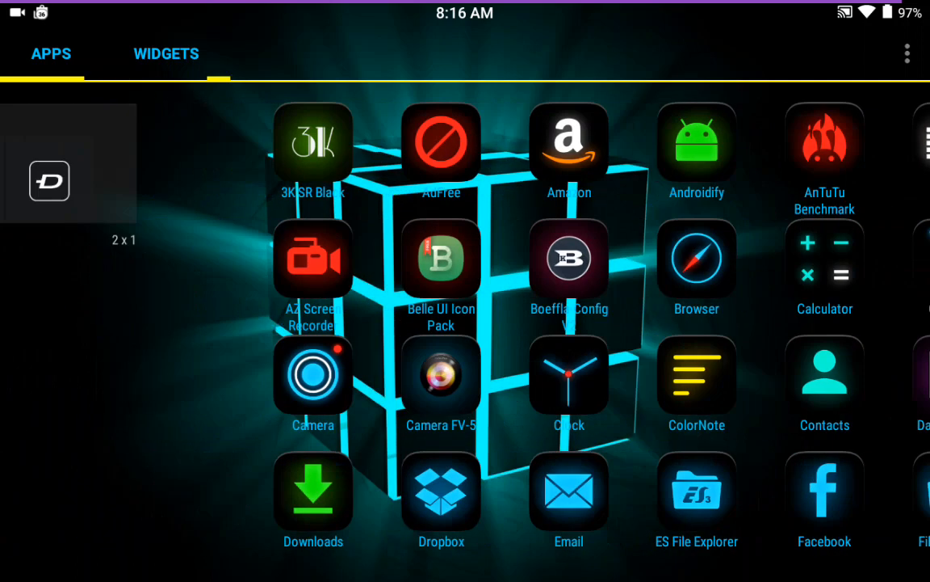
scroll("left", 3)
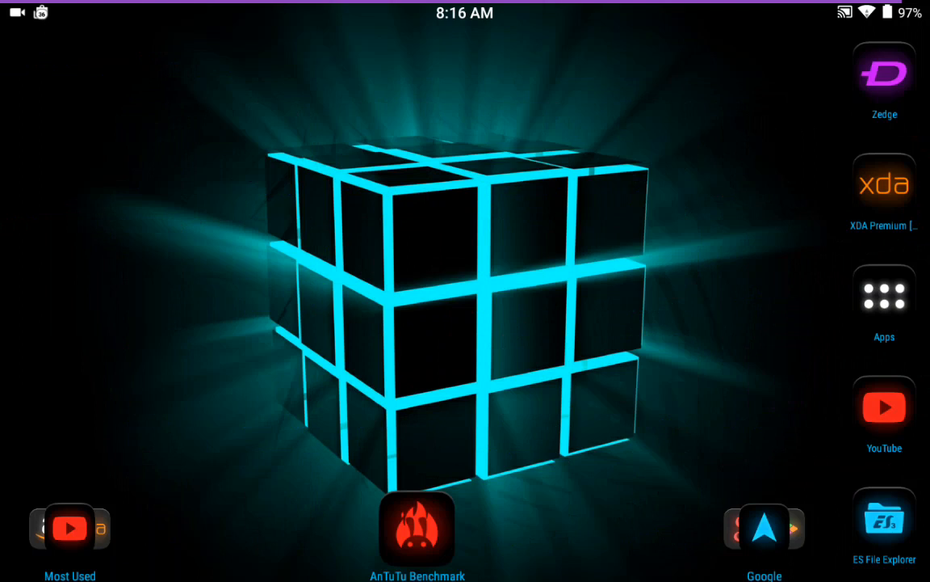
left_click_drag(465, 4, 466, 323)
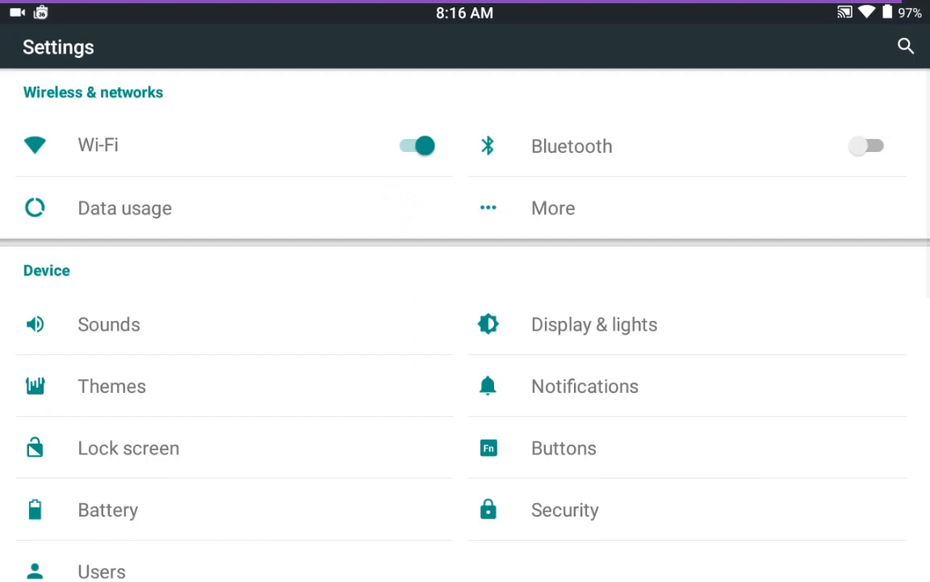
scroll("down", 3)
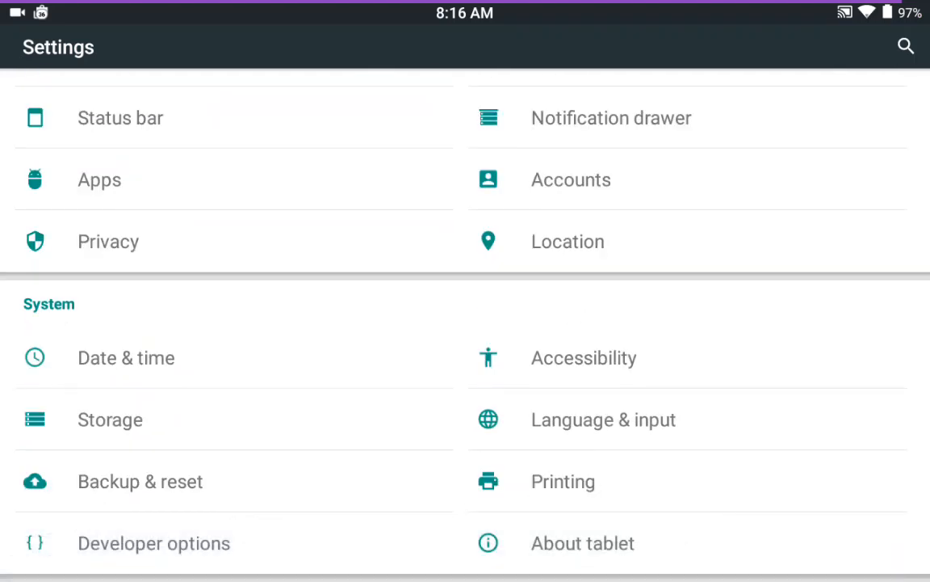
left_click(582, 543)
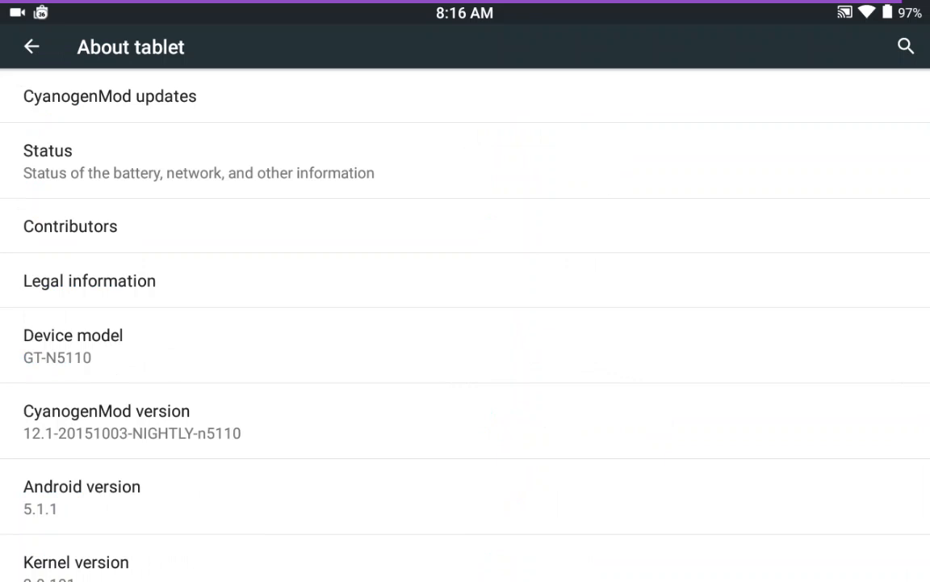
scroll("down", 3)
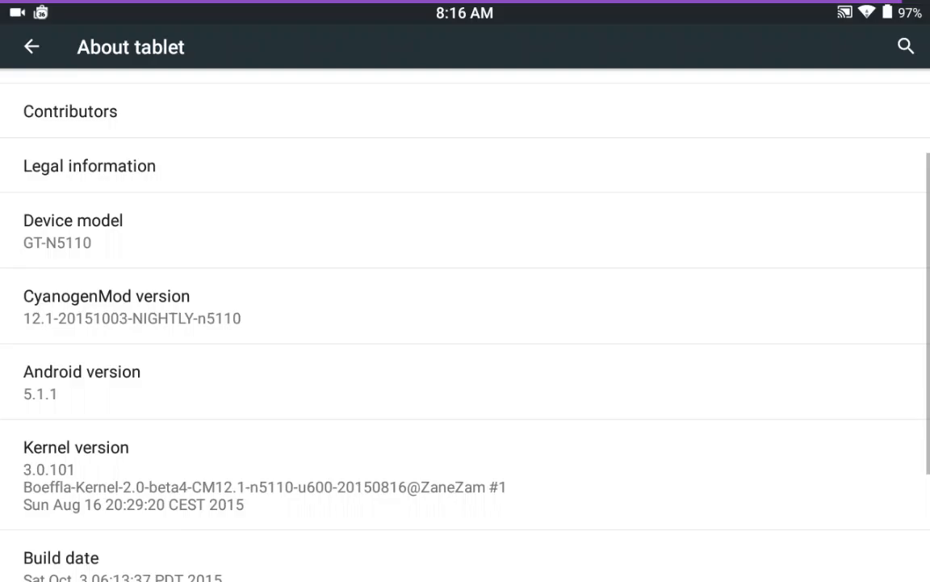
left_click(32, 46)
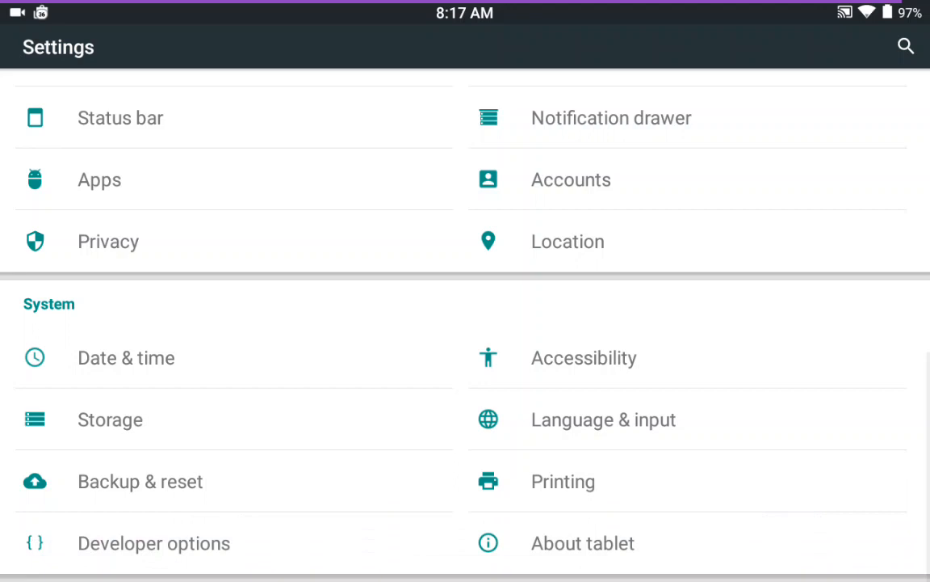
left_click(583, 543)
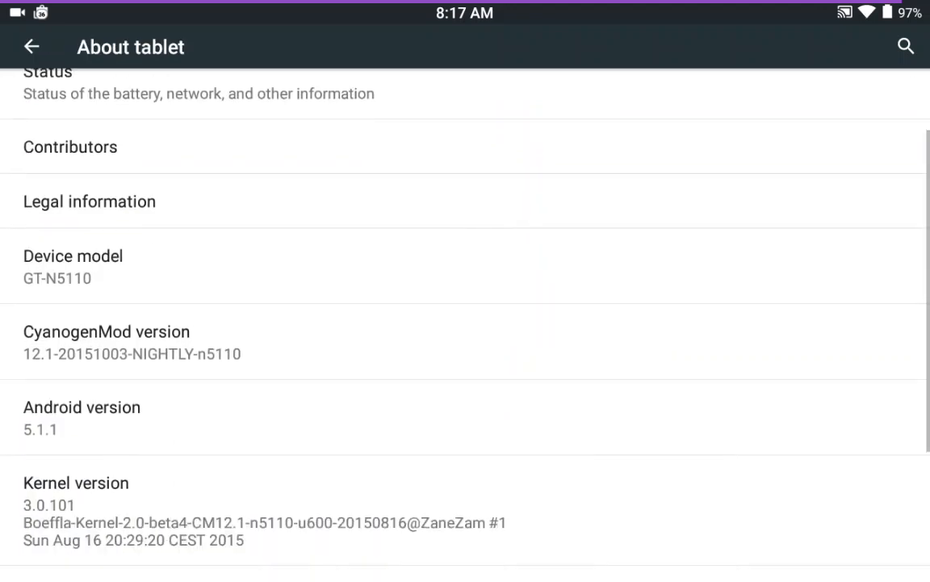
scroll("down", 3)
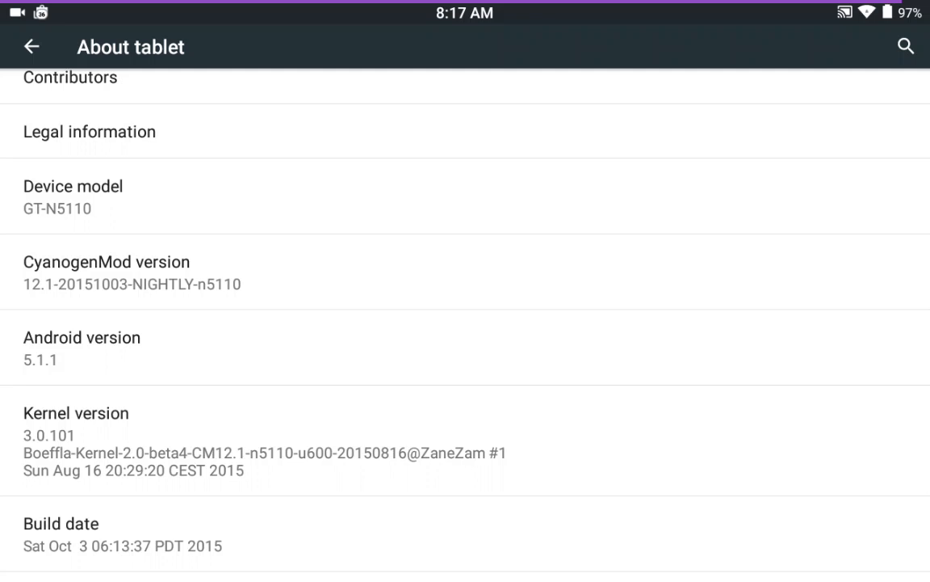
scroll("down", 3)
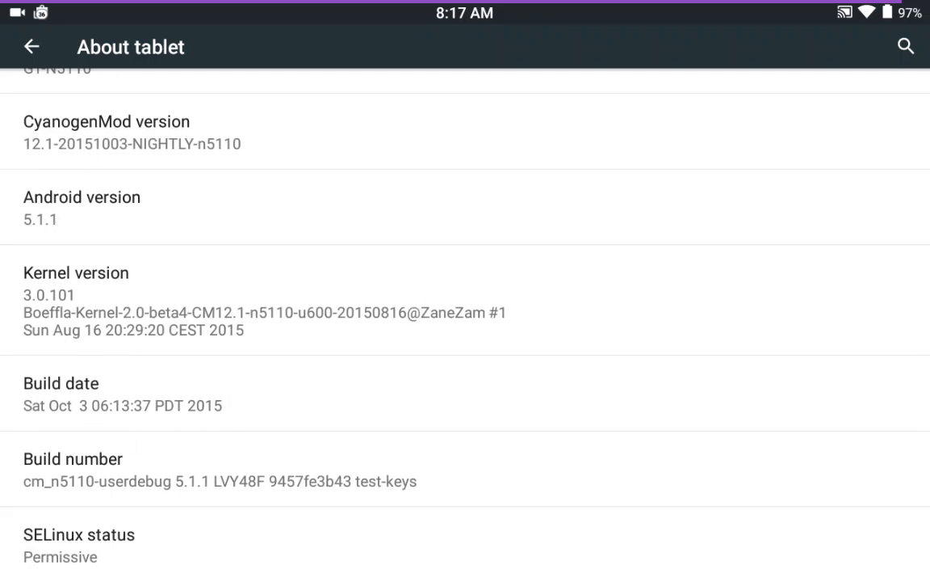
scroll("down", 3)
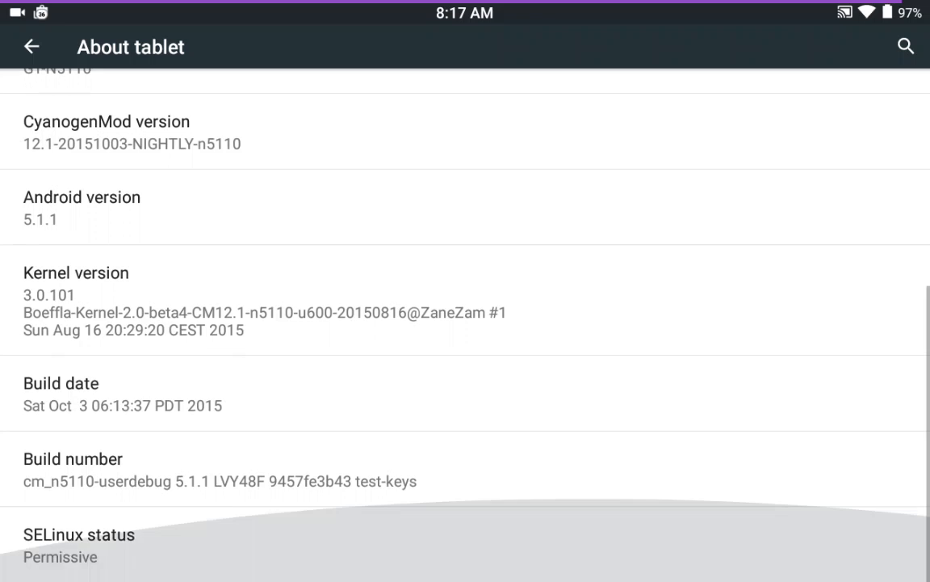
scroll("up", 3)
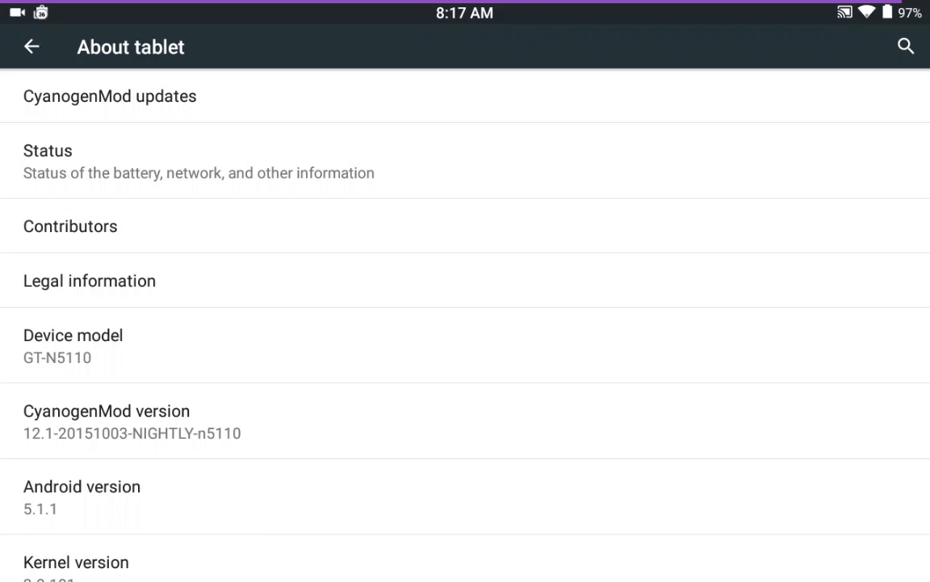
left_click(31, 46)
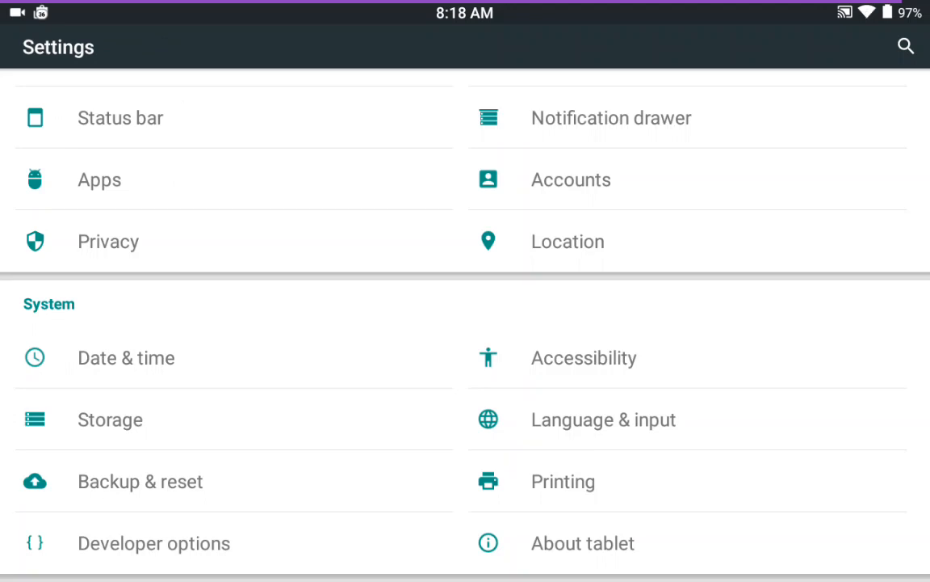
Inspect Root access choices in Developer options, cancelling to keep Apps and ADB.
left_click(154, 542)
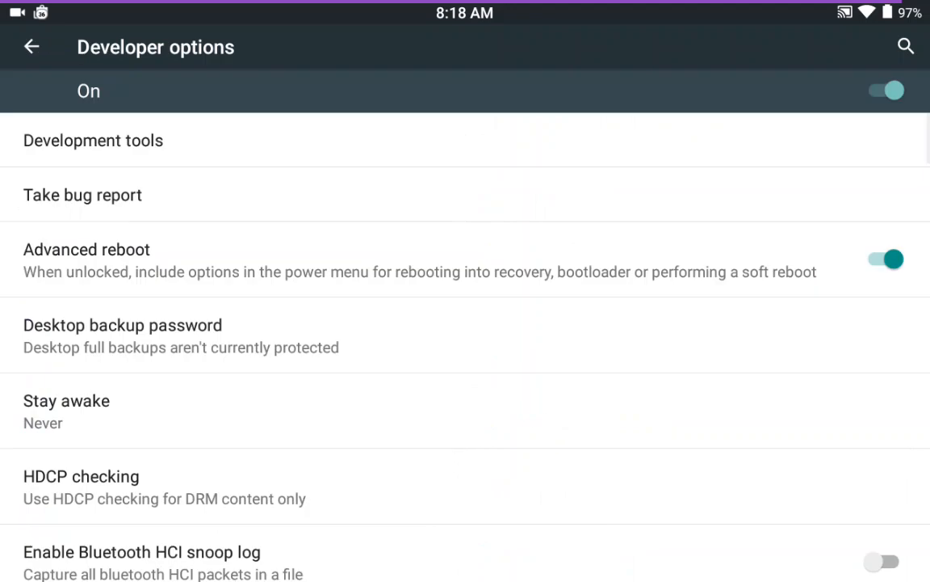
scroll("down", 3)
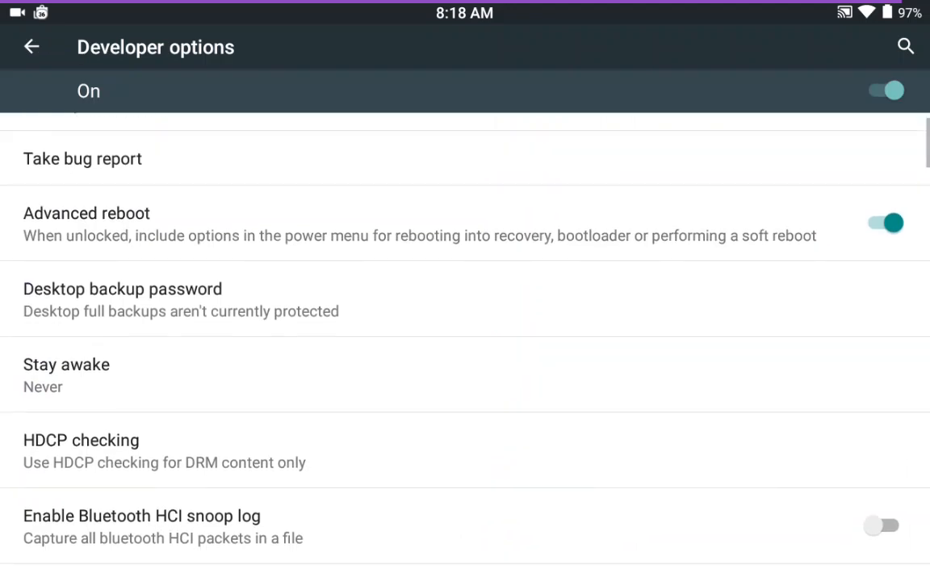
scroll("down", 3)
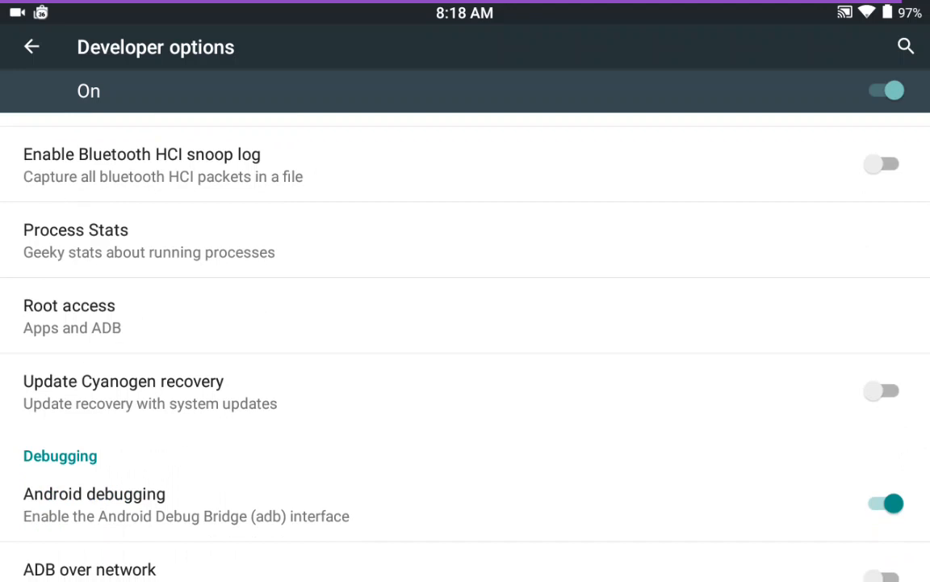
left_click(69, 315)
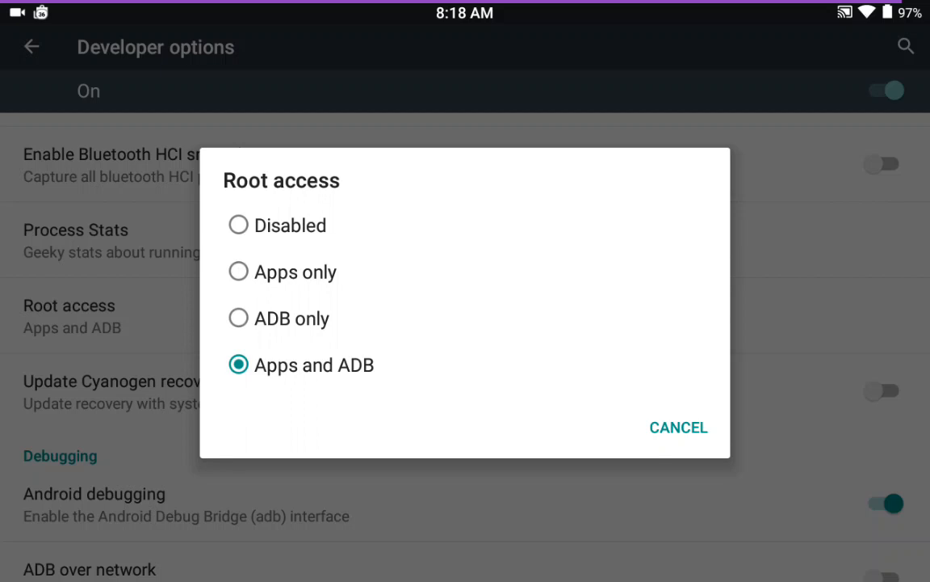
left_click(678, 426)
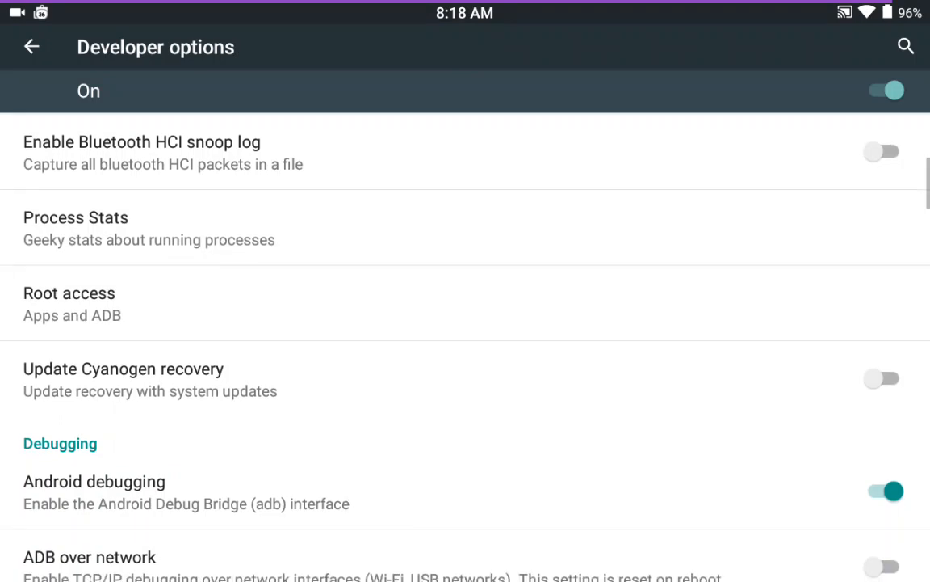
Scroll through the remaining Developer options unchanged and go back to the main Settings list.
scroll("down", 3)
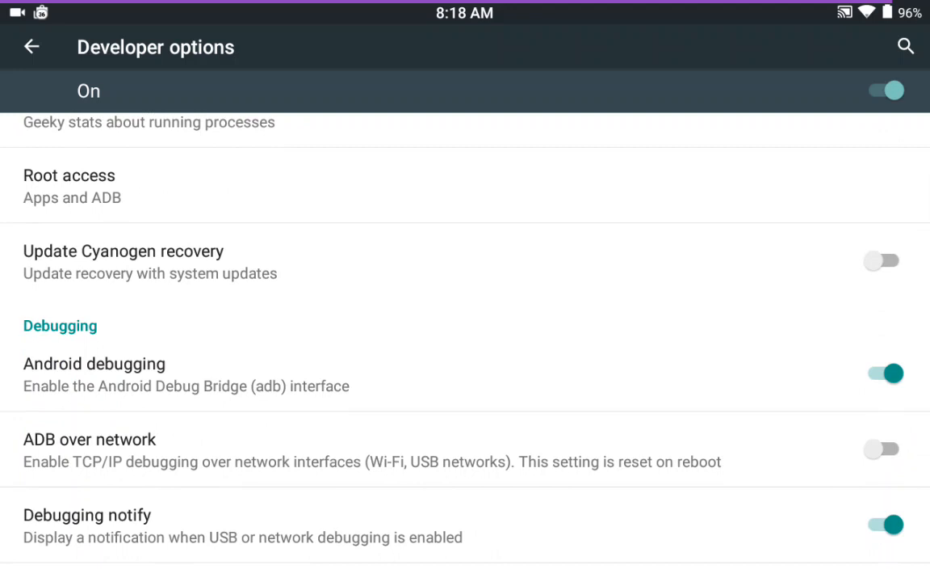
scroll("down", 3)
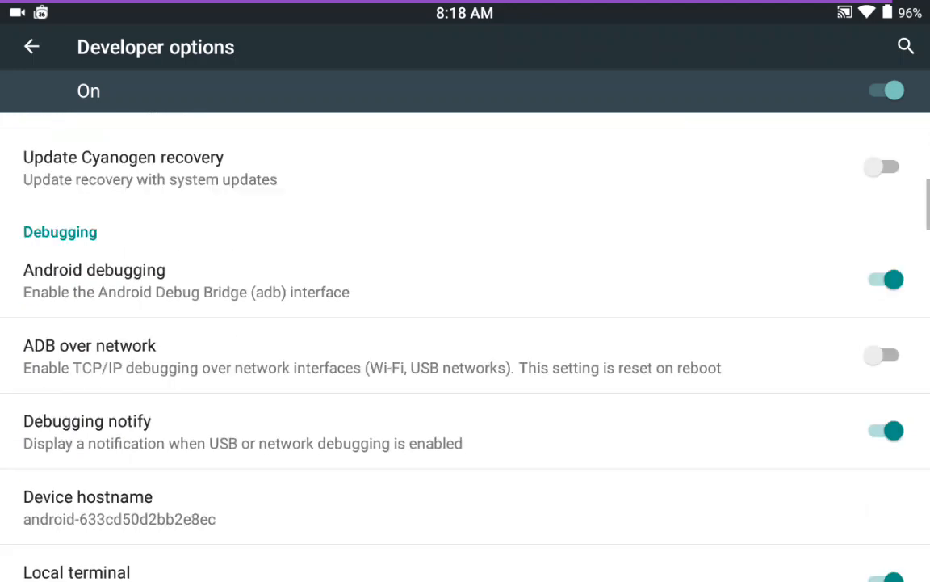
scroll("down", 3)
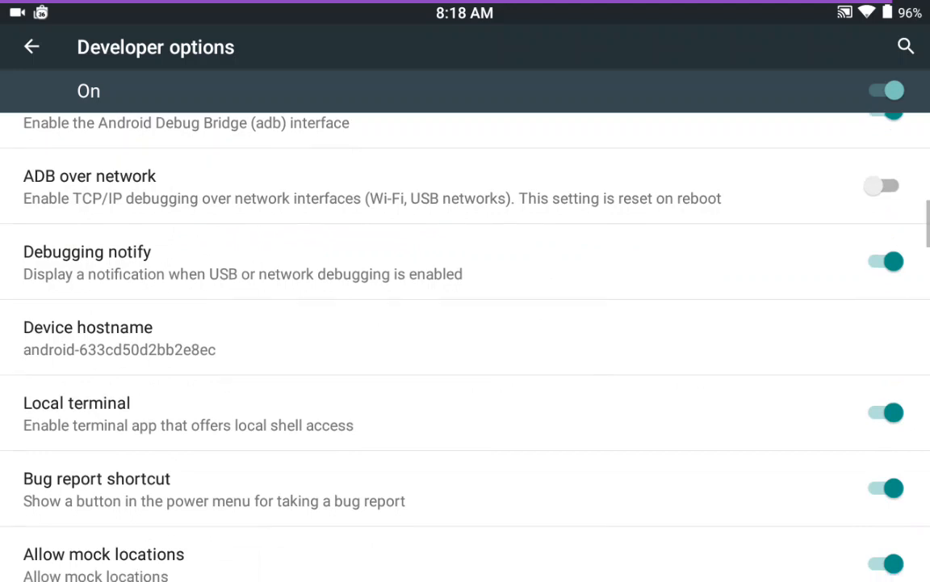
scroll("down", 3)
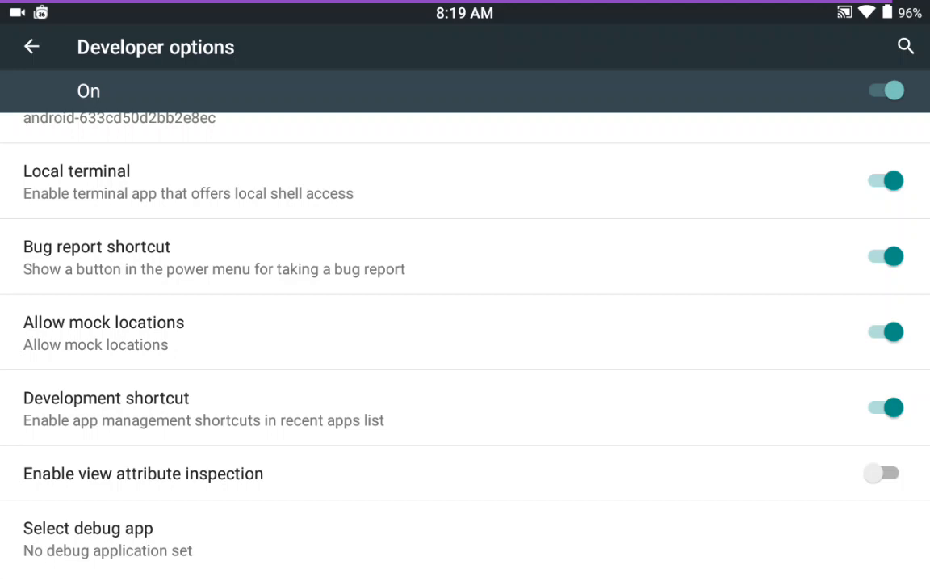
scroll("down", 3)
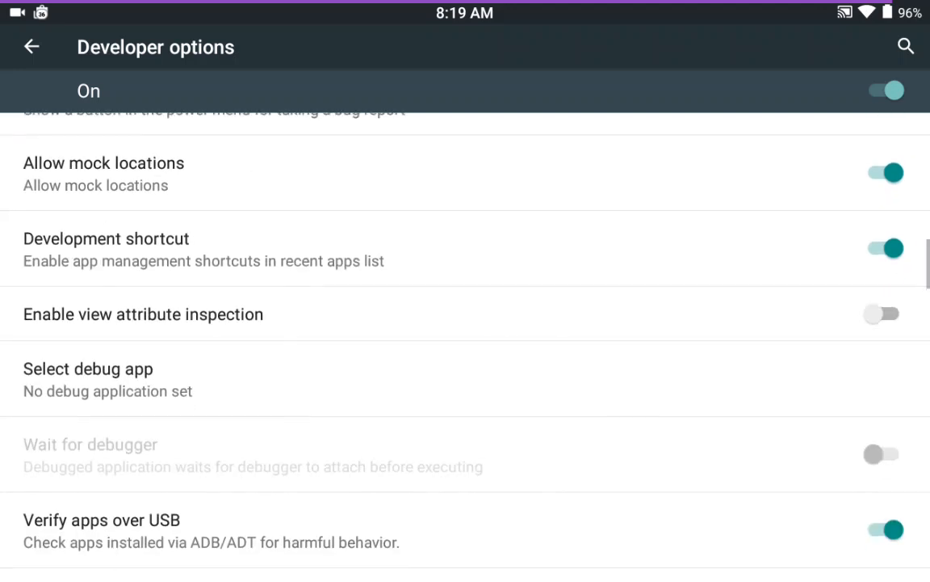
scroll("down", 3)
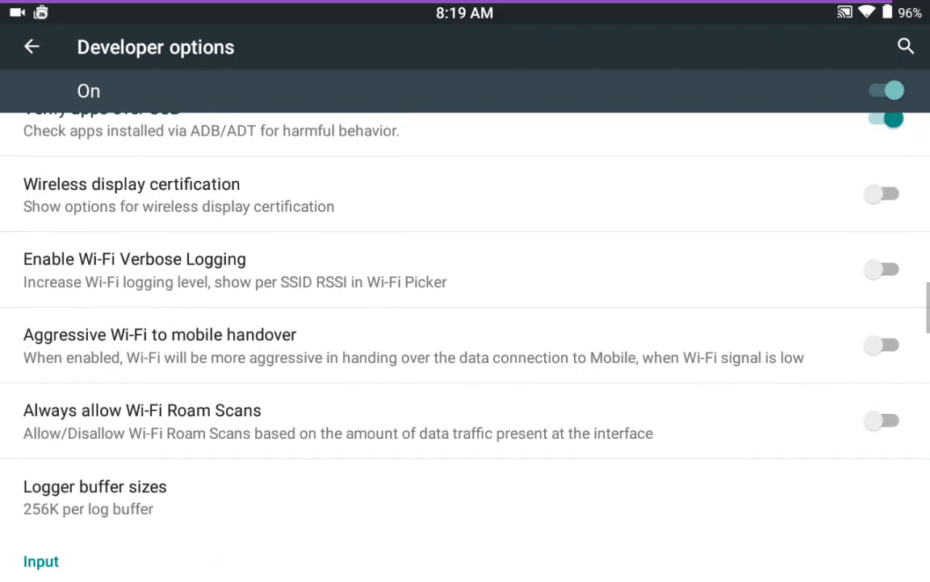
scroll("down", 3)
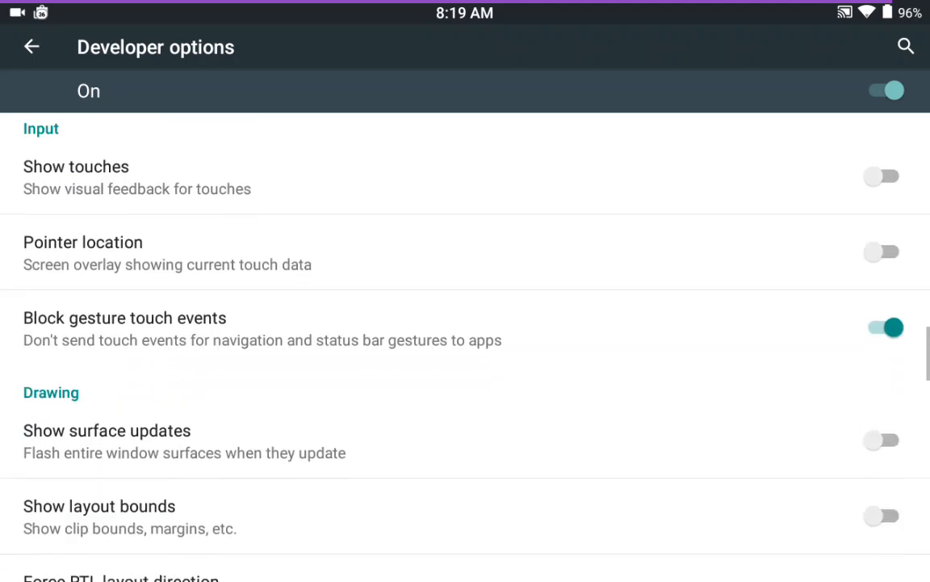
scroll("down", 3)
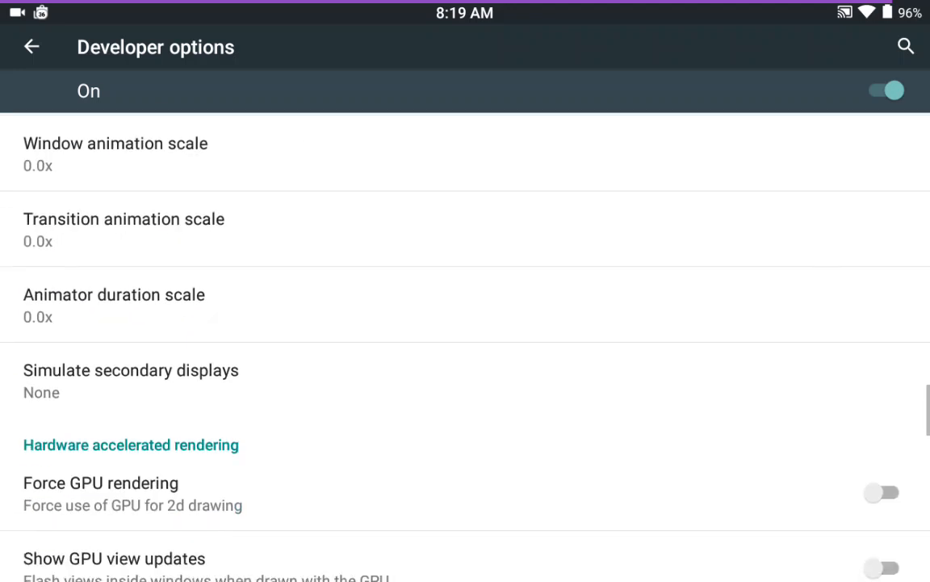
scroll("down", 3)
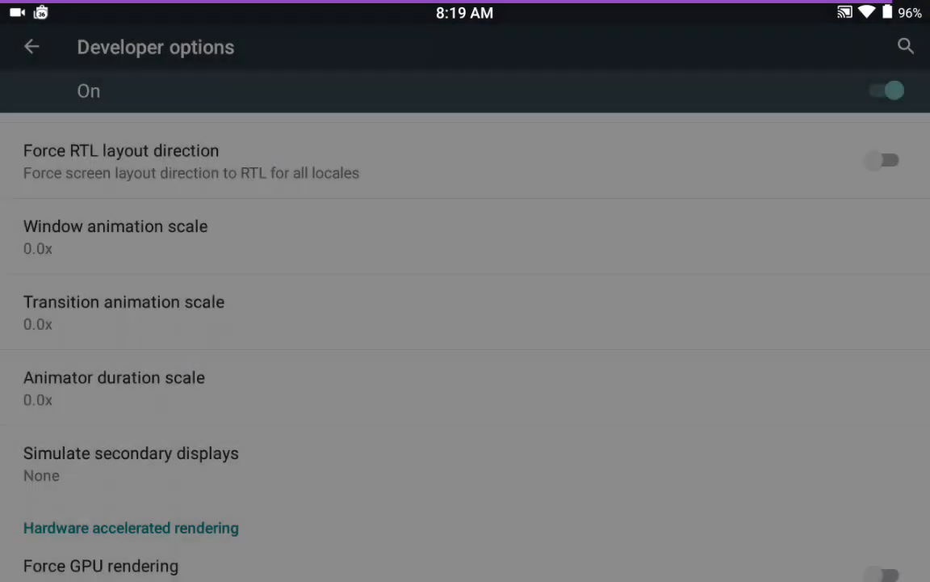
scroll("down", 3)
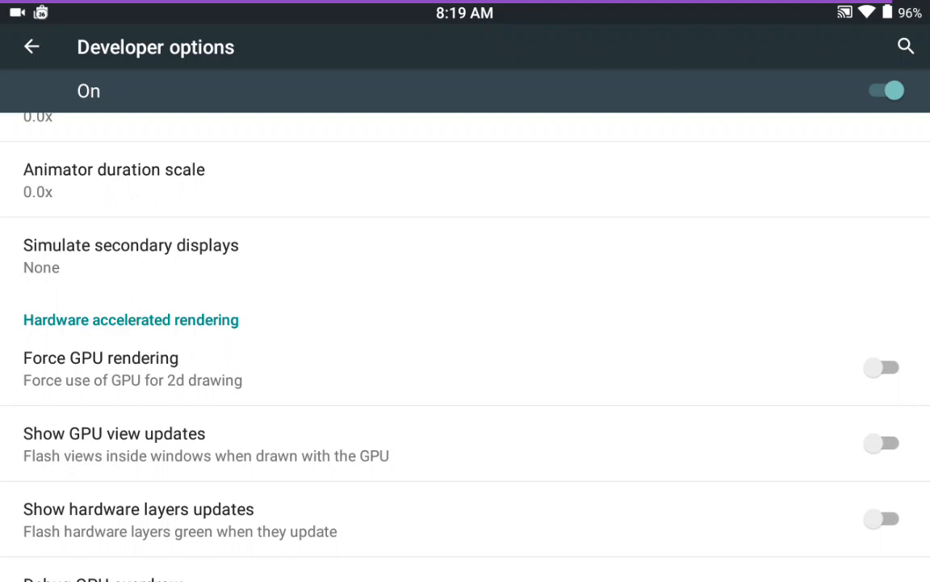
left_click(31, 46)
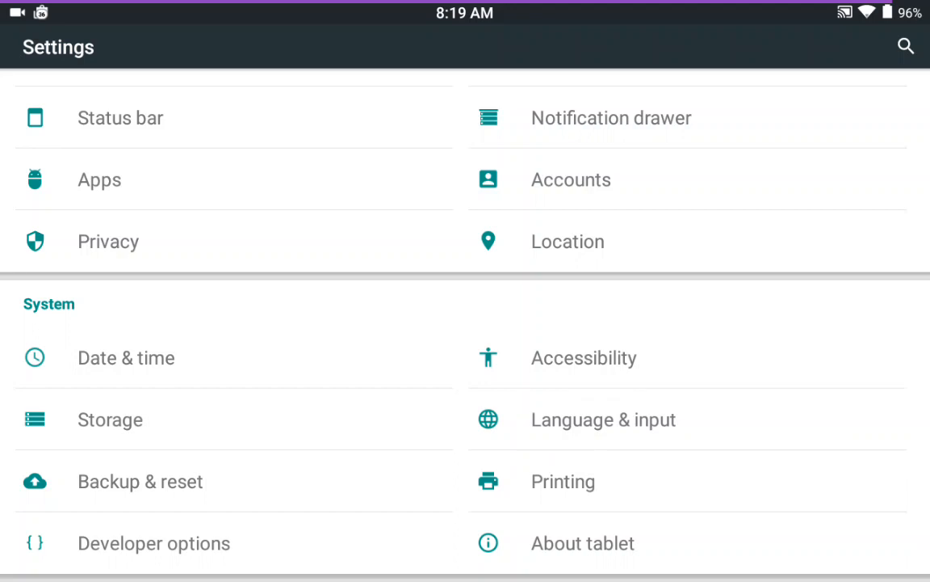
left_click(603, 419)
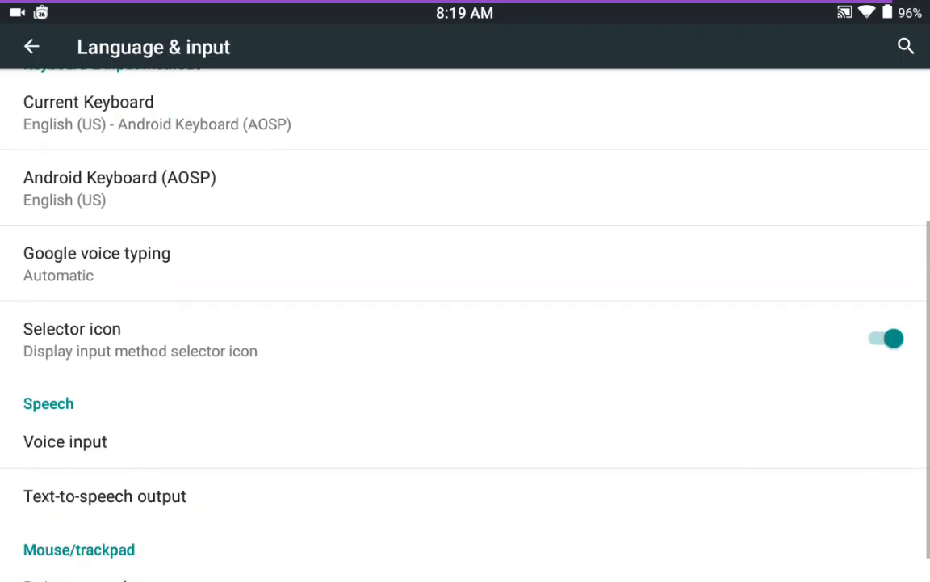
scroll("down", 3)
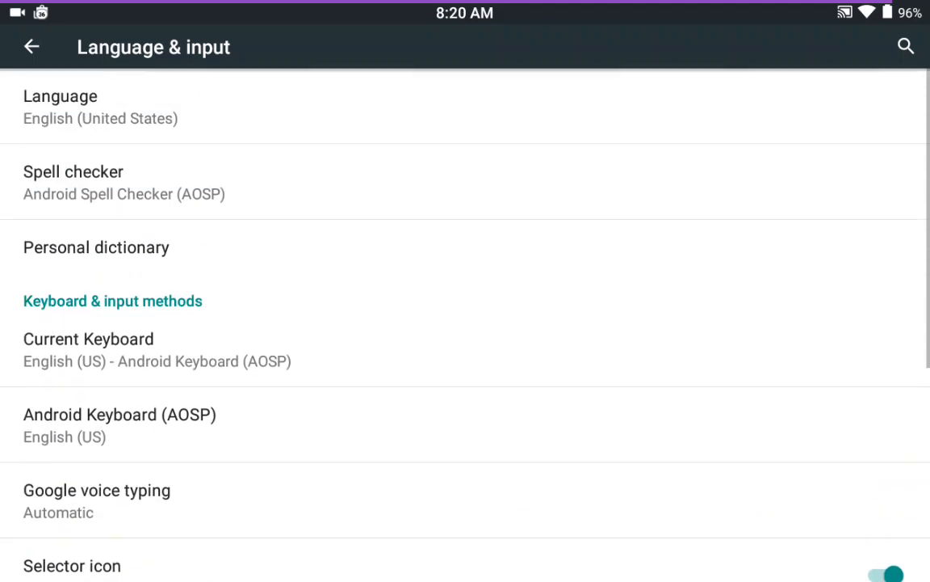
left_click(31, 47)
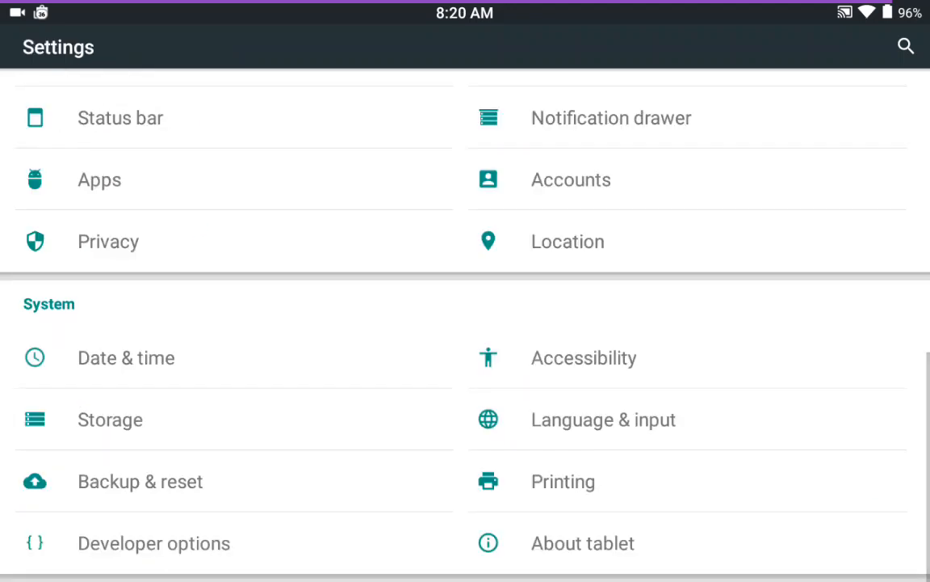
left_click(126, 357)
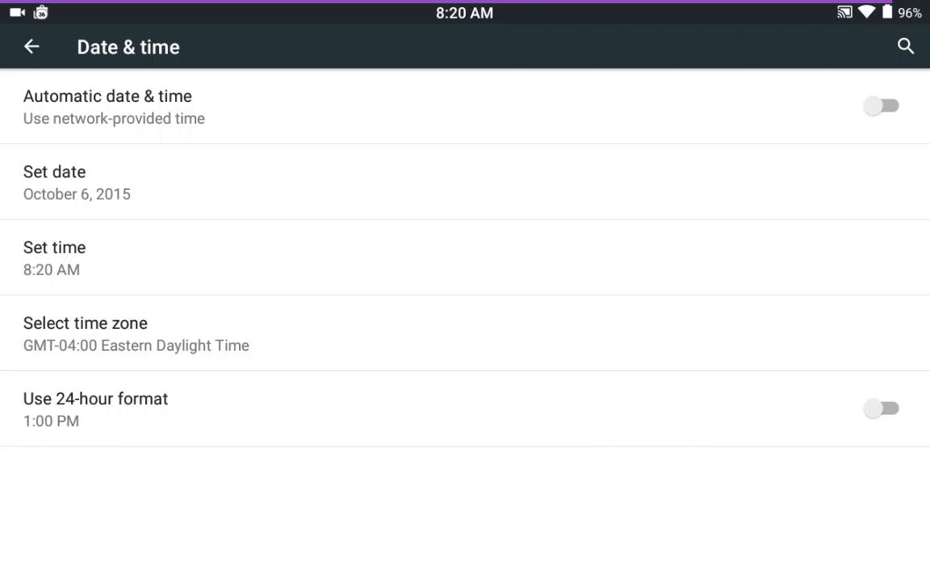
left_click(31, 46)
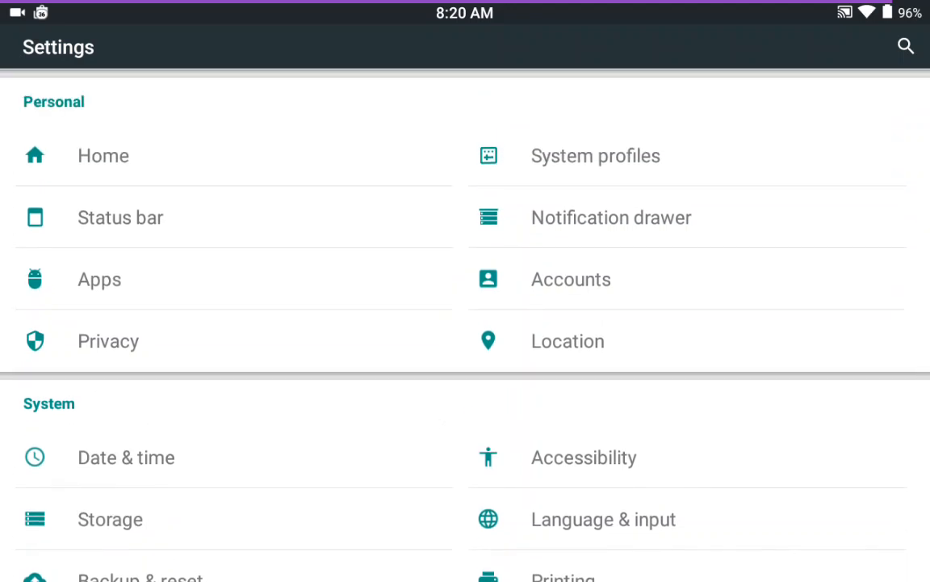
left_click(583, 457)
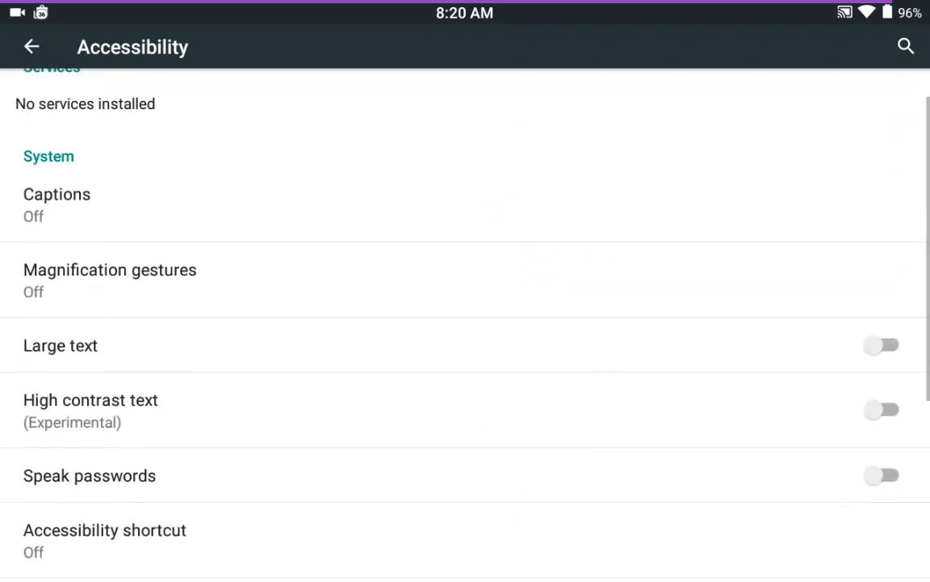
scroll("down", 3)
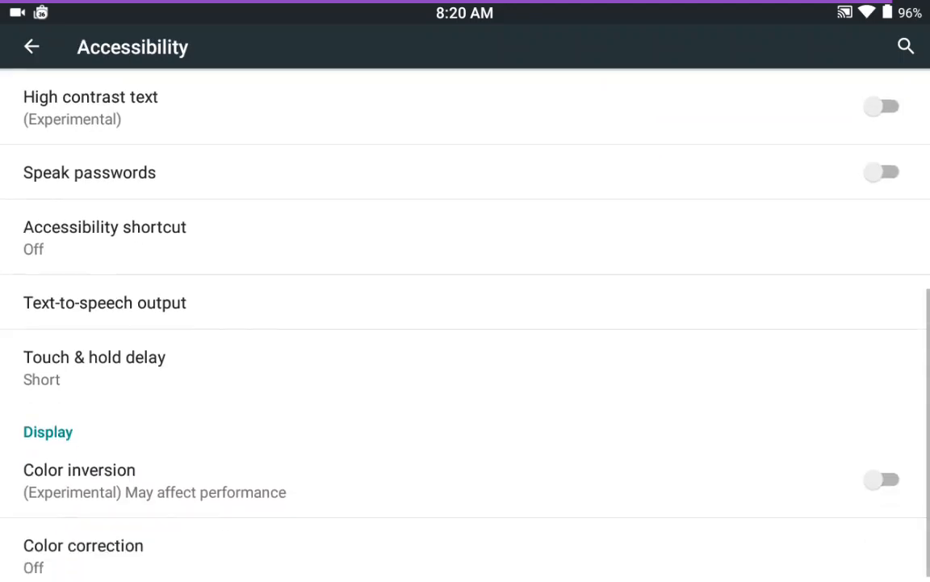
scroll("down", 3)
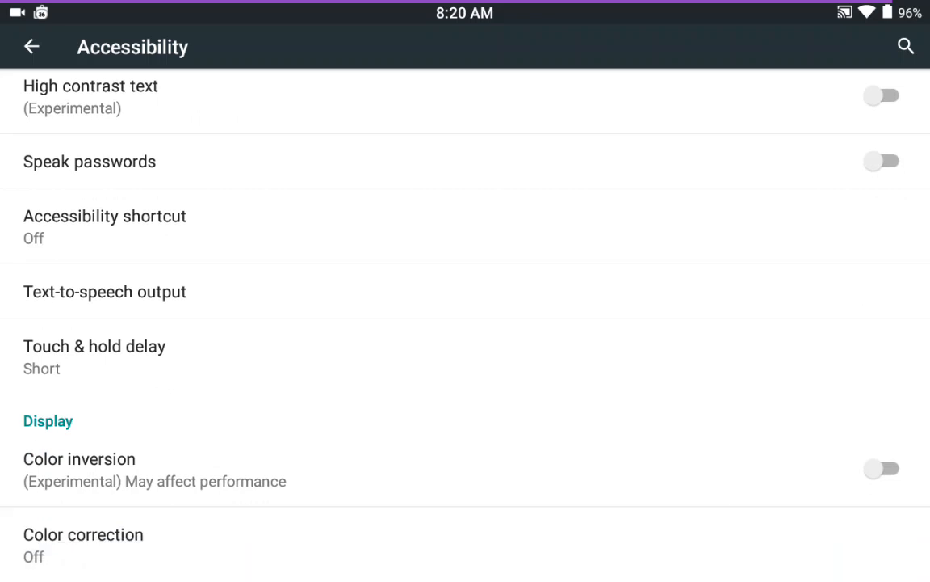
left_click(32, 46)
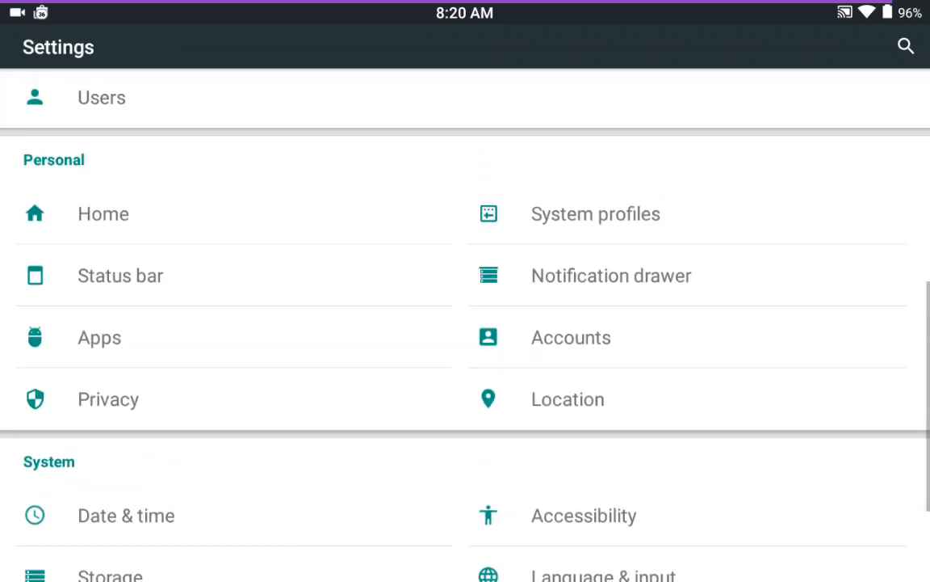
scroll("down", 3)
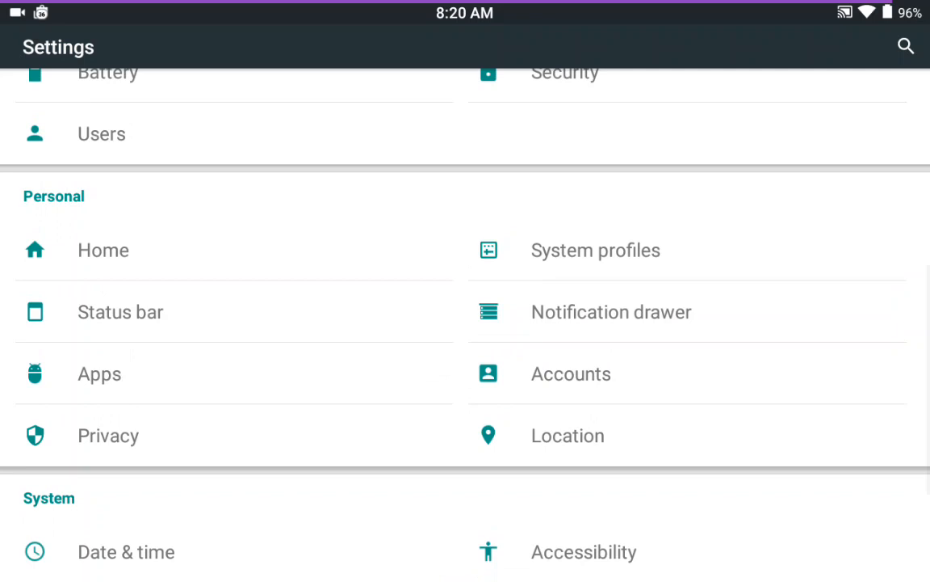
Look through the Privacy Guard per-app list in Privacy settings.
left_click(108, 436)
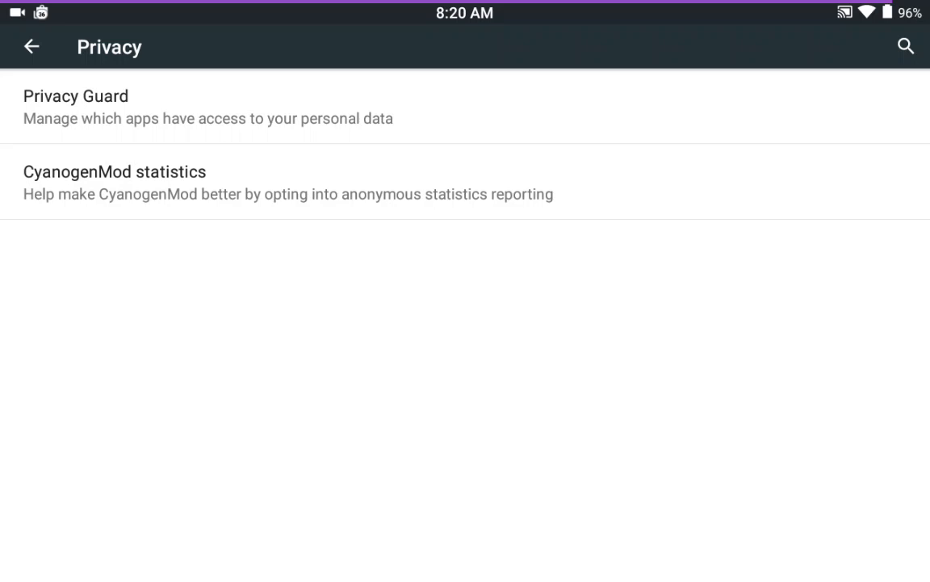
left_click(75, 106)
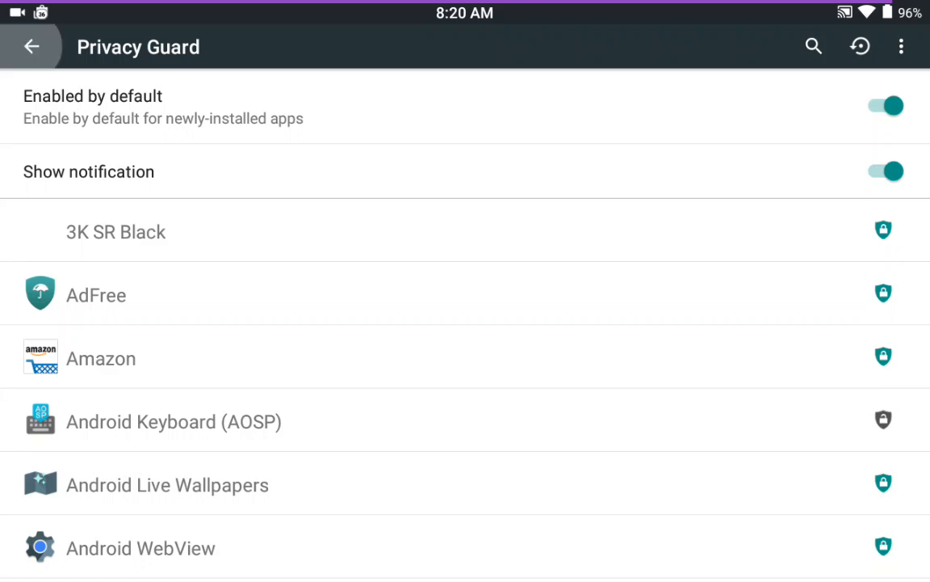
left_click(32, 46)
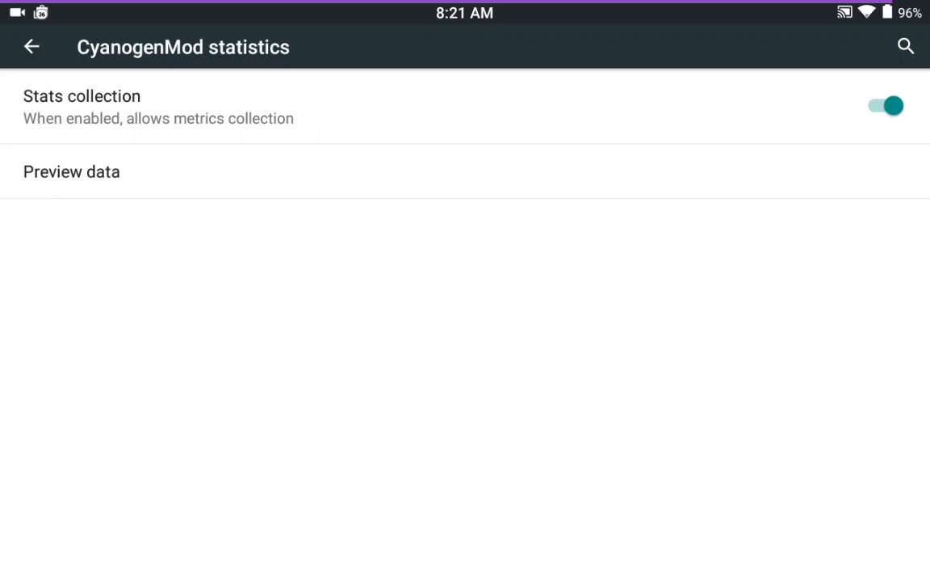
Switch off CyanogenMod stats collection and return to the main Settings list.
left_click(884, 106)
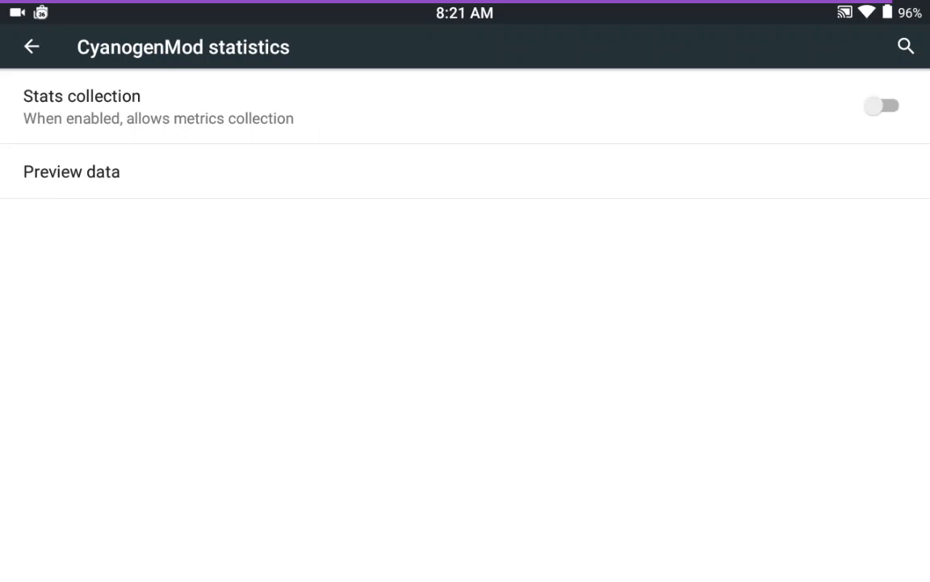
left_click(31, 46)
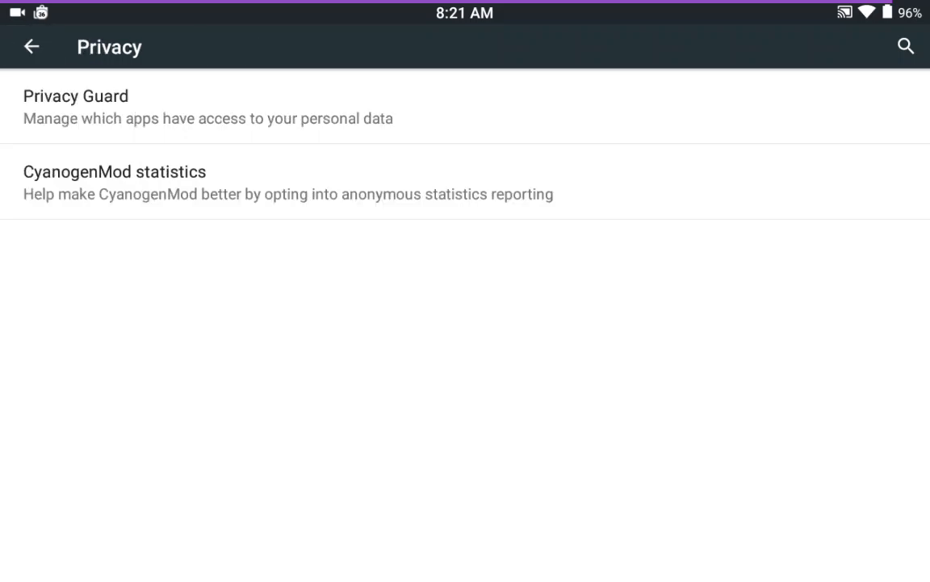
left_click(31, 46)
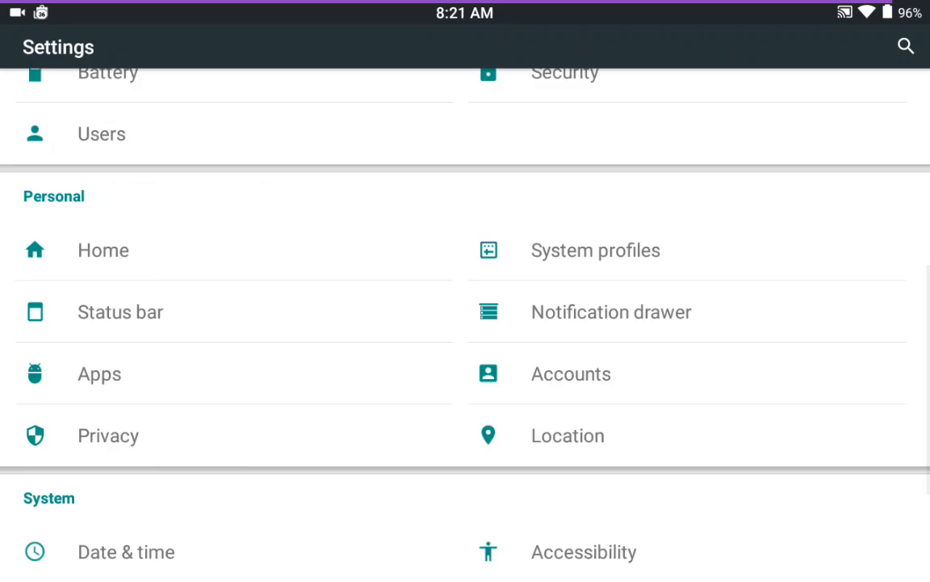
left_click(98, 374)
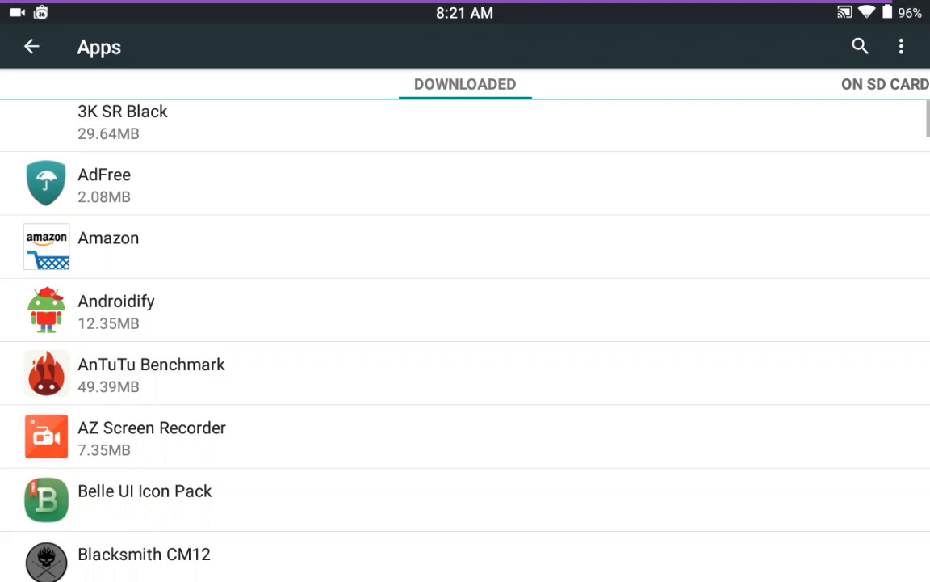
scroll("down", 3)
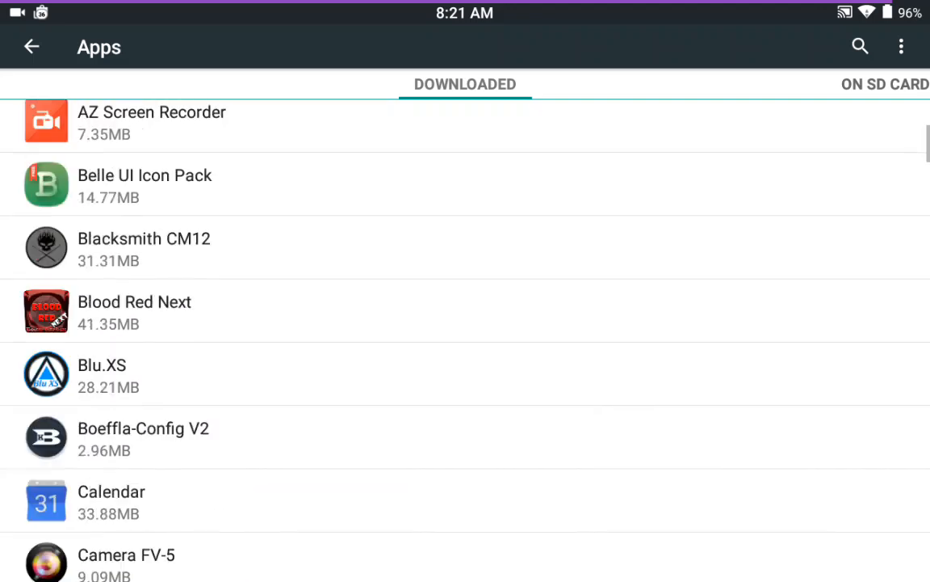
scroll("down", 3)
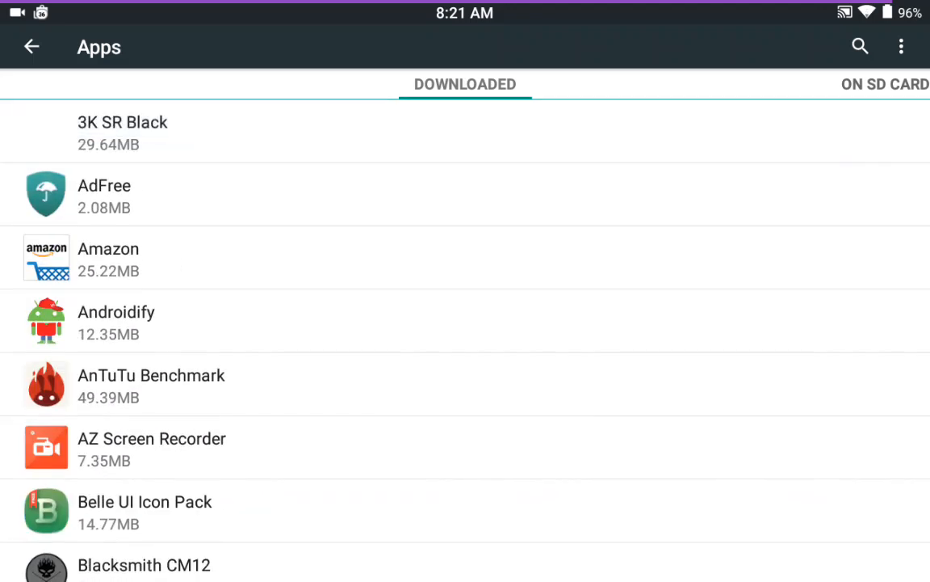
left_click(32, 46)
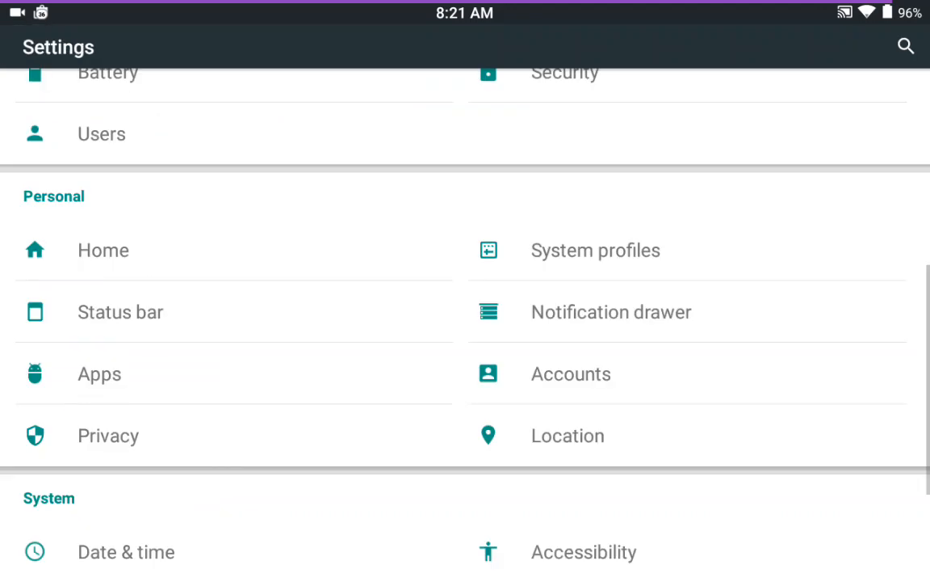
left_click(119, 311)
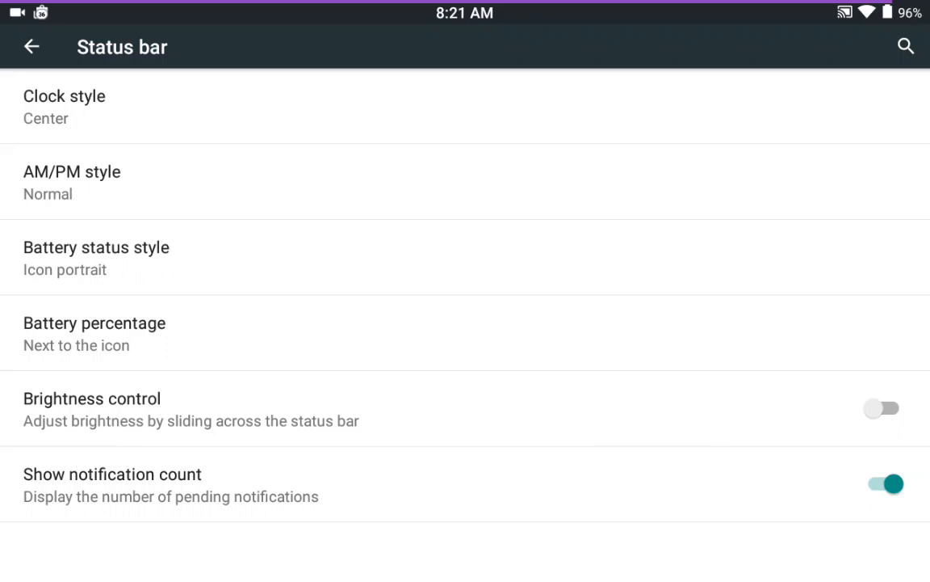
left_click(64, 106)
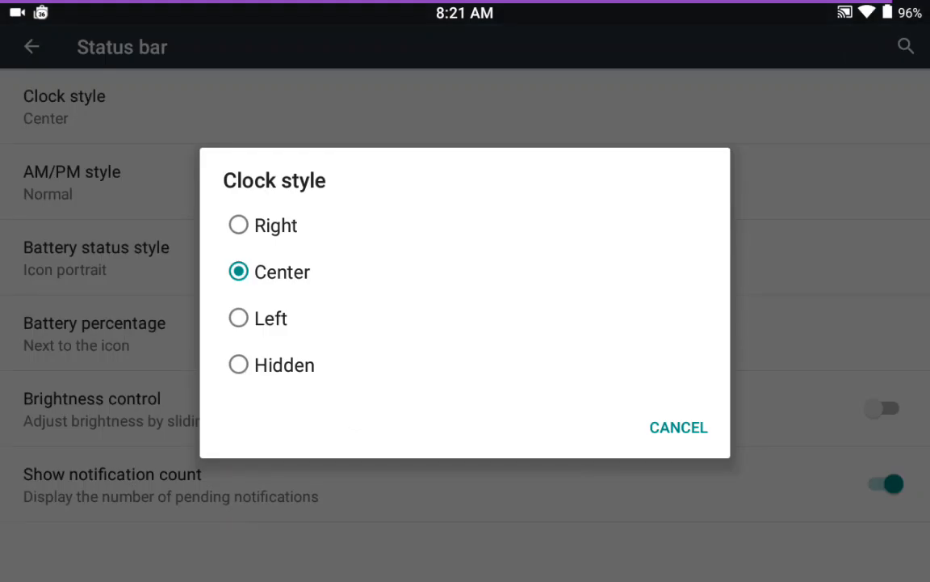
left_click(678, 427)
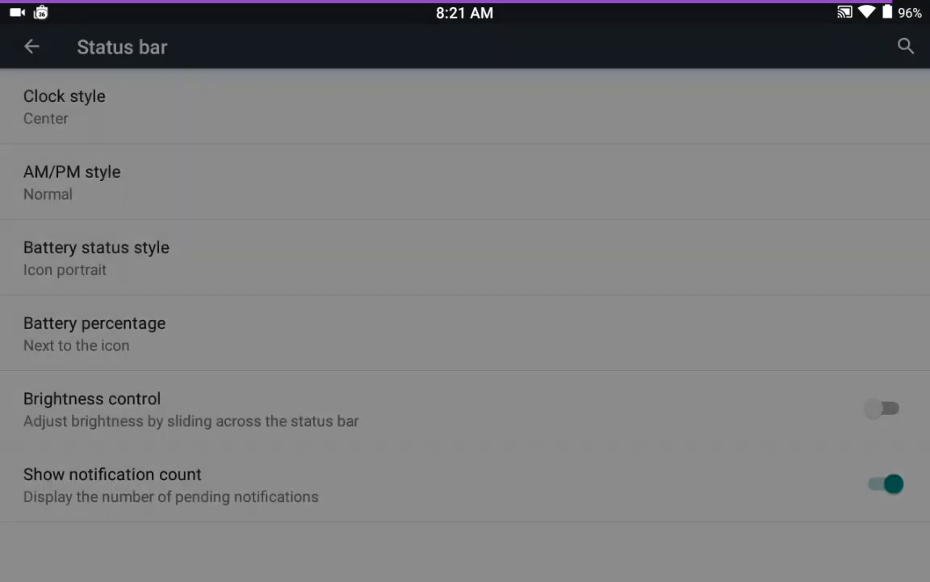
left_click(96, 258)
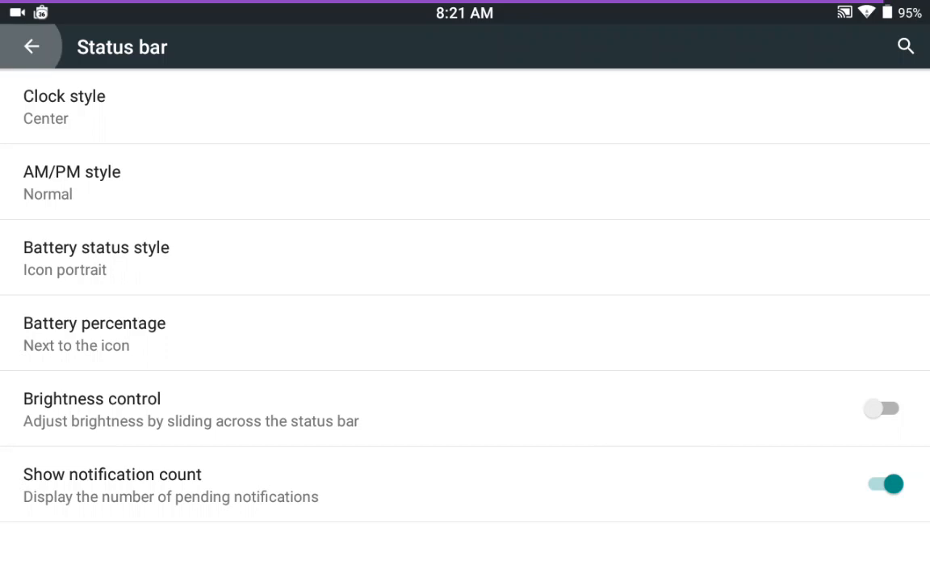
left_click(32, 46)
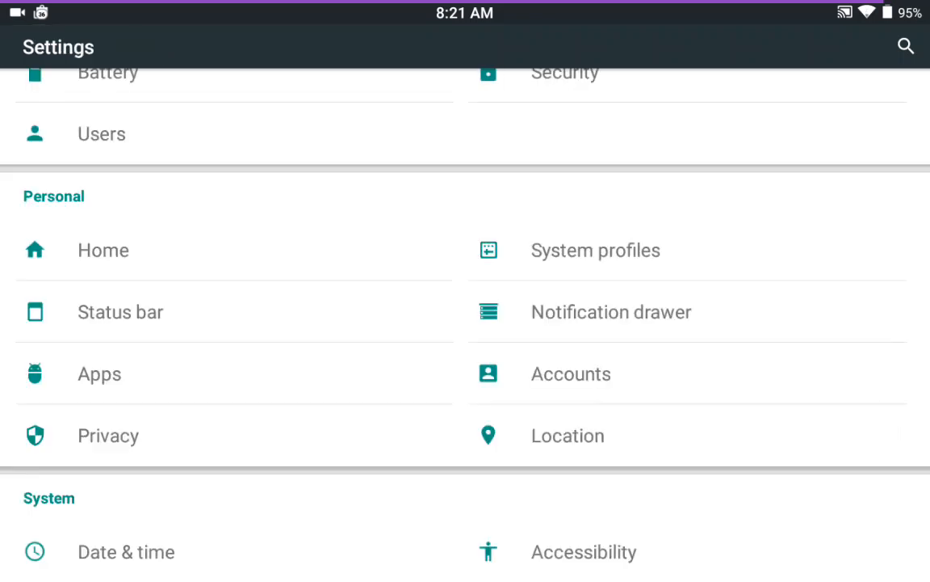
Review the Home launcher options, dismissing Nova Launcher's welcome tip, then return to Settings.
left_click(102, 249)
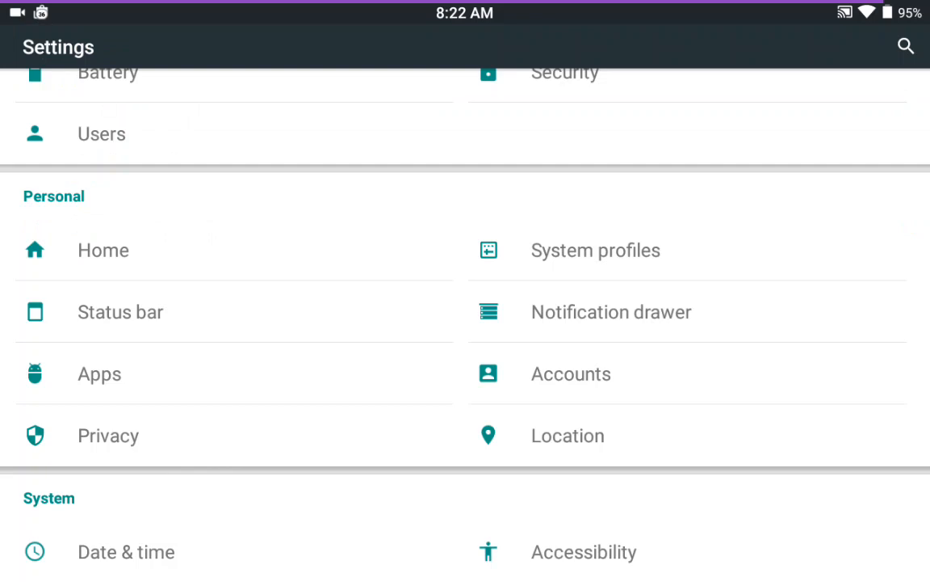
left_click(103, 249)
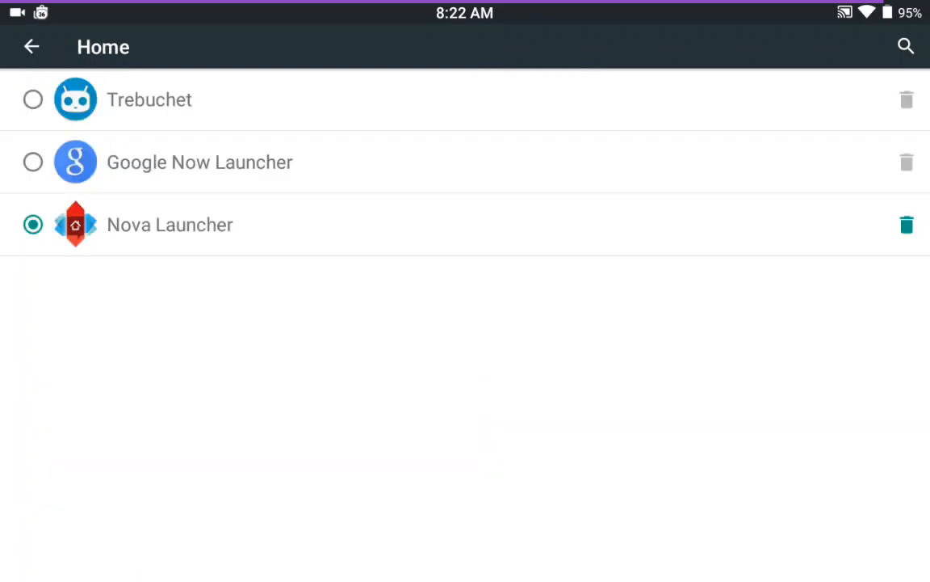
left_click(33, 161)
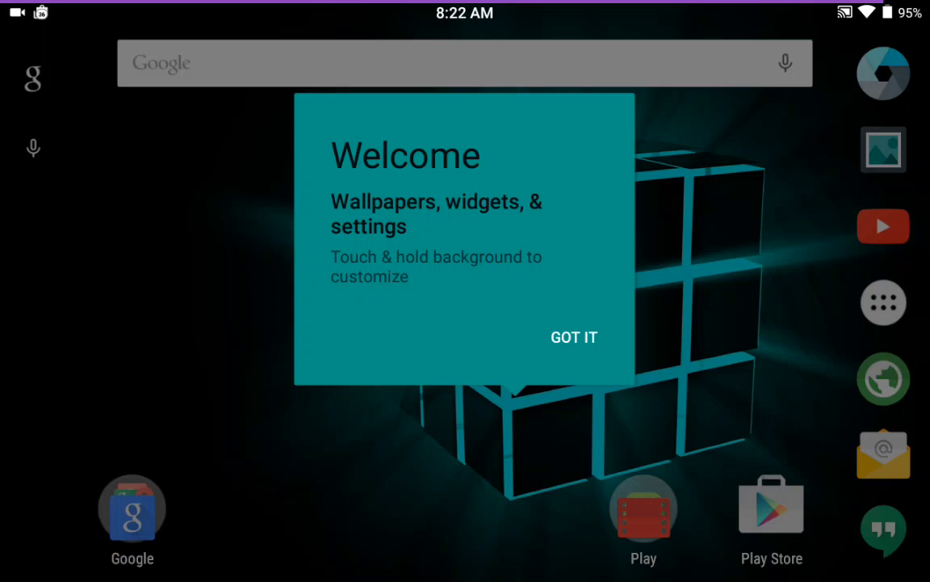
left_click(574, 337)
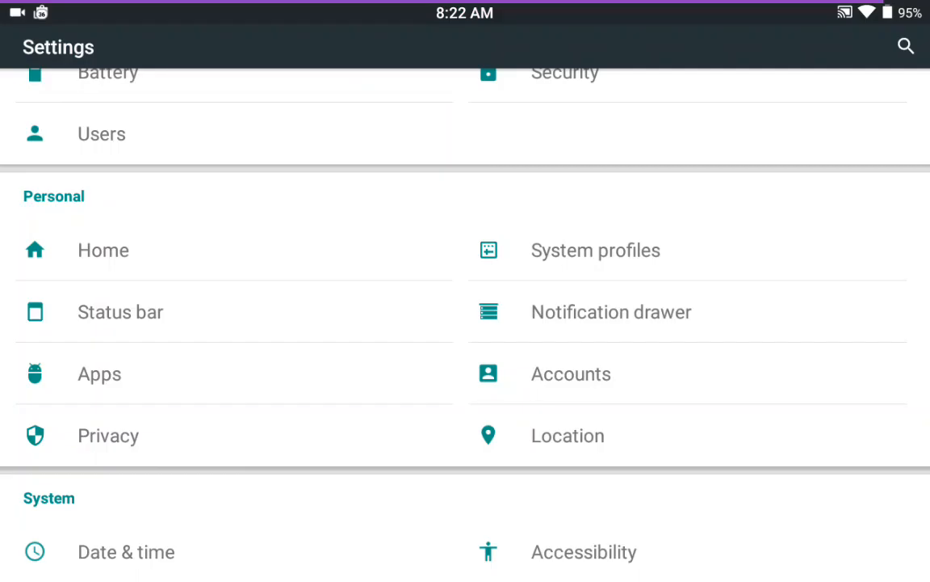
left_click(102, 249)
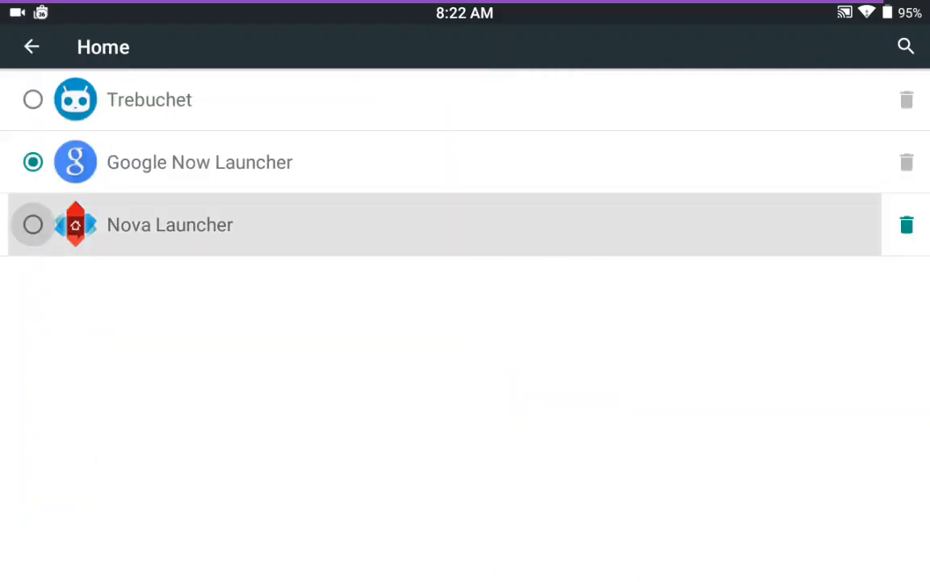
left_click(33, 224)
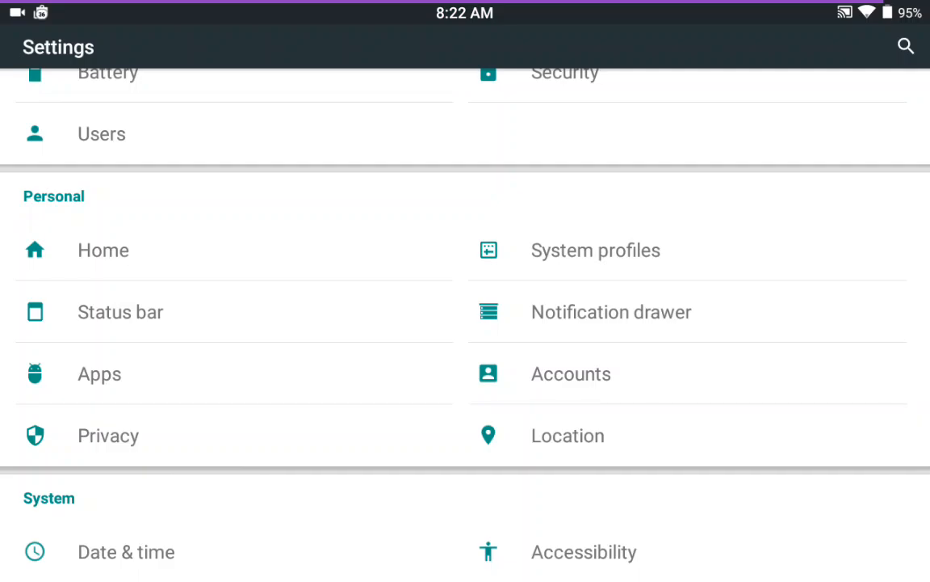
Add the Battery saver tile under Notification drawer's Select and order tiles.
left_click(611, 312)
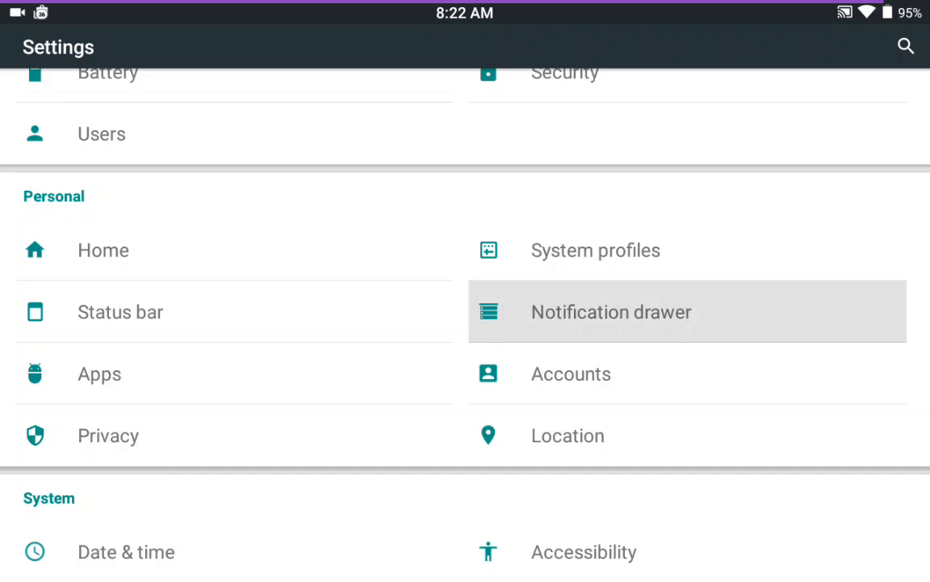
left_click(612, 312)
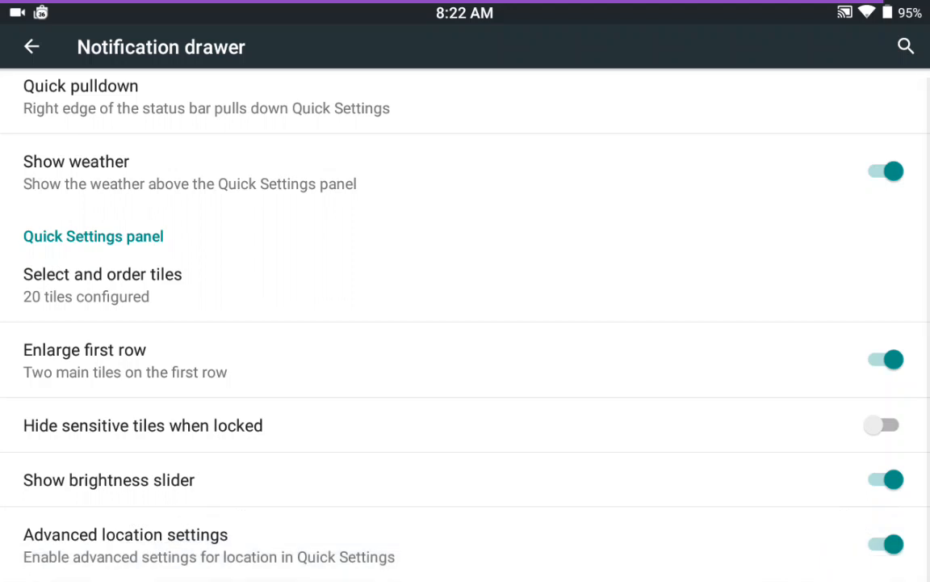
left_click(103, 274)
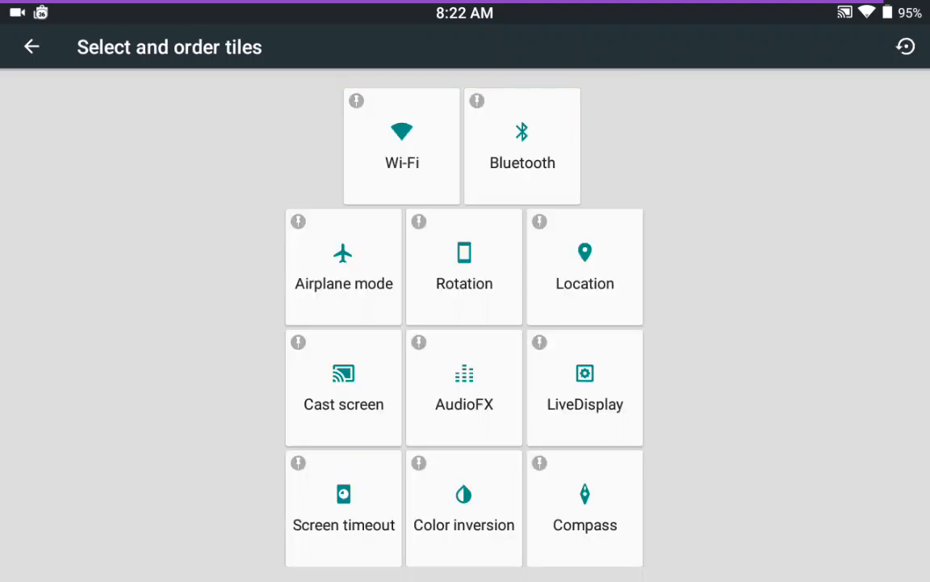
scroll("down", 3)
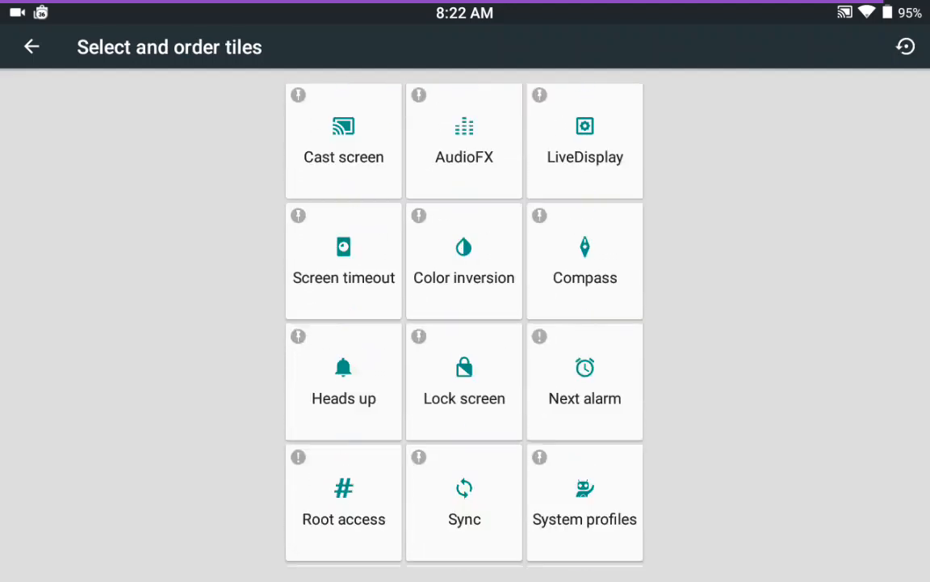
scroll("down", 3)
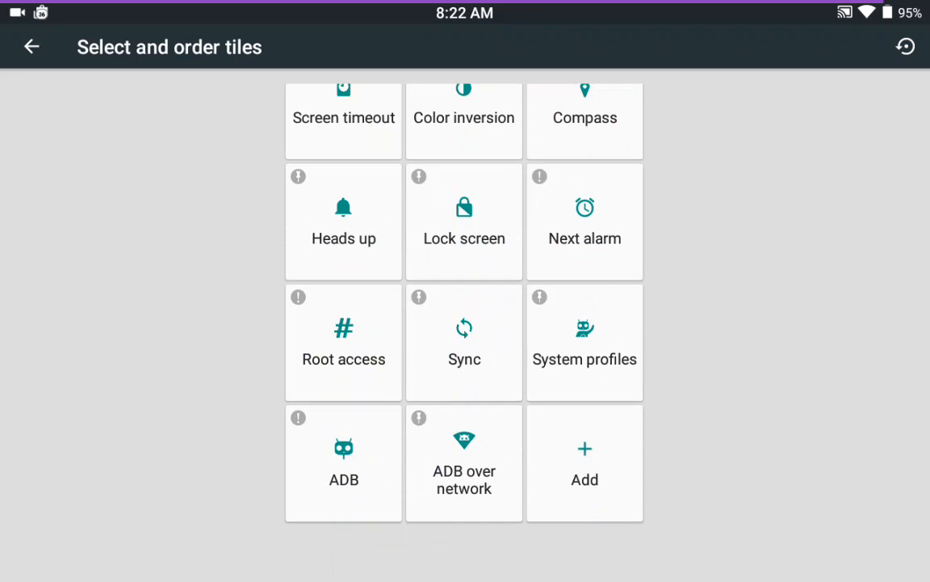
left_click(584, 463)
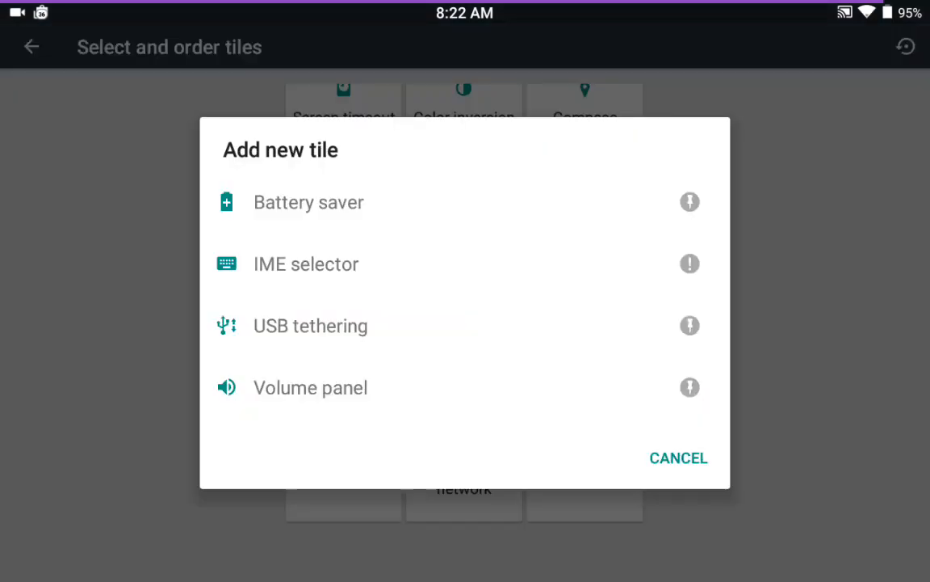
left_click(679, 457)
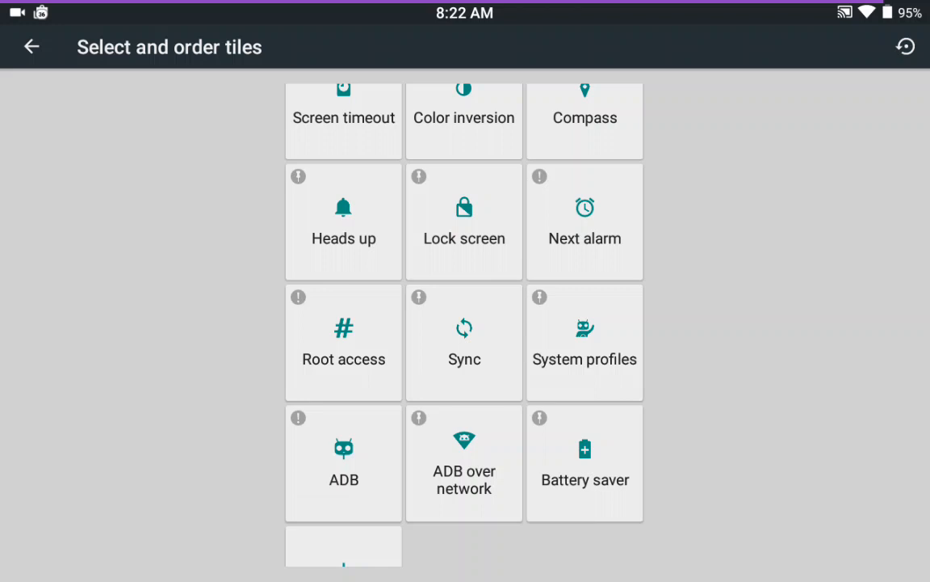
Add the Volume panel tile, close the tile list, and return to Notification drawer settings.
scroll("down", 3)
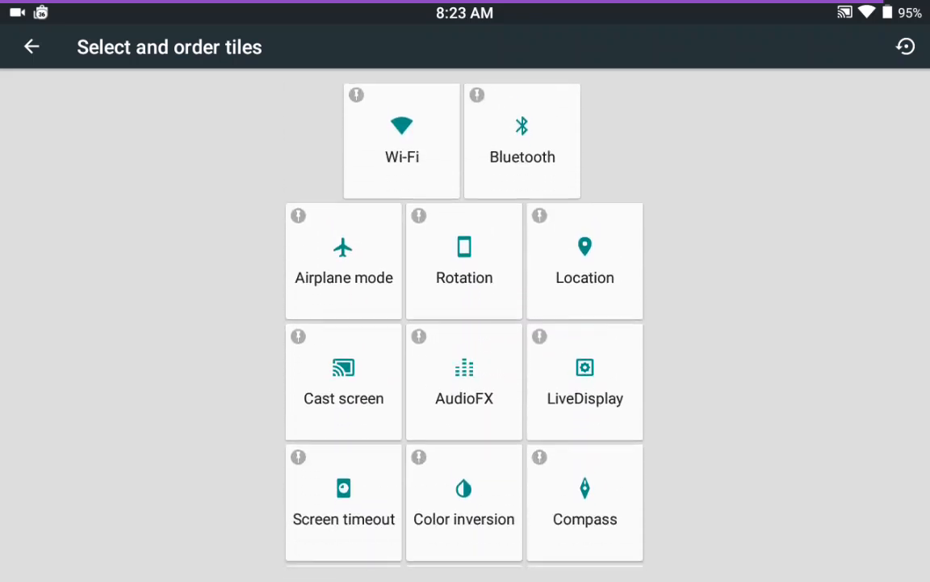
scroll("down", 3)
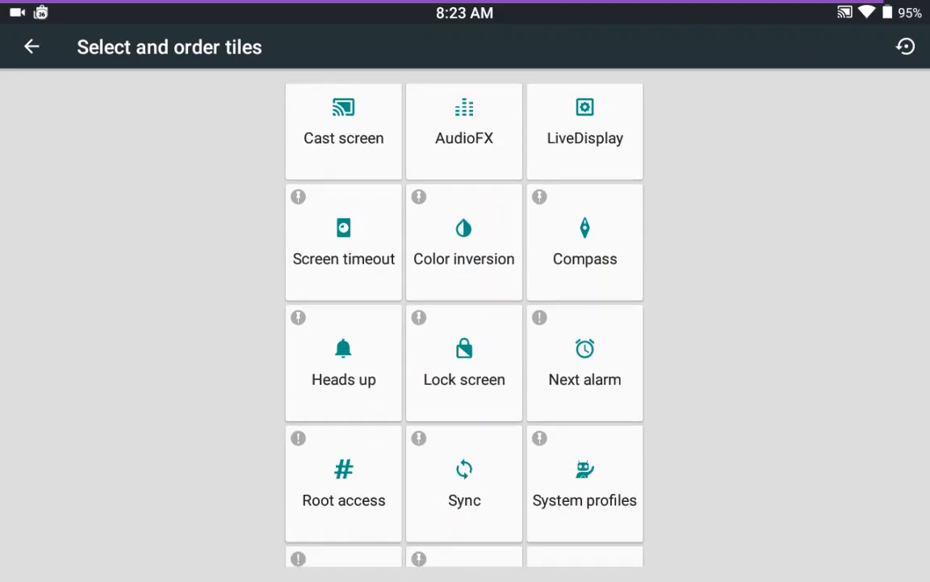
scroll("down", 3)
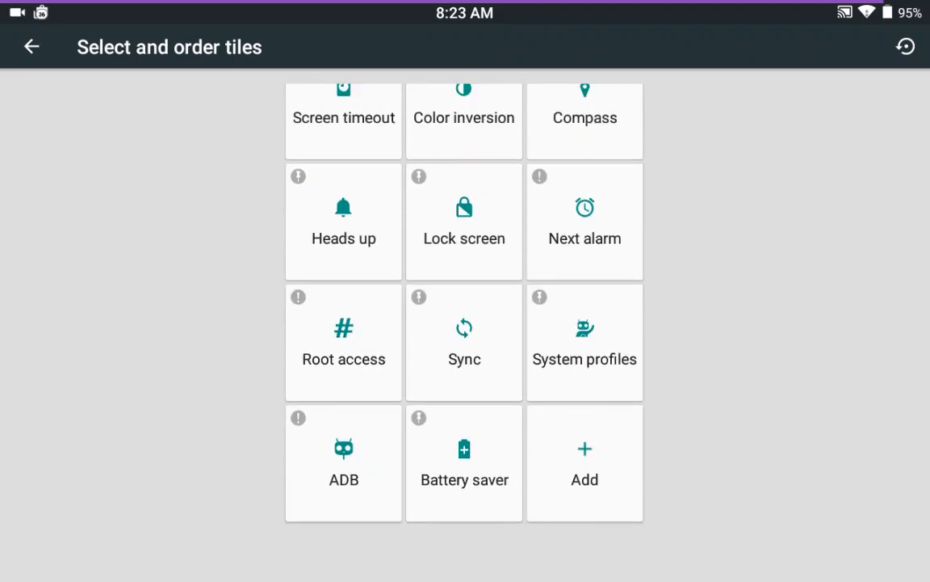
left_click(584, 463)
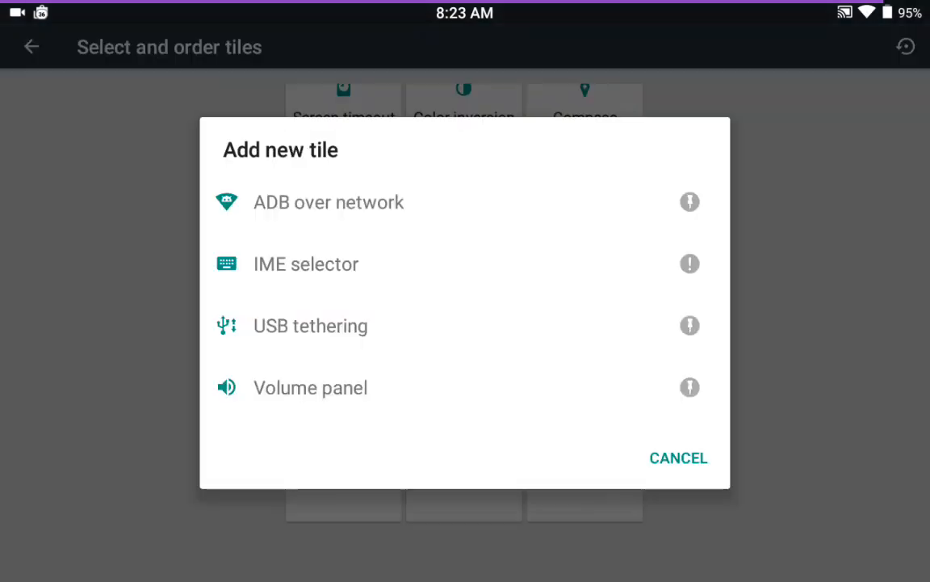
left_click(677, 457)
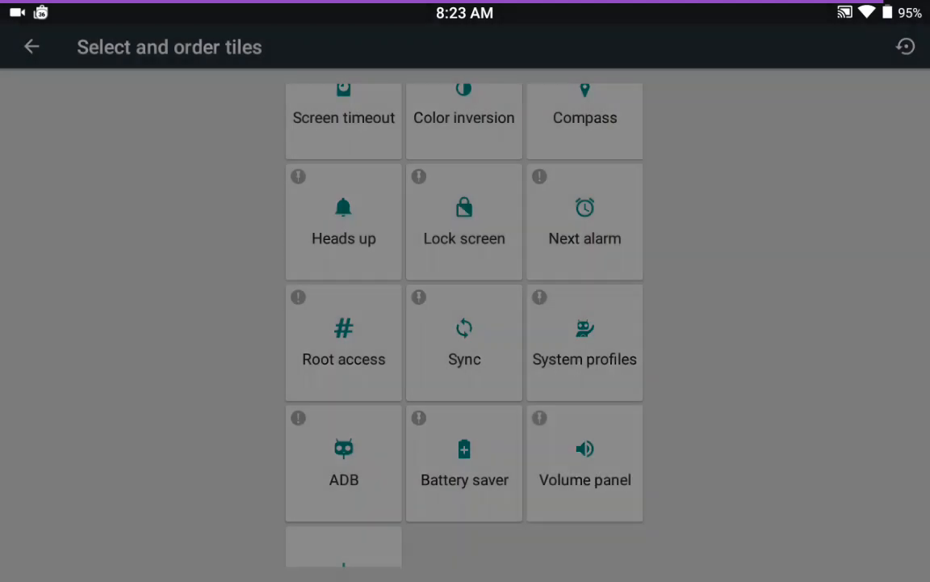
left_click(344, 508)
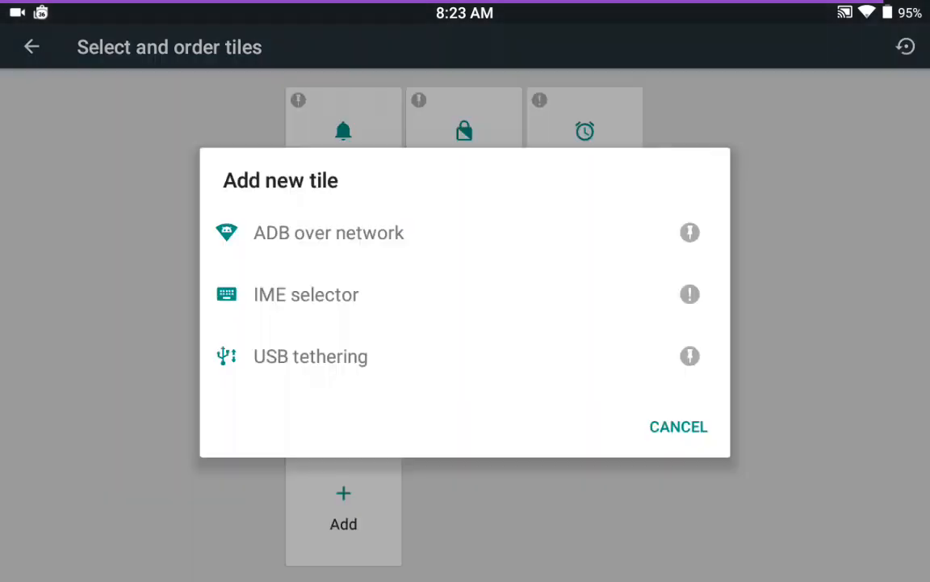
left_click(678, 425)
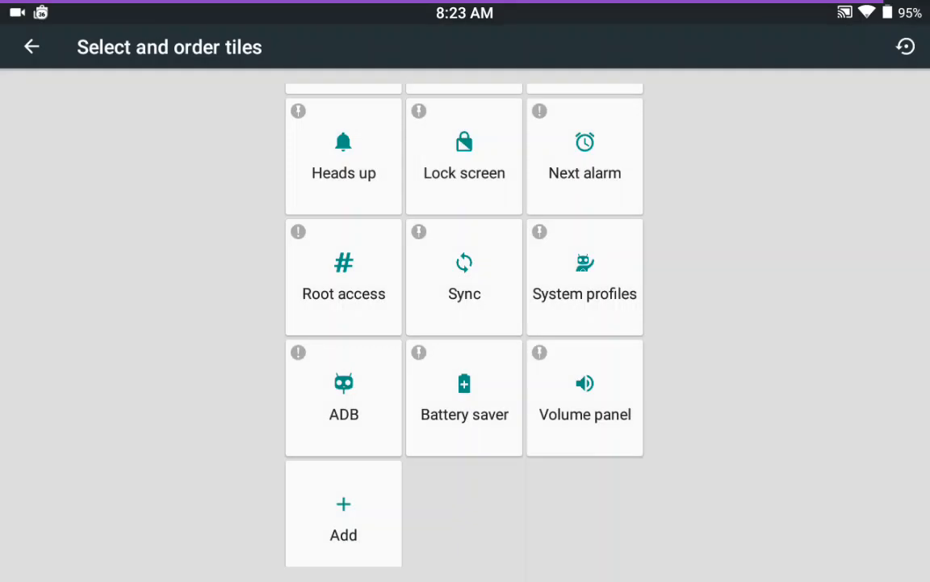
left_click(31, 47)
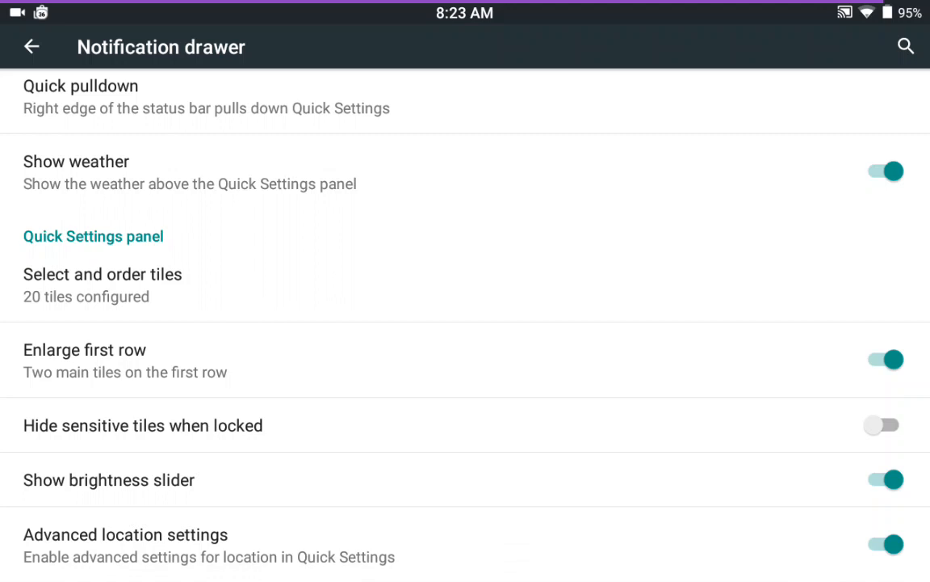
Go back from the Notification drawer page and scroll the main Settings list.
left_click(32, 46)
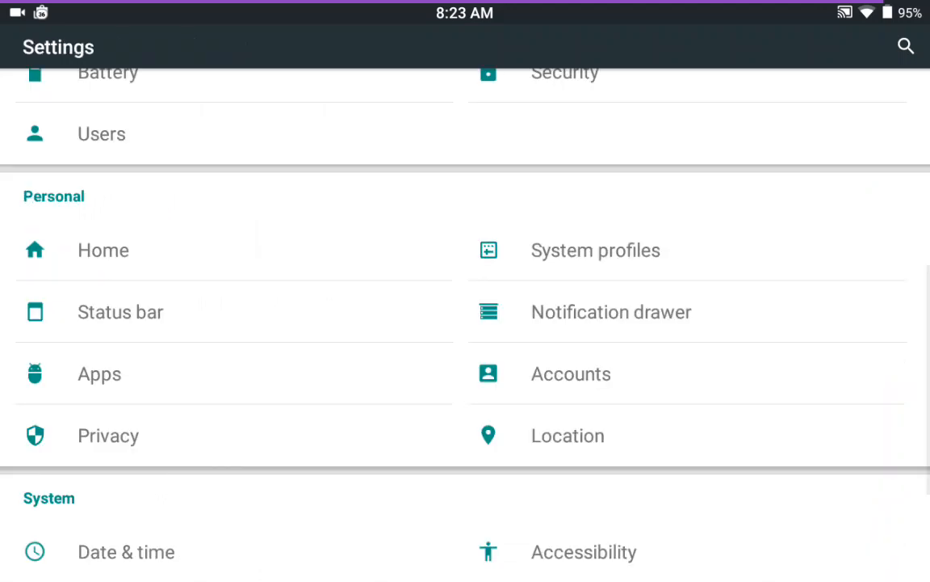
scroll("down", 3)
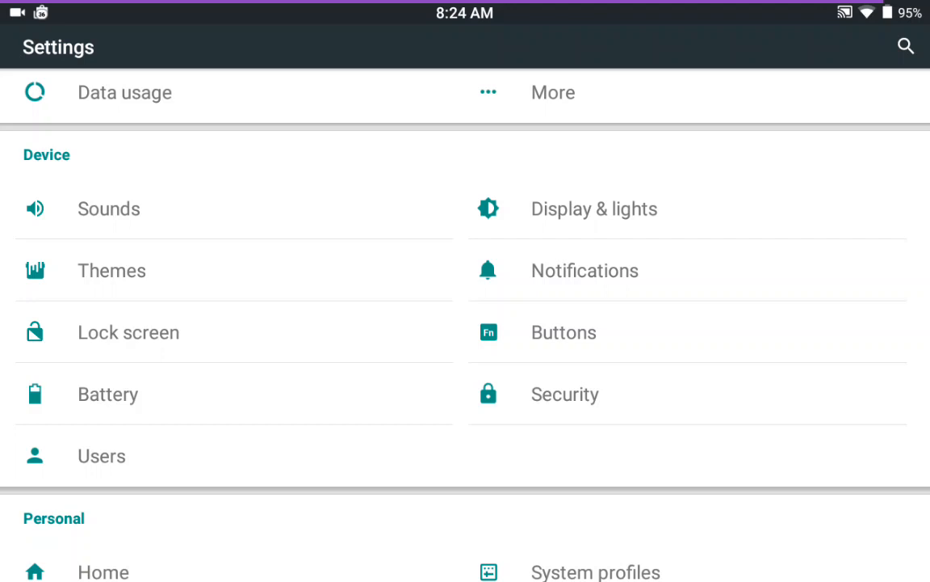
left_click(109, 209)
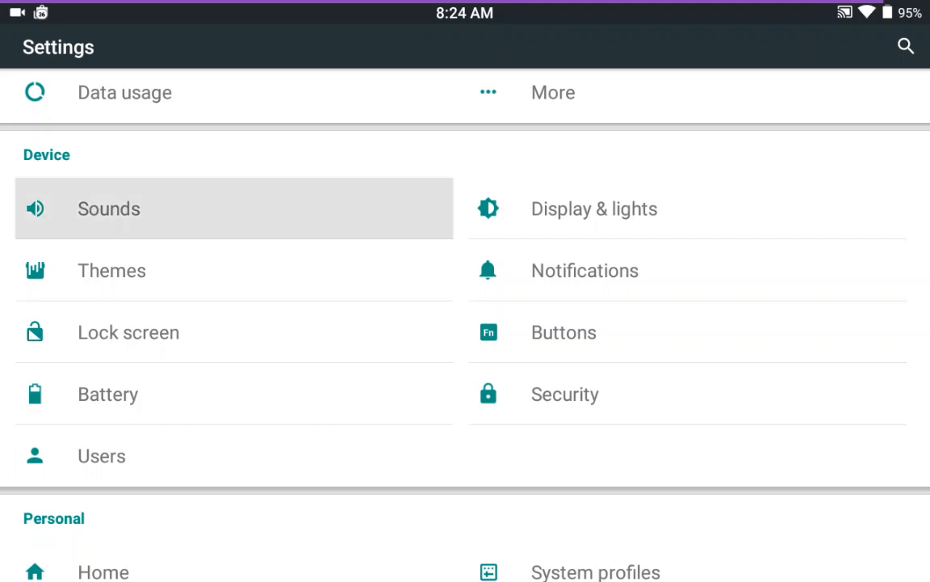
left_click(110, 209)
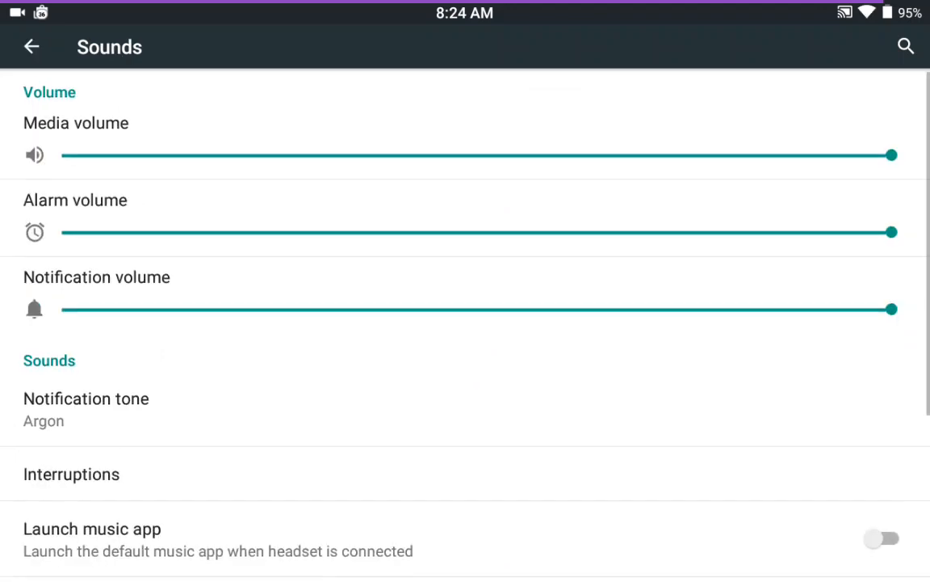
scroll("down", 3)
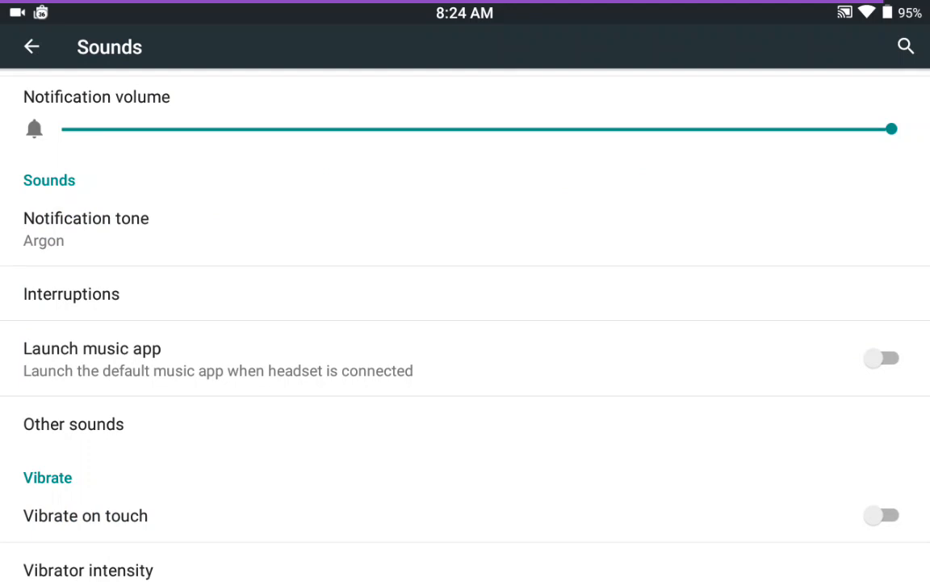
left_click(86, 228)
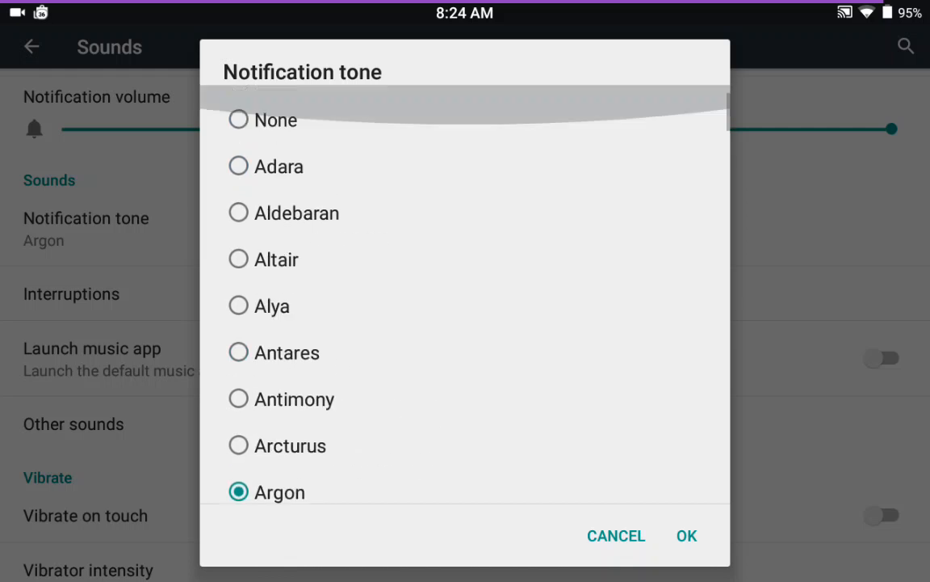
scroll("down", 3)
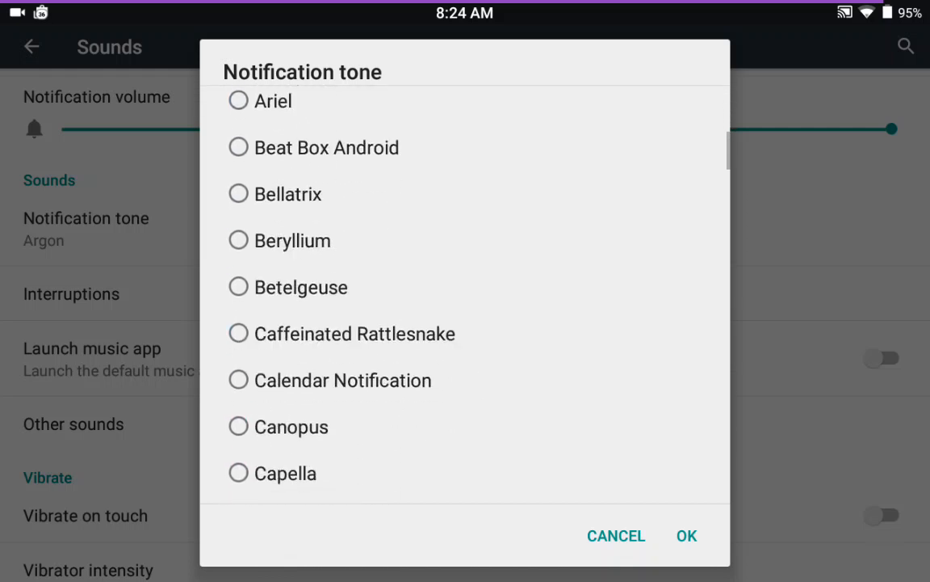
scroll("down", 3)
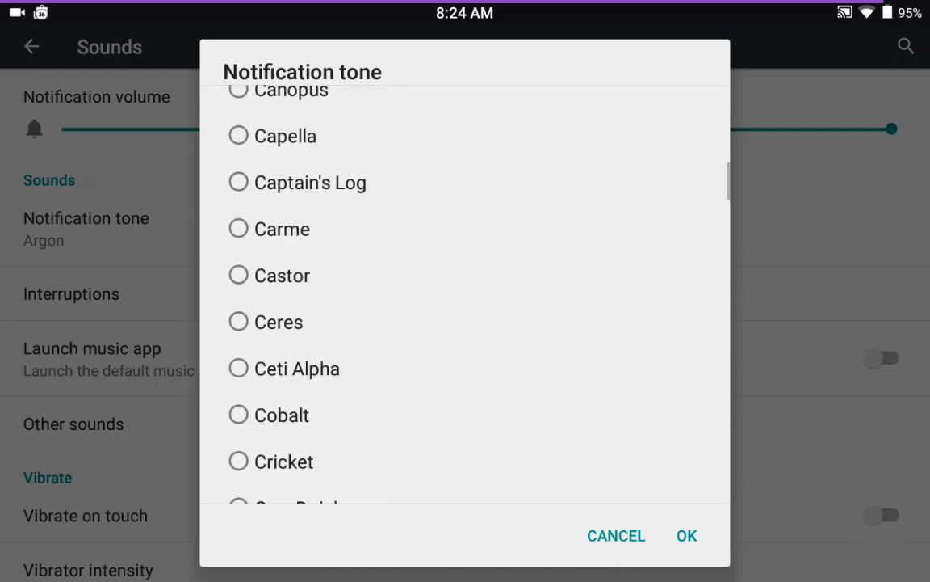
scroll("down", 3)
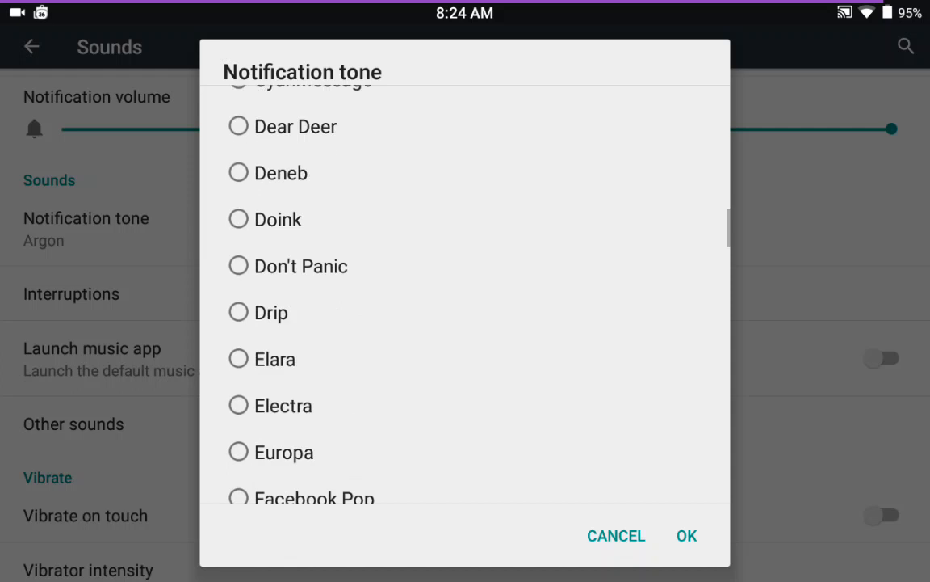
scroll("down", 3)
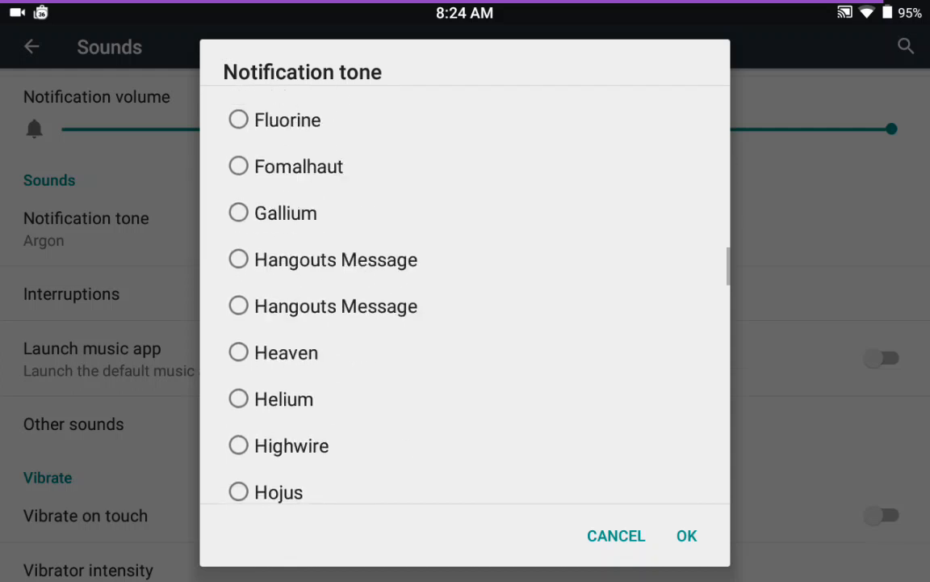
scroll("down", 3)
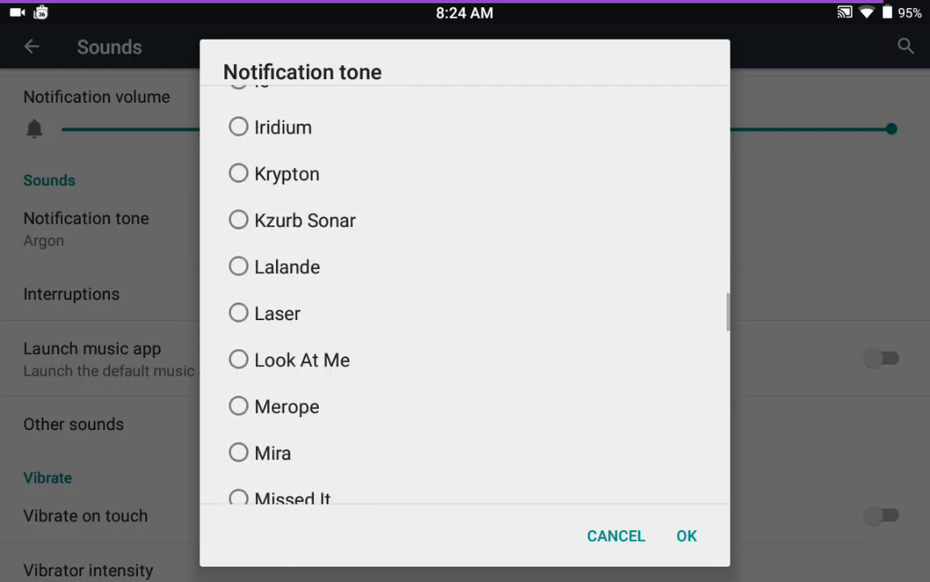
scroll("down", 3)
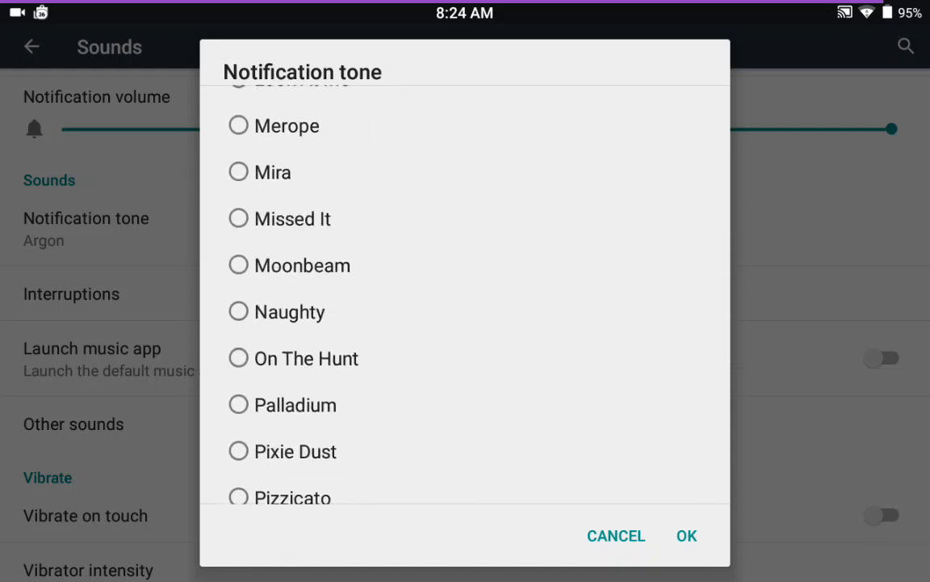
scroll("down", 3)
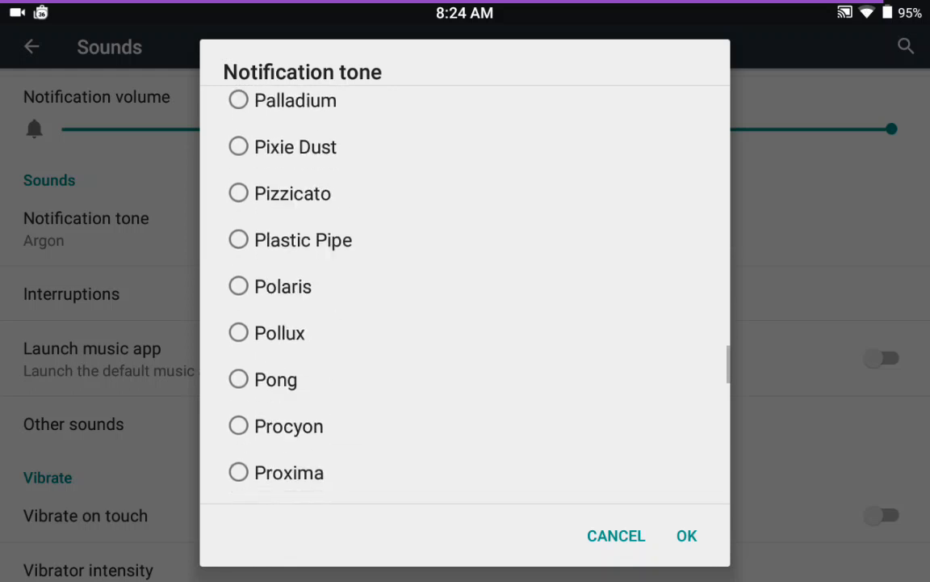
scroll("down", 3)
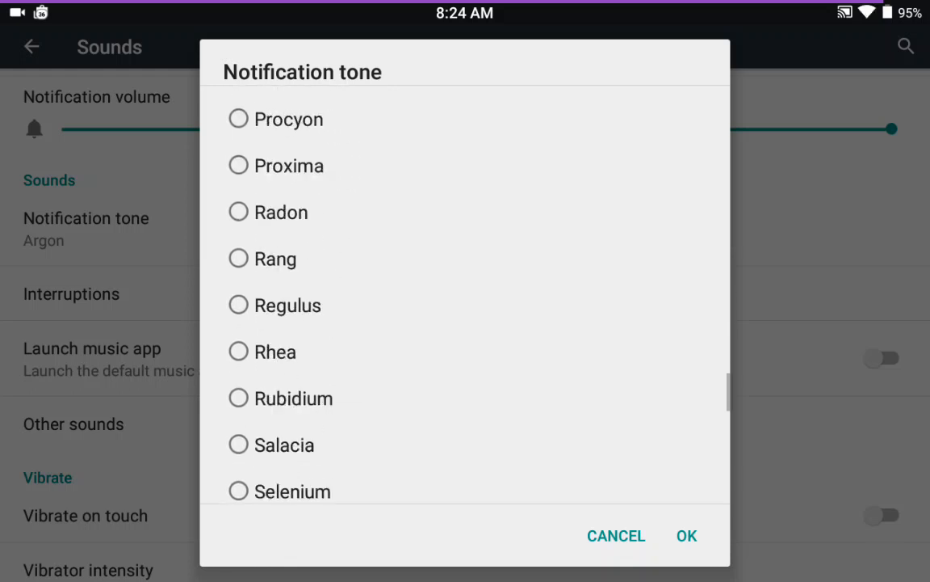
scroll("down", 3)
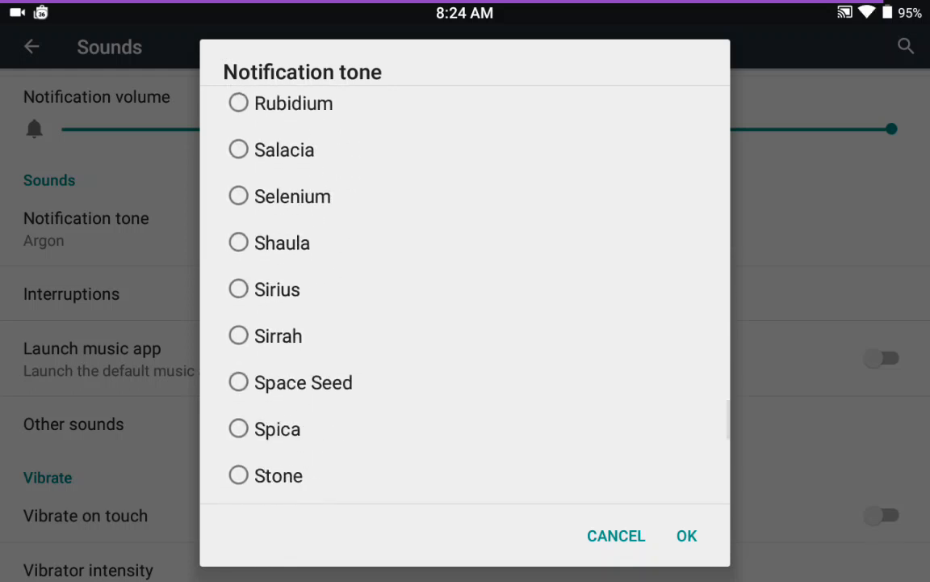
scroll("down", 3)
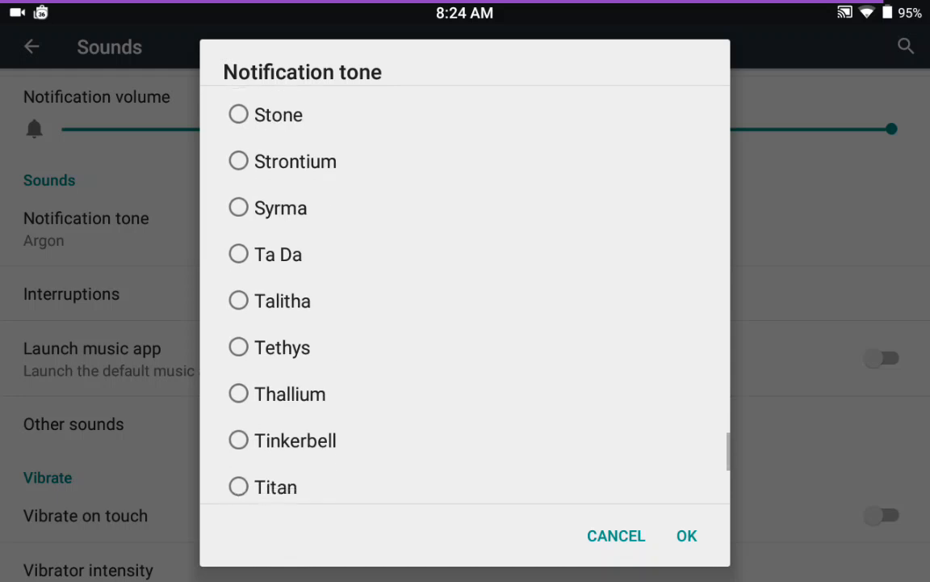
scroll("down", 3)
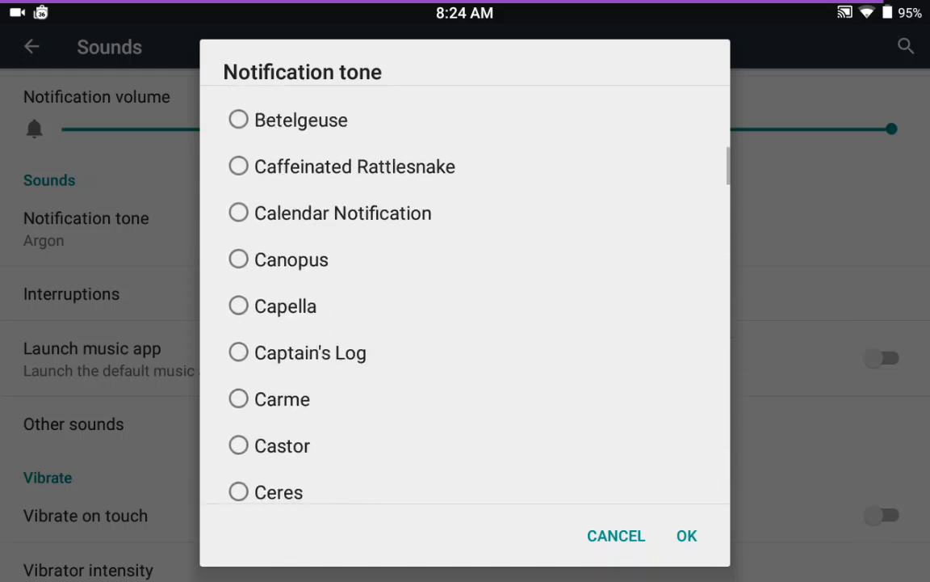
left_click(615, 536)
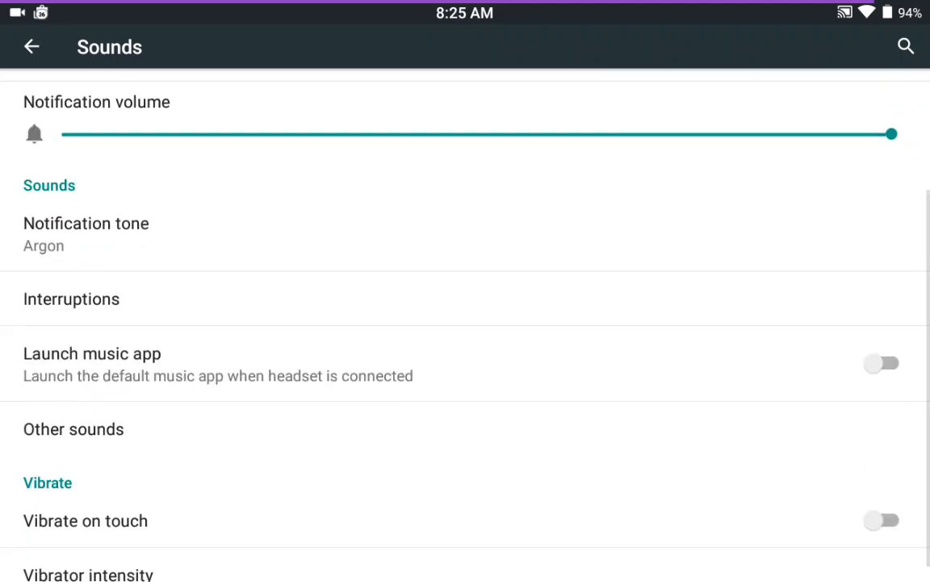
Enable Charging sounds under Other sounds and return to the Sounds page.
left_click(74, 429)
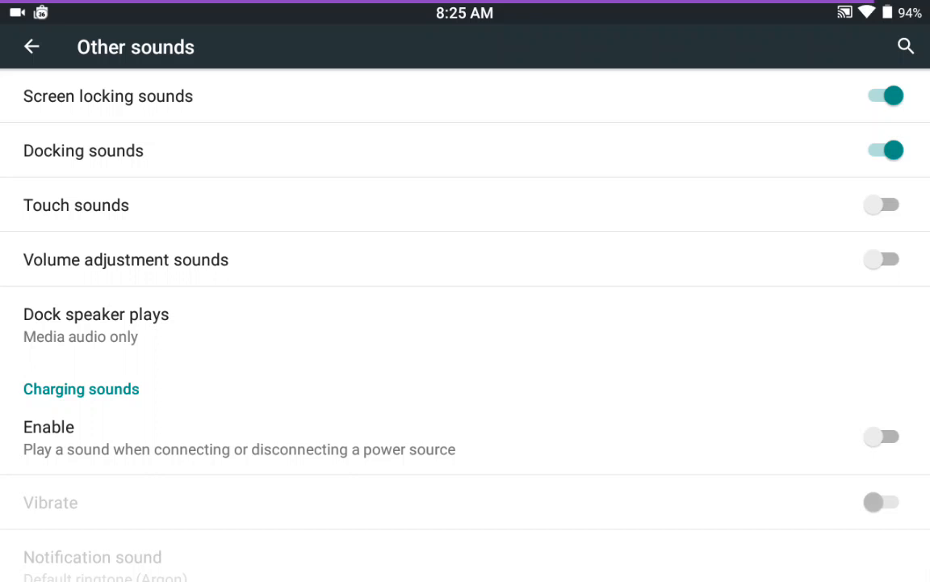
scroll("down", 3)
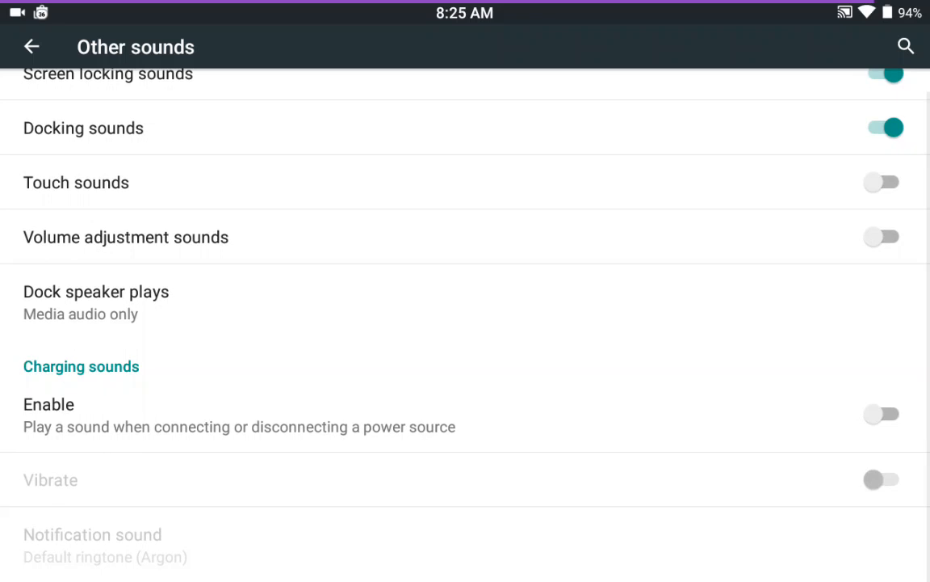
left_click(882, 413)
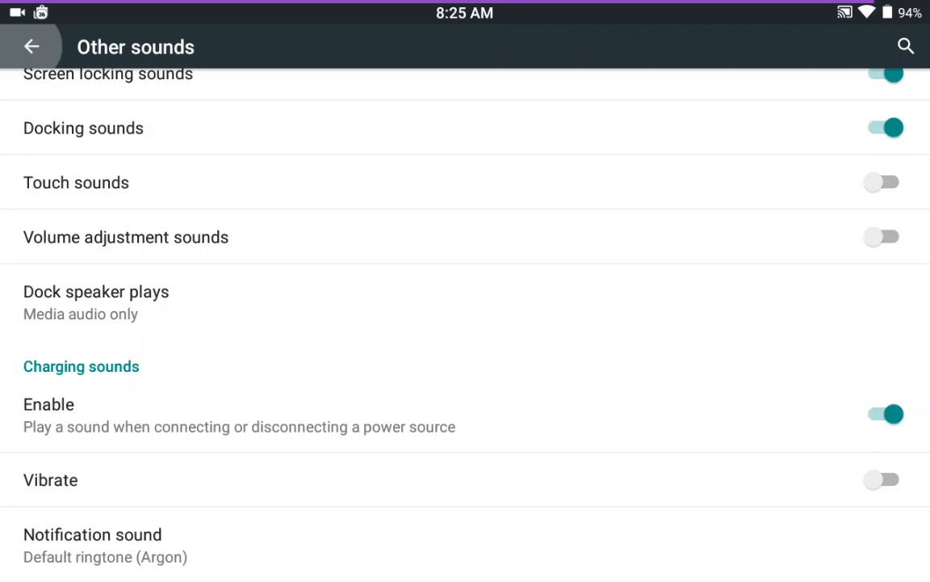
left_click(31, 46)
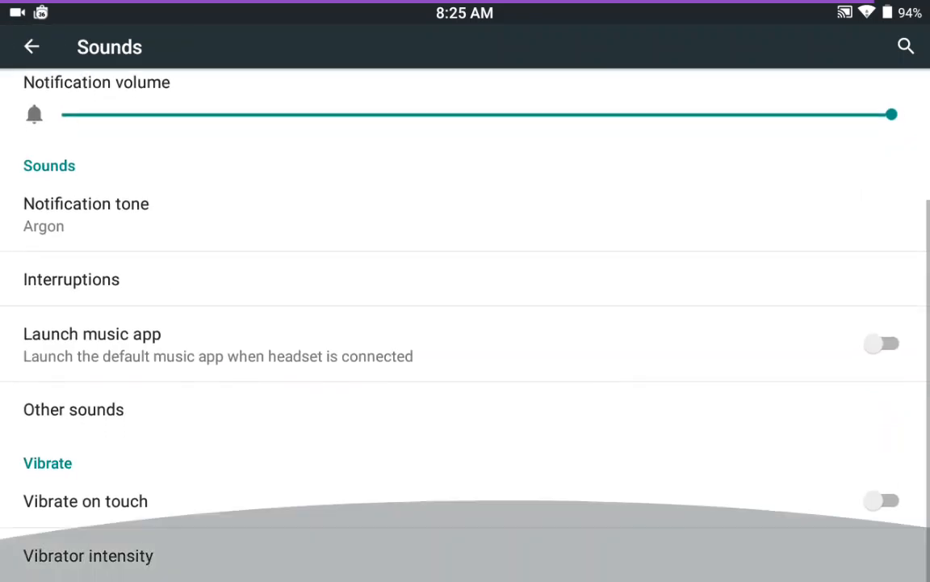
Toggle Vibrate on touch on and back off, leaving it unchanged.
left_click(882, 500)
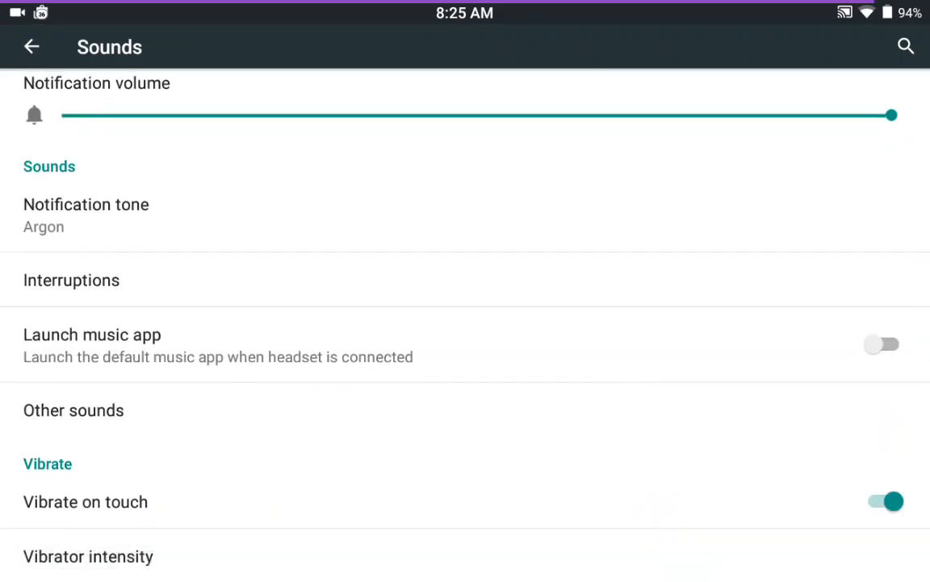
left_click(883, 501)
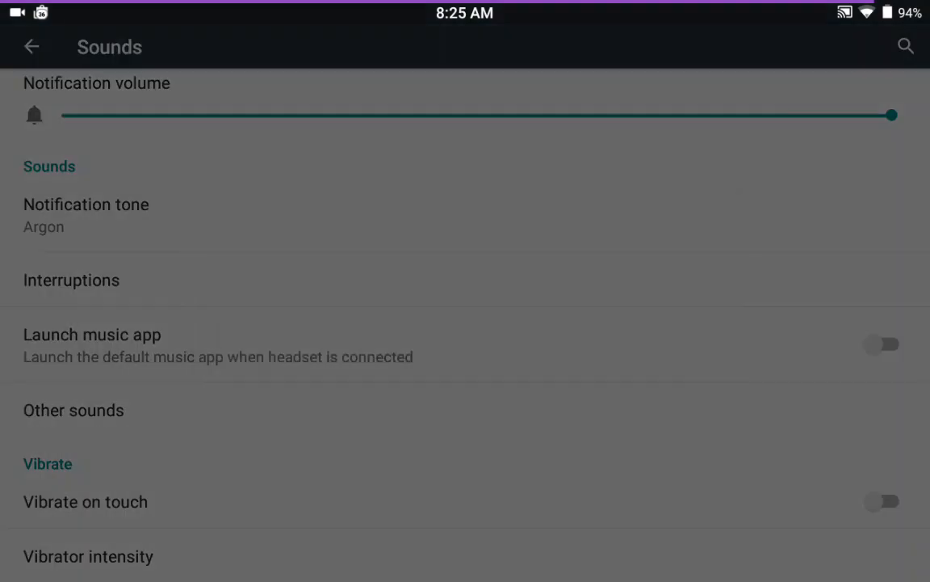
scroll("down", 3)
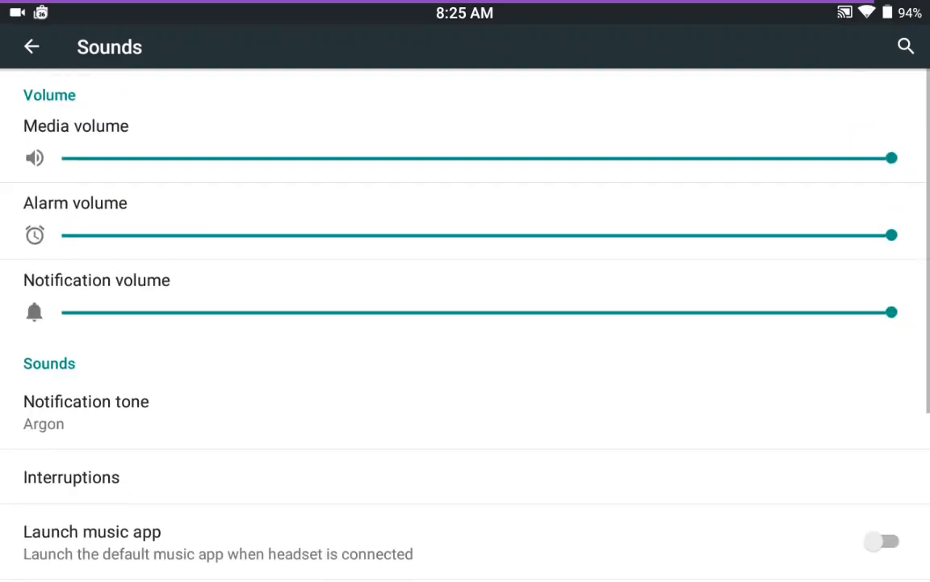
Glance at Lock screen settings, then open the Battery page showing 94%.
left_click(32, 46)
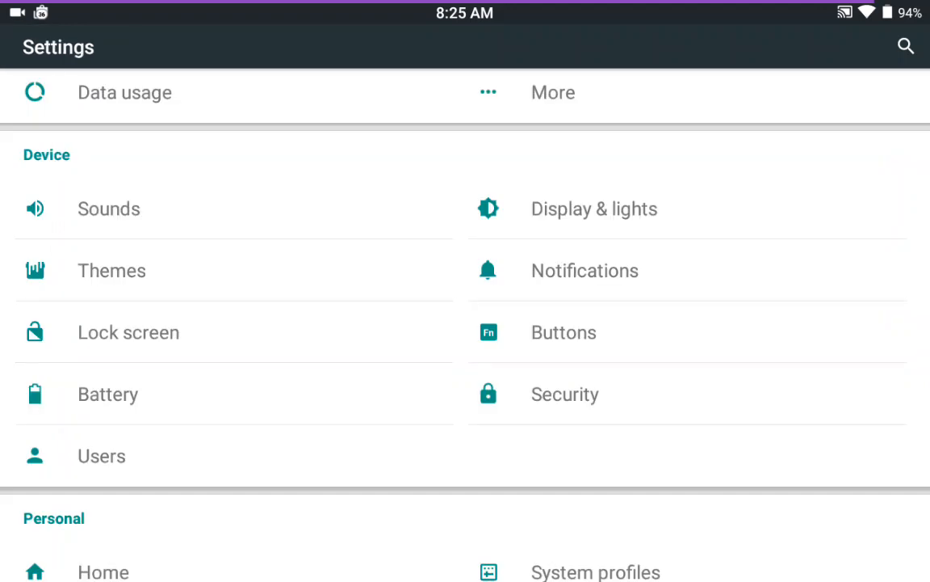
left_click(128, 332)
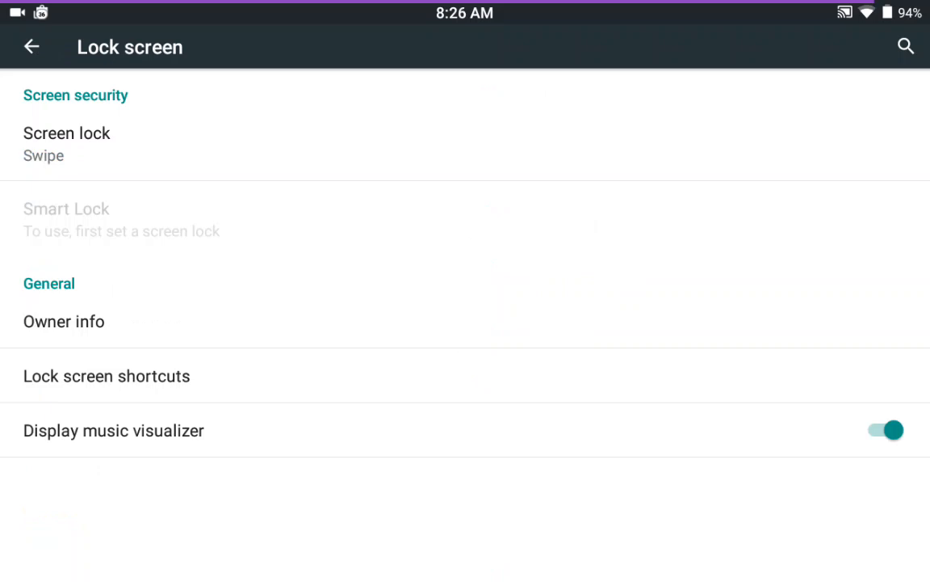
left_click(30, 46)
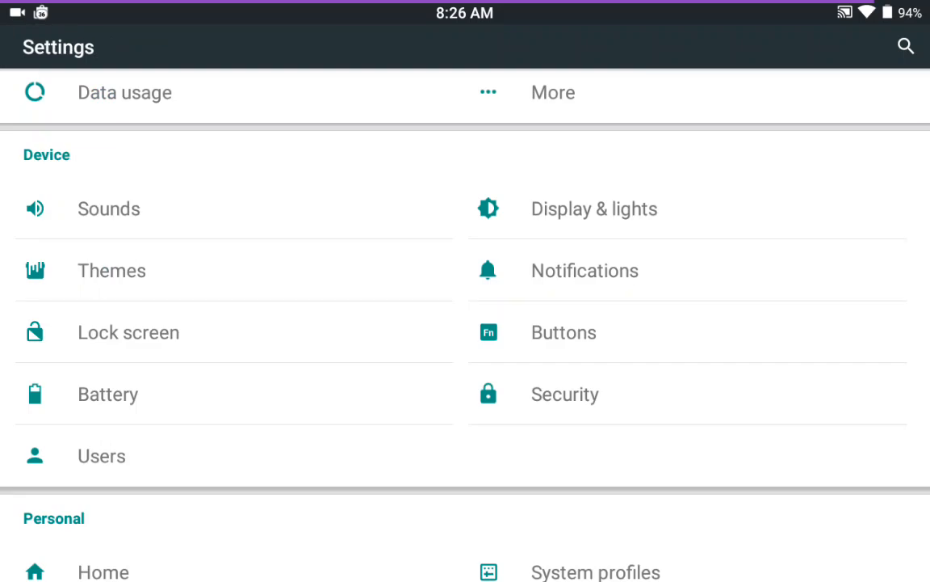
left_click(109, 394)
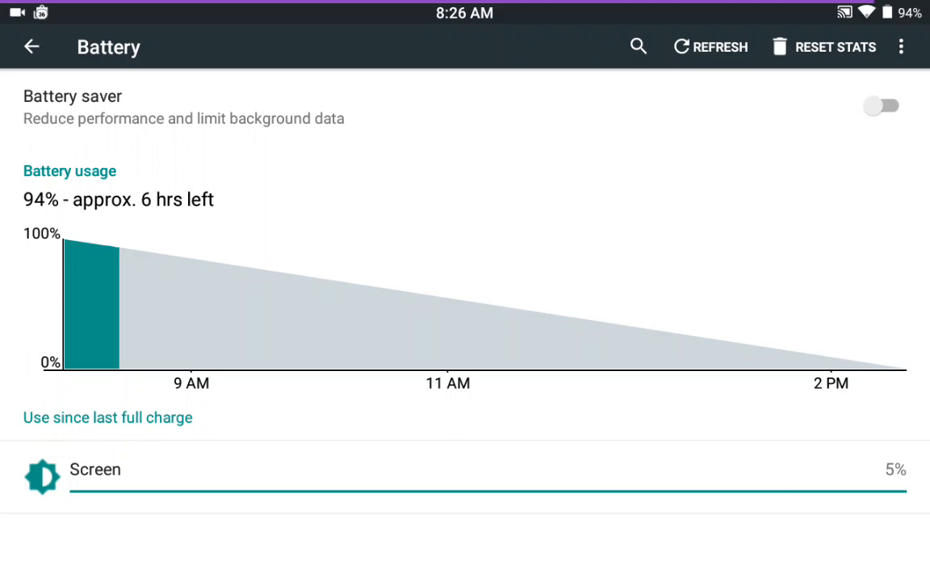
Return to Settings and open Display & lights, with adaptive brightness on.
left_click(31, 46)
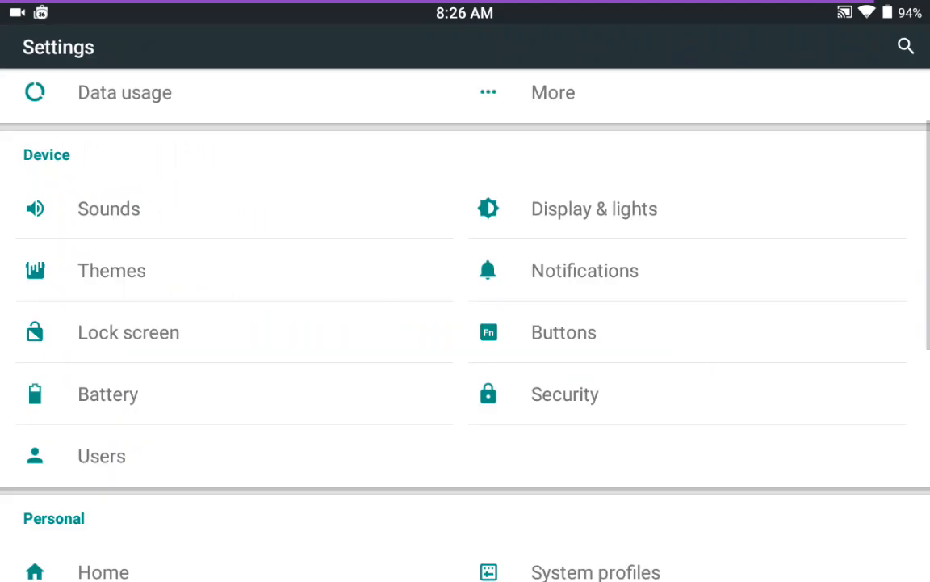
left_click(594, 208)
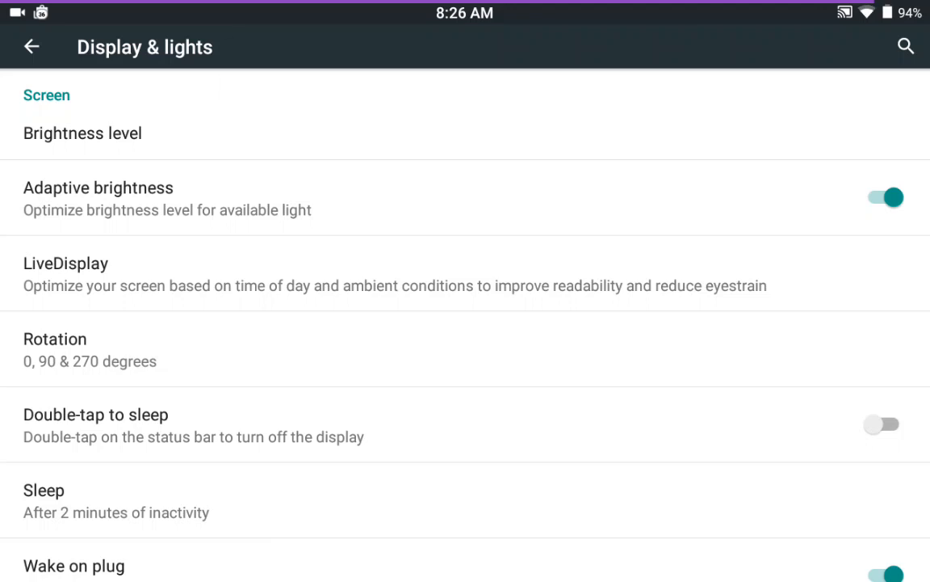
Turn off Adaptive brightness and scroll down the Display & lights list.
left_click(884, 197)
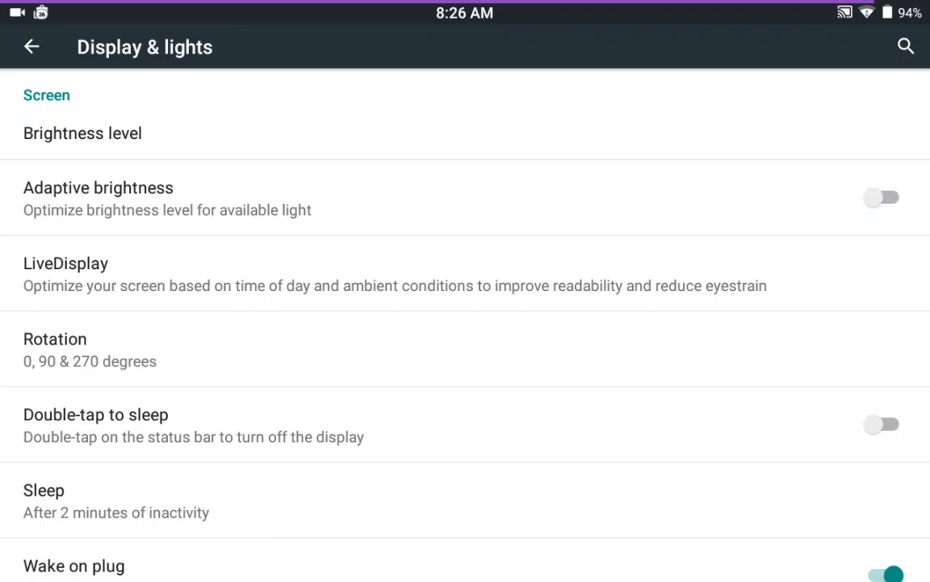
left_click(82, 134)
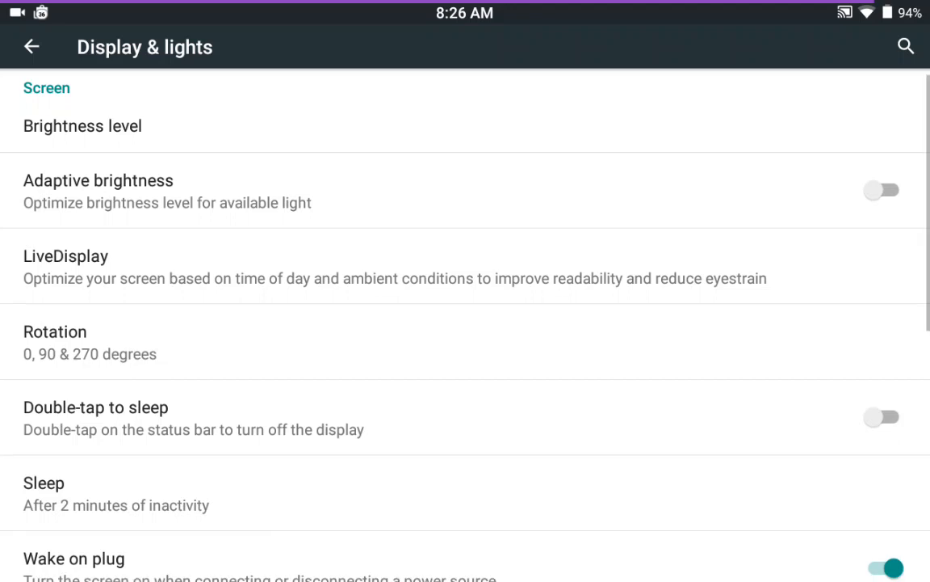
scroll("down", 3)
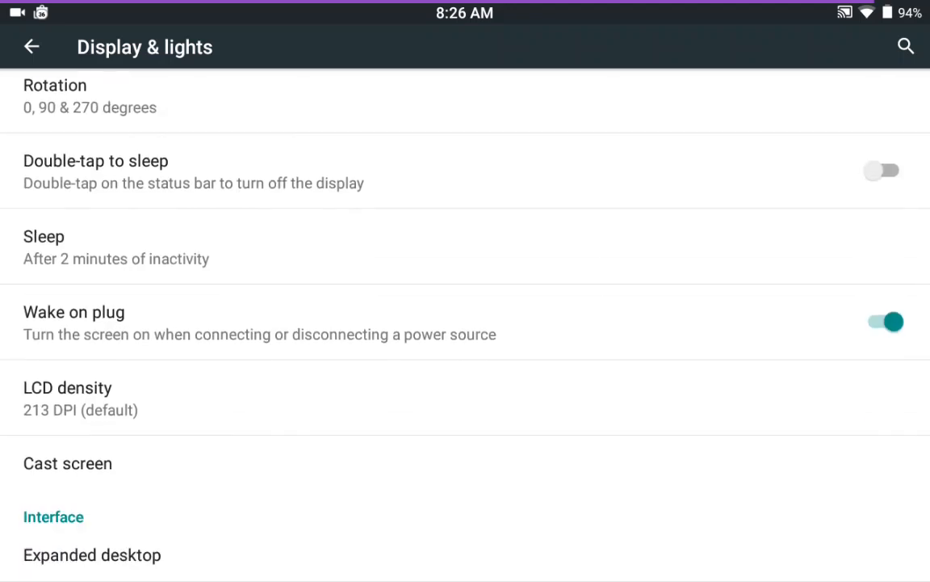
scroll("down", 3)
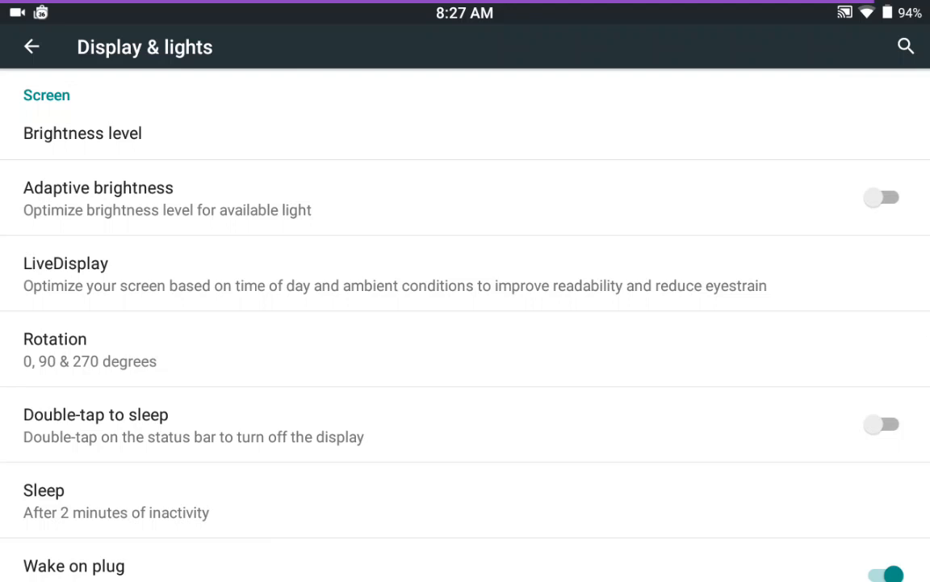
scroll("down", 3)
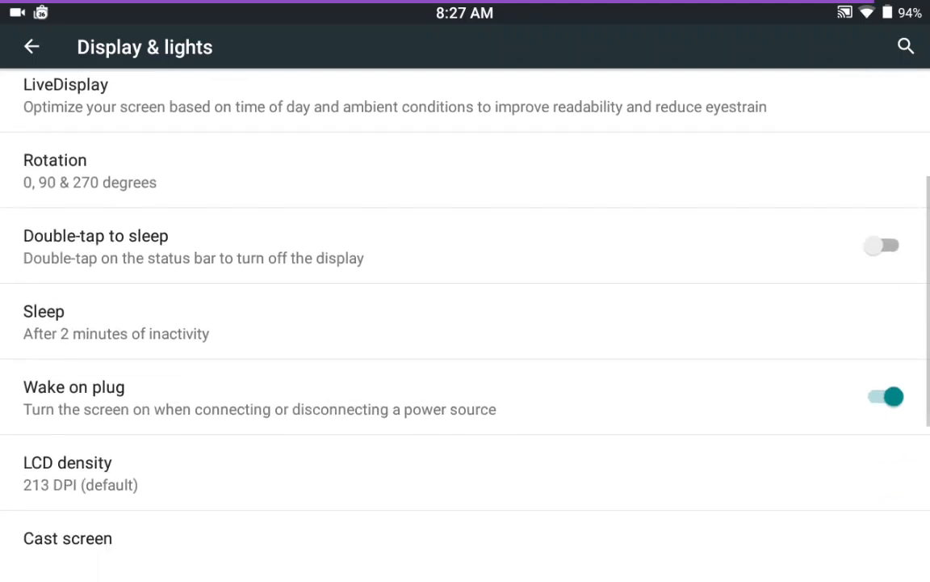
scroll("down", 3)
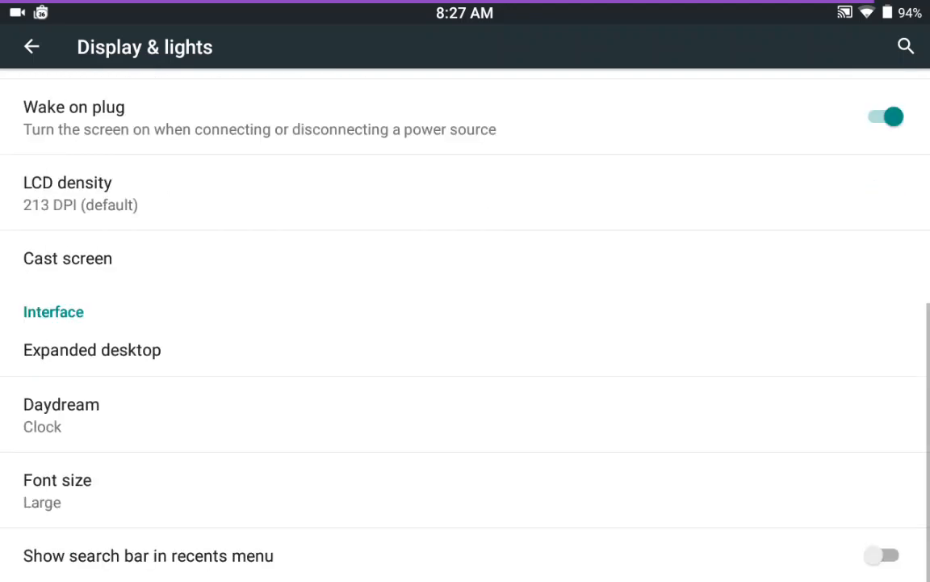
View the LCD density choices and cancel, keeping 213 DPI (default).
scroll("down", 3)
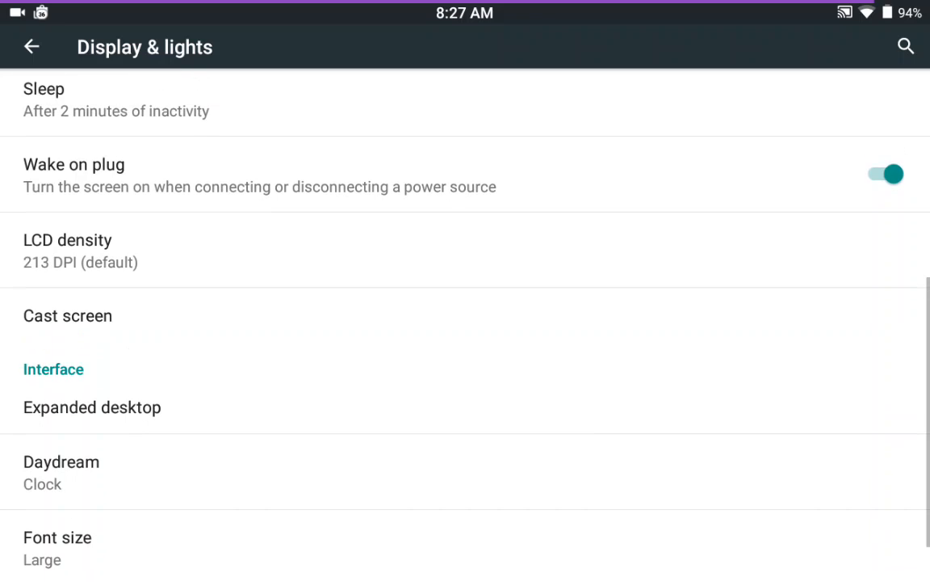
scroll("up", 3)
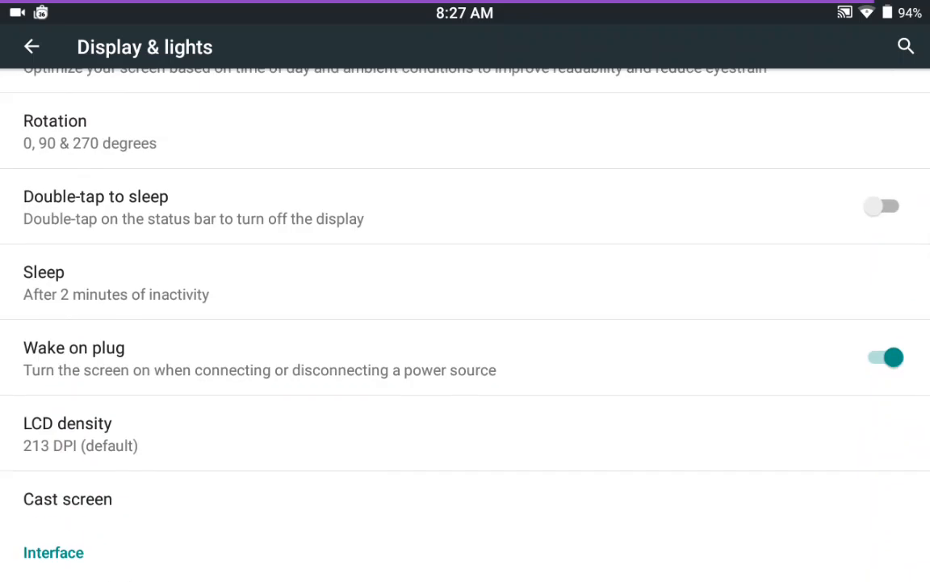
scroll("down", 3)
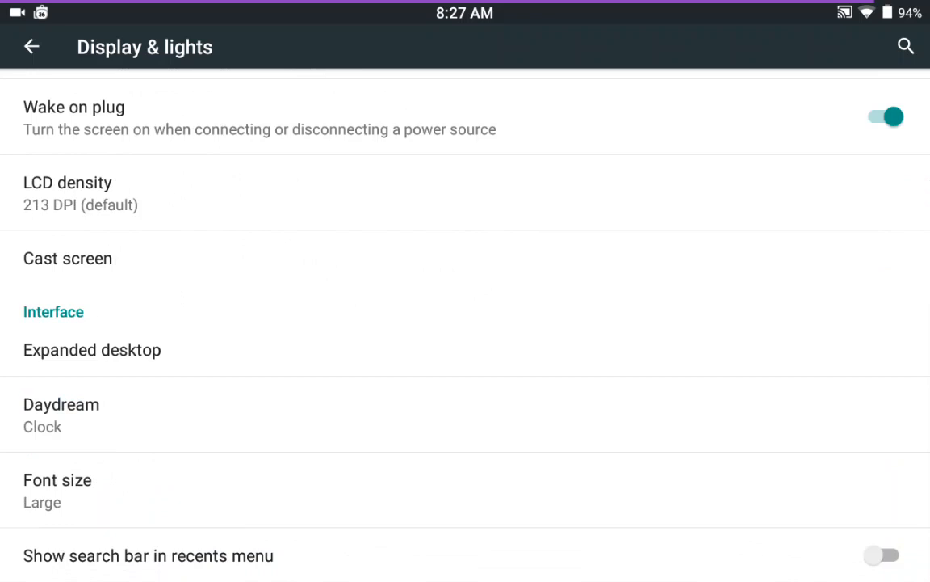
left_click(67, 194)
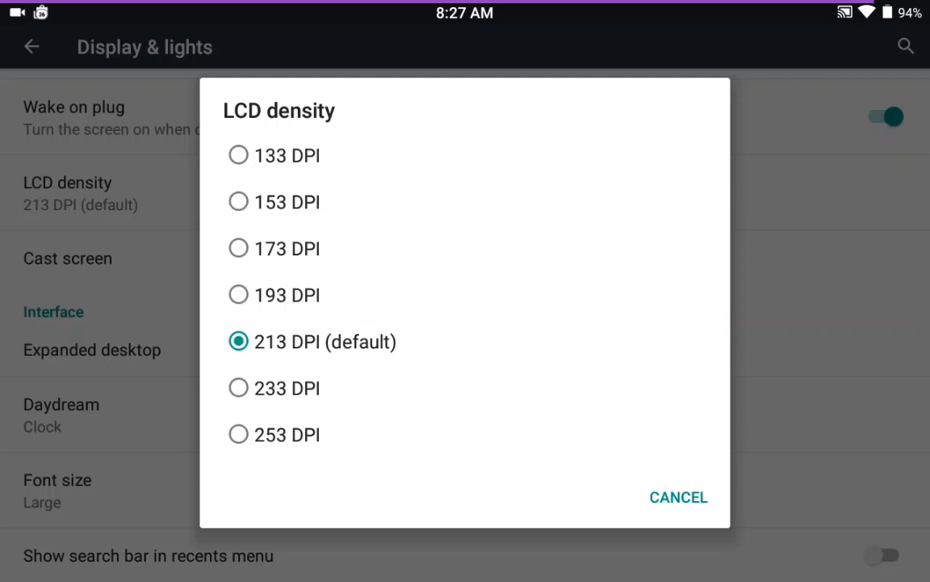
left_click(679, 496)
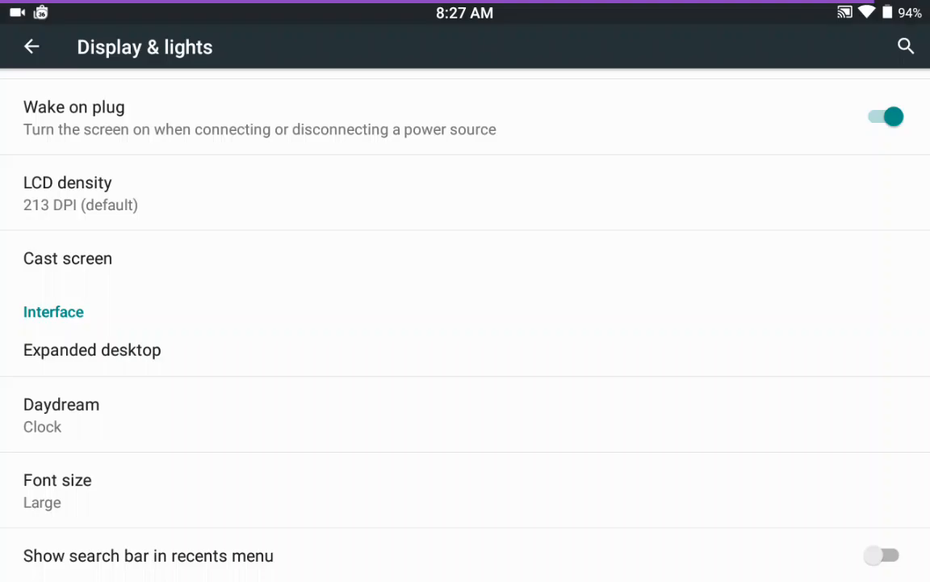
Switch Heads up off in Notifications, view Filter notifications, then return to Settings home.
left_click(31, 46)
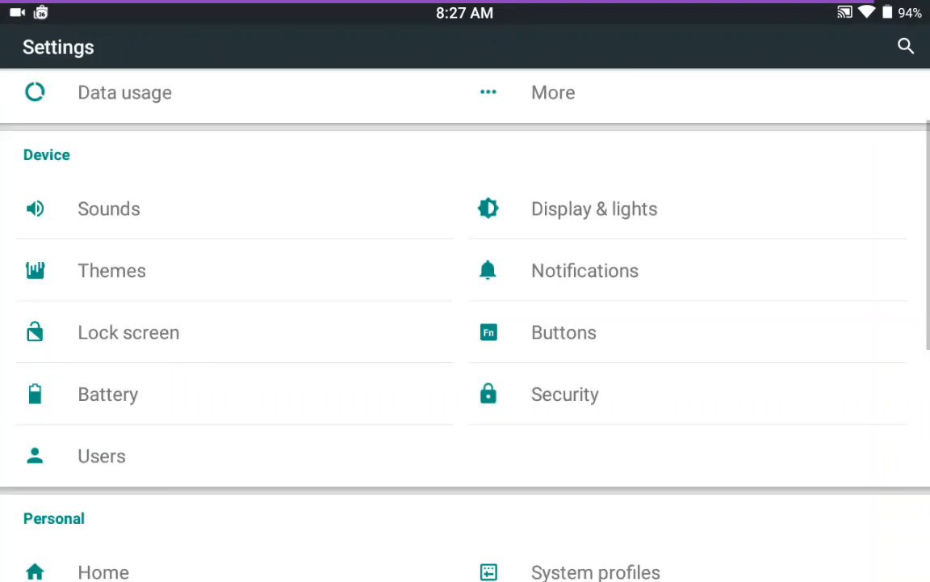
left_click(584, 270)
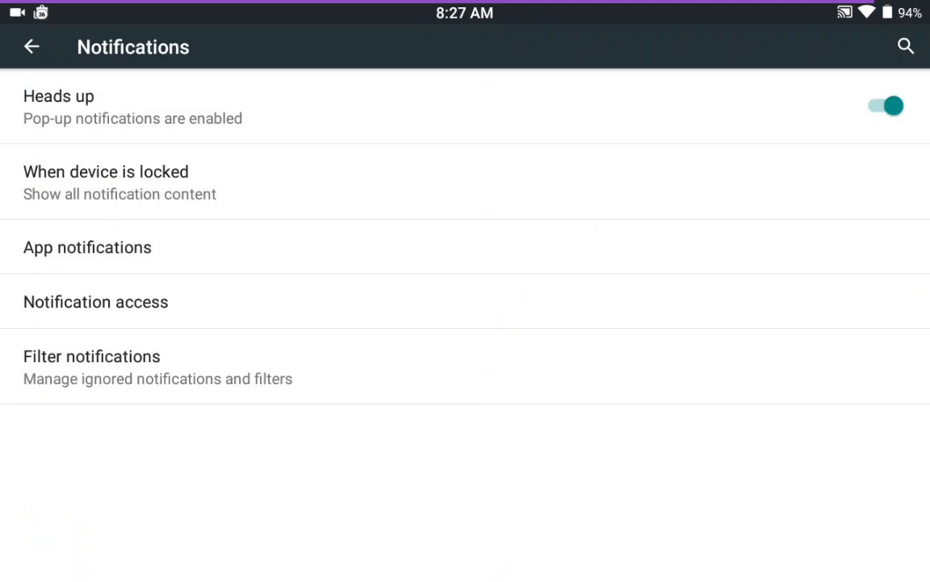
left_click(883, 106)
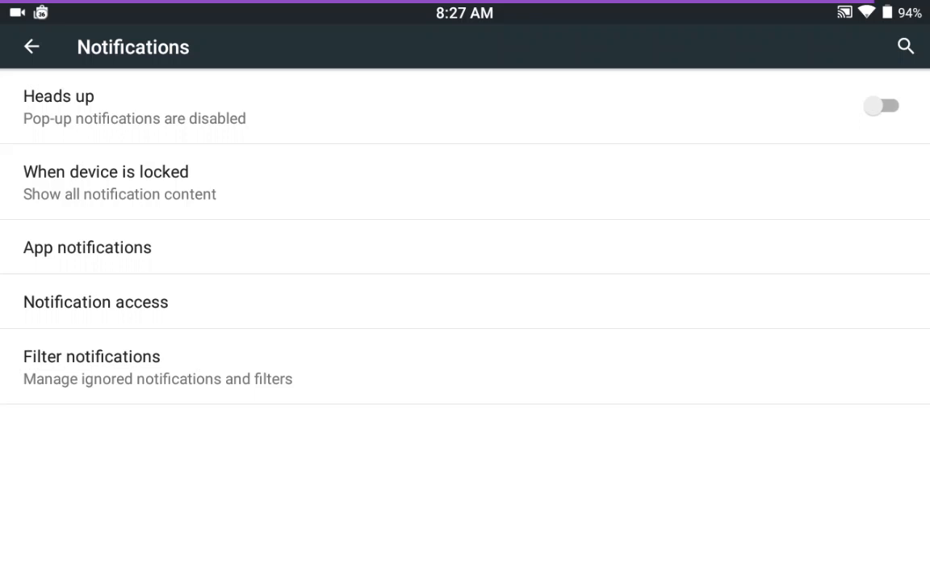
left_click(92, 356)
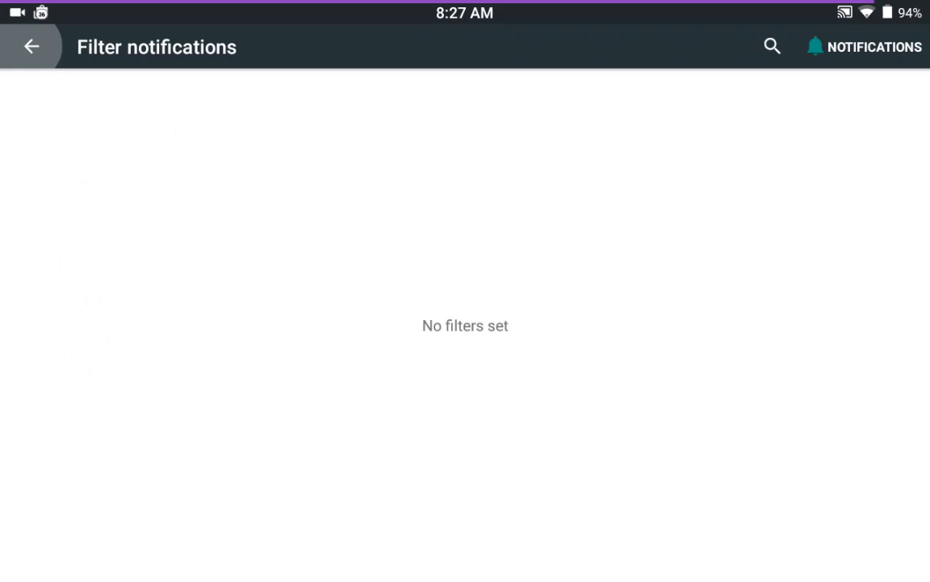
left_click(32, 46)
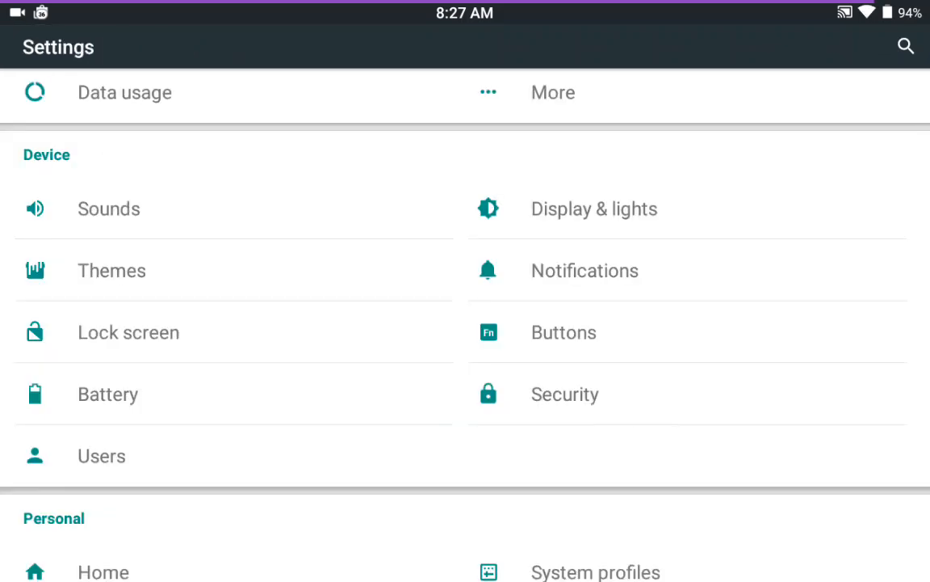
Try Illuminate buttons with a 7- then 3-second timeout, then leave backlight disabled.
left_click(564, 332)
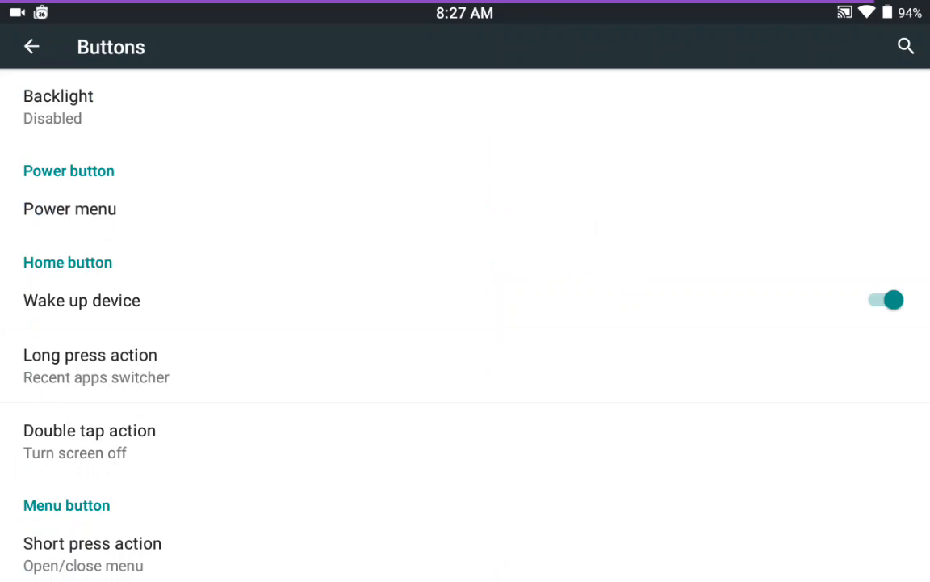
left_click(58, 106)
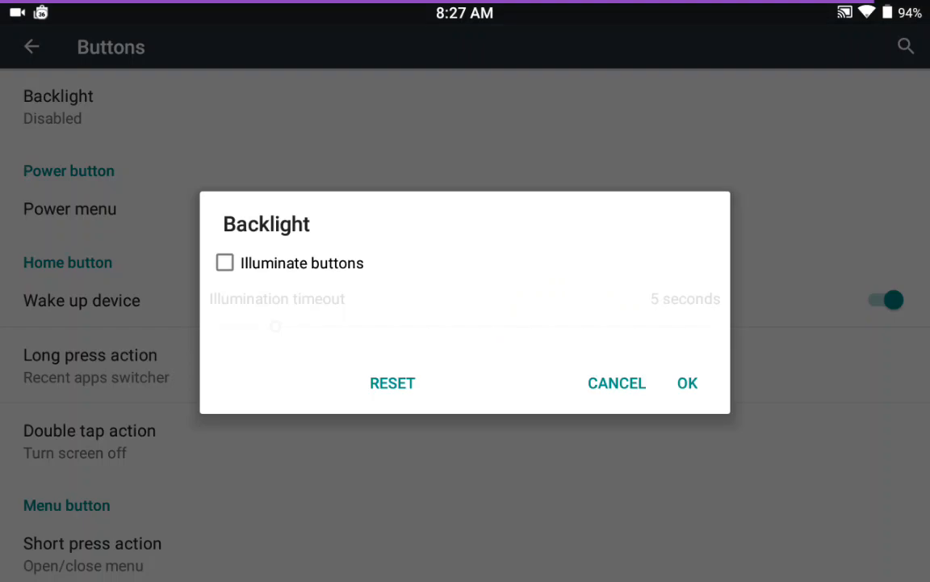
left_click(224, 263)
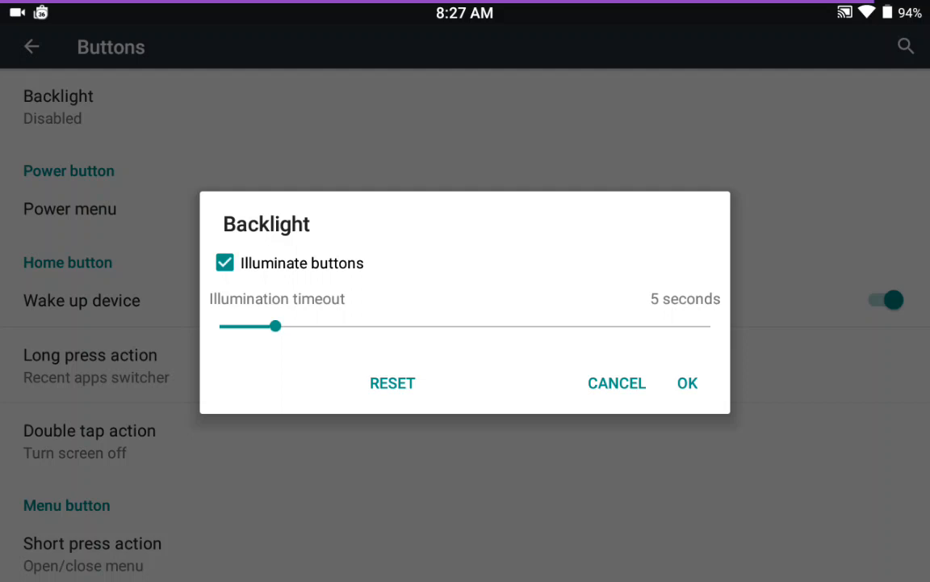
left_click_drag(276, 326, 303, 325)
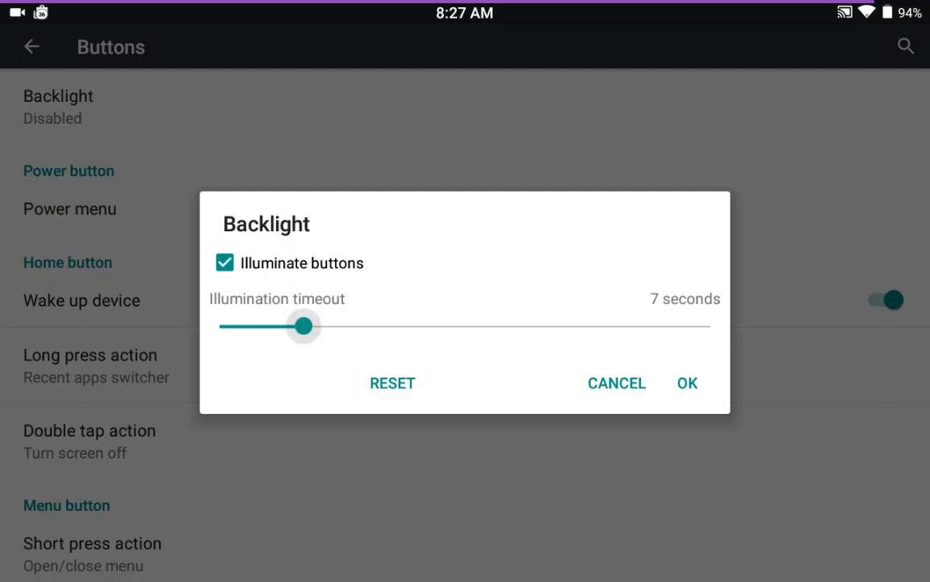
left_click_drag(304, 326, 247, 326)
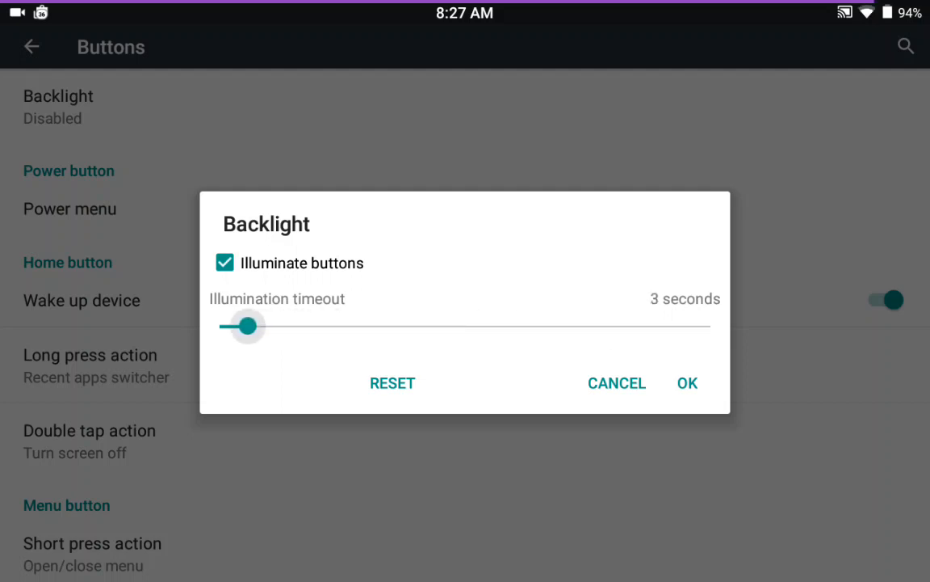
left_click(224, 262)
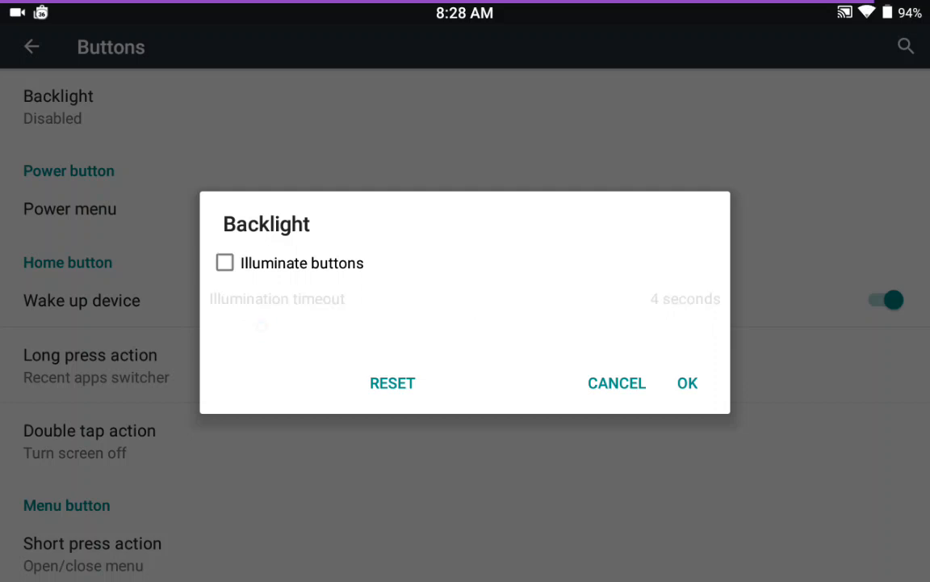
left_click(616, 382)
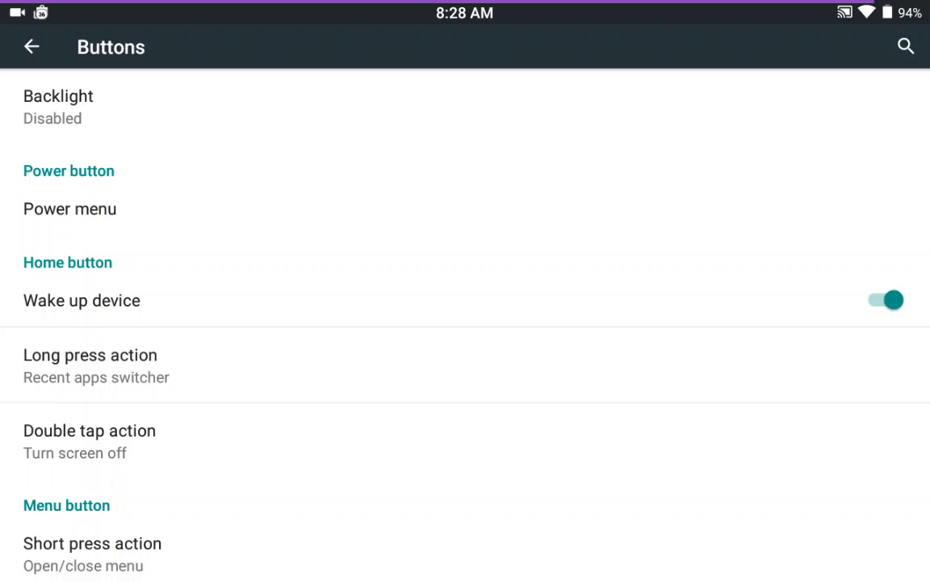
Enable Sound panel in the Power menu, browse Buttons settings, and return to Settings.
left_click(69, 209)
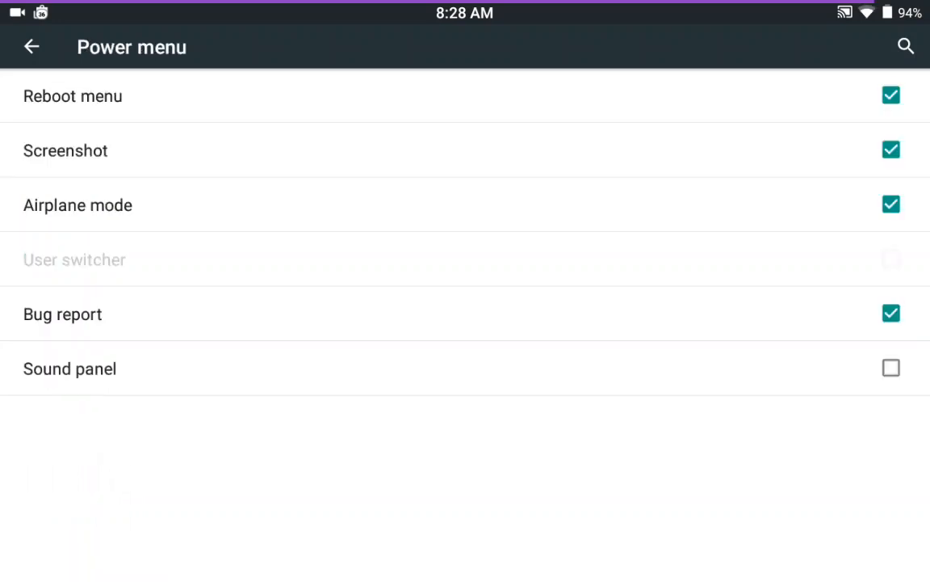
left_click(891, 368)
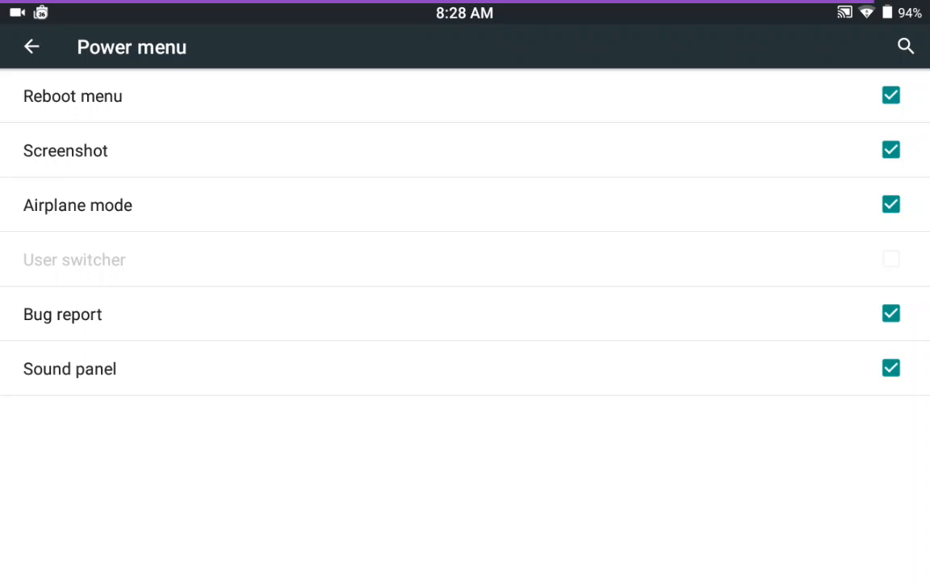
left_click(31, 46)
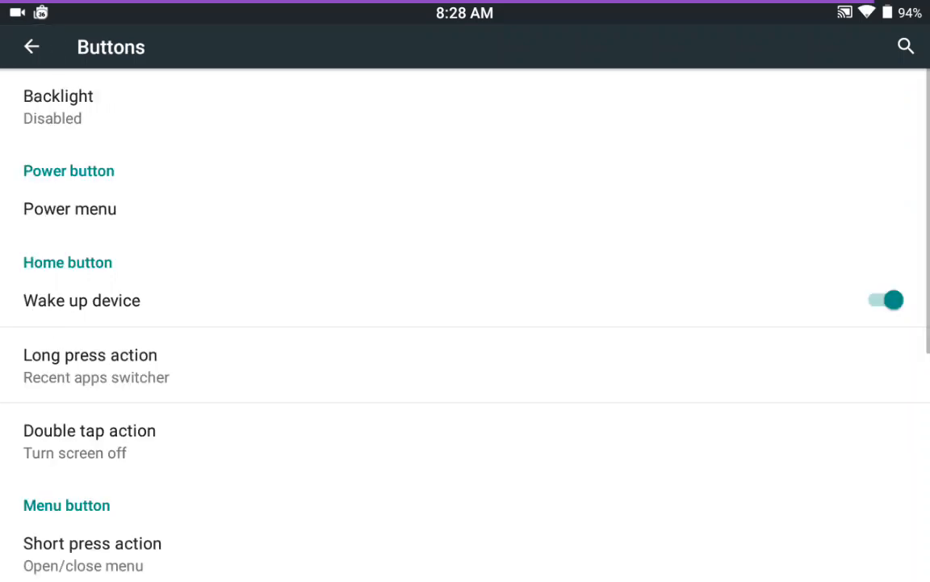
scroll("down", 3)
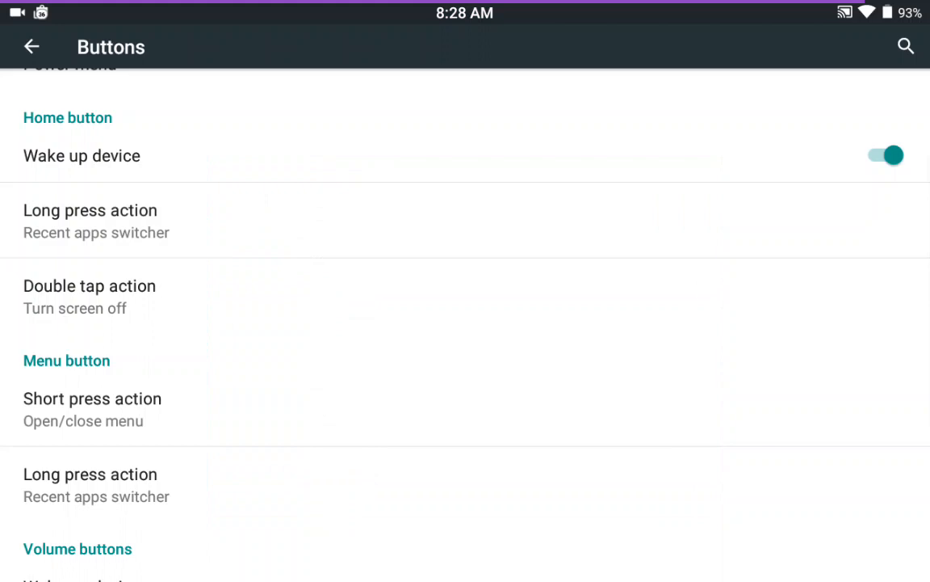
scroll("down", 3)
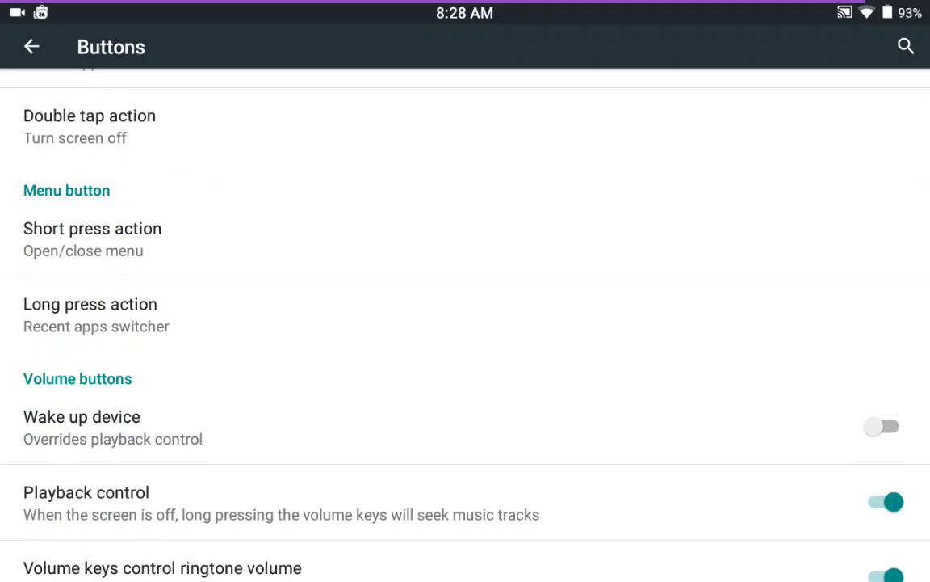
scroll("down", 3)
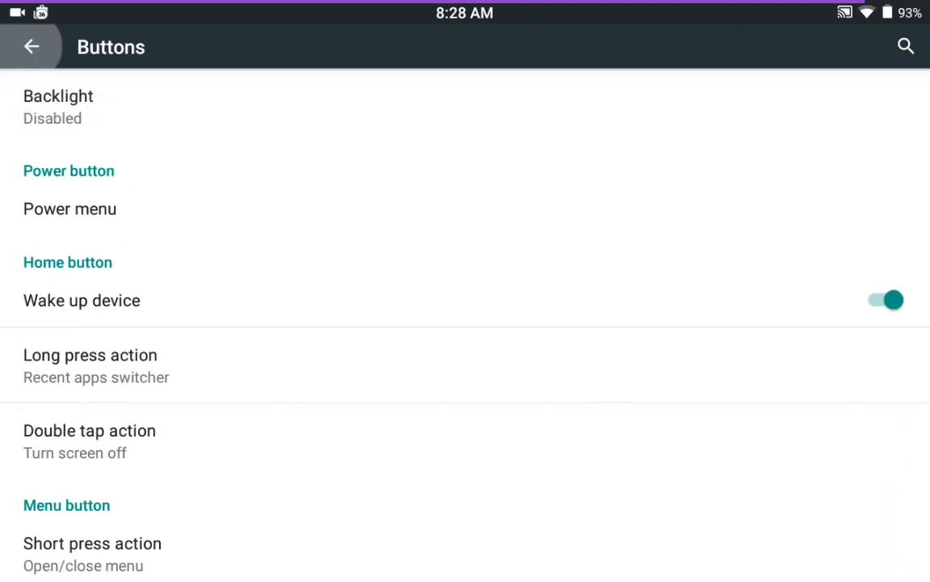
left_click(31, 46)
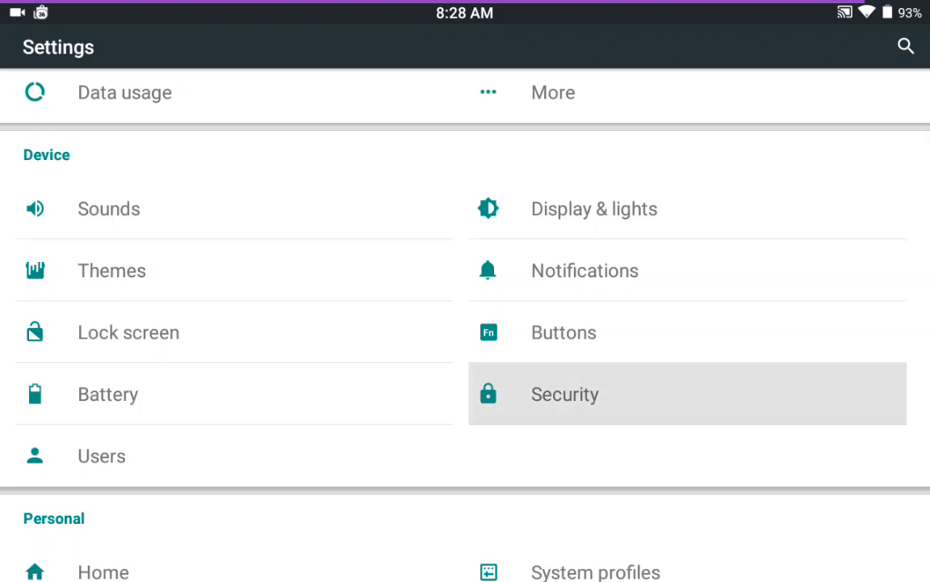
left_click(565, 394)
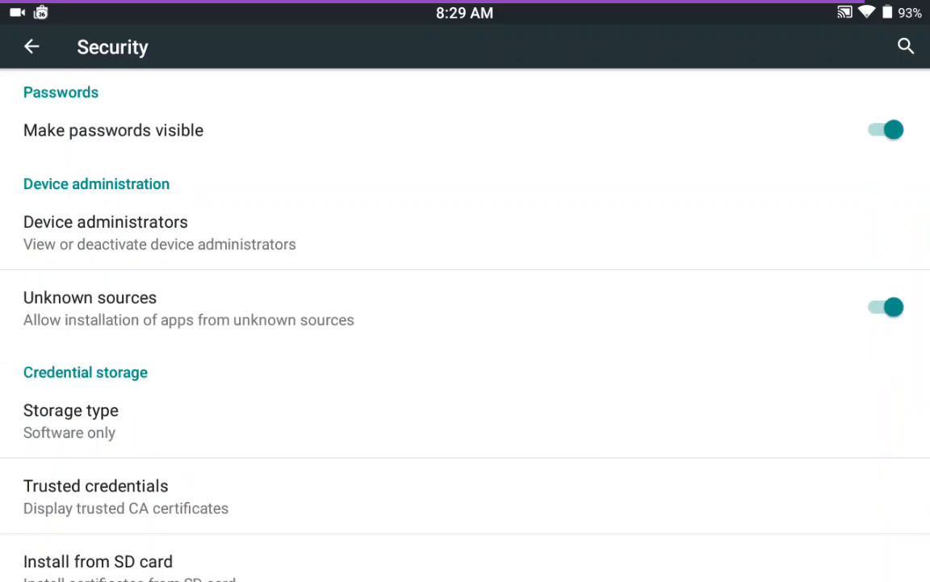
left_click(105, 233)
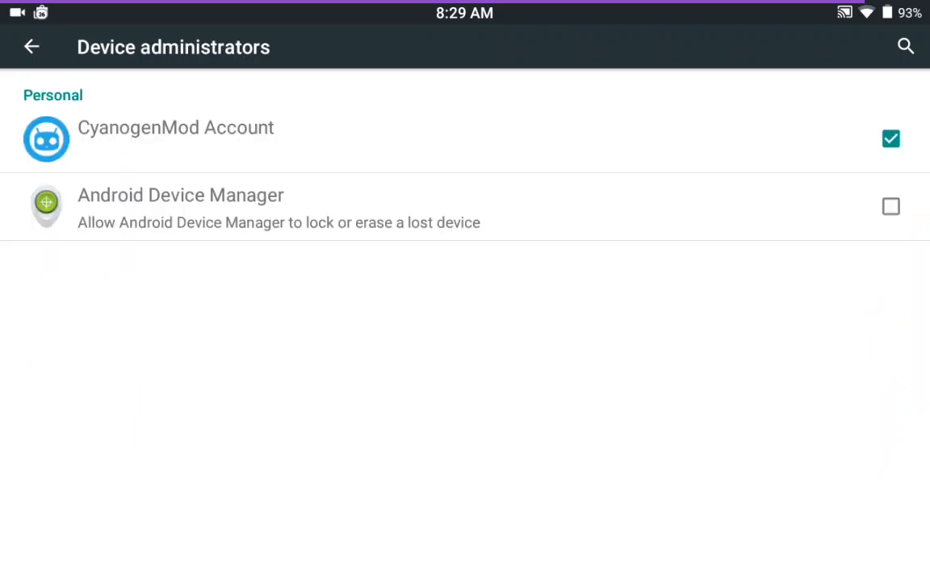
left_click(176, 126)
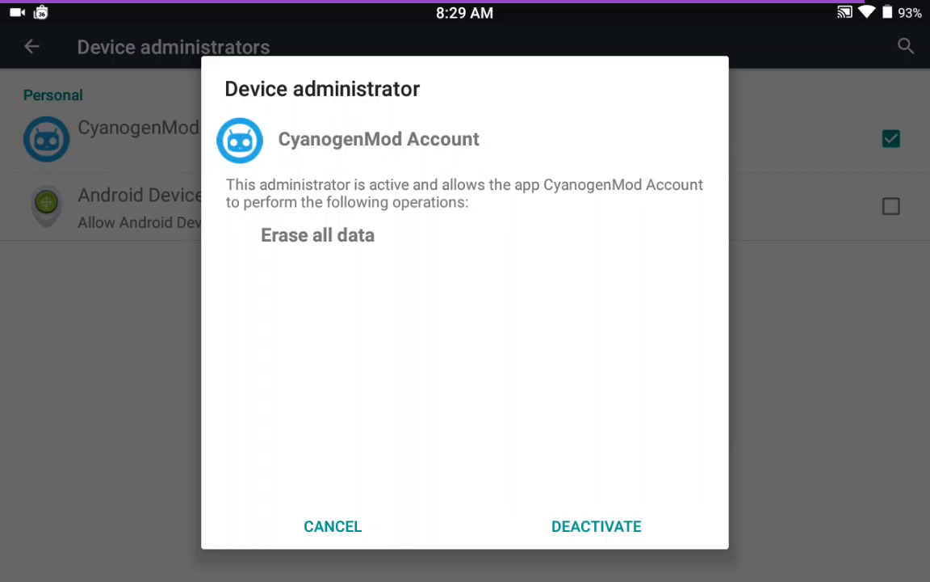
left_click(332, 526)
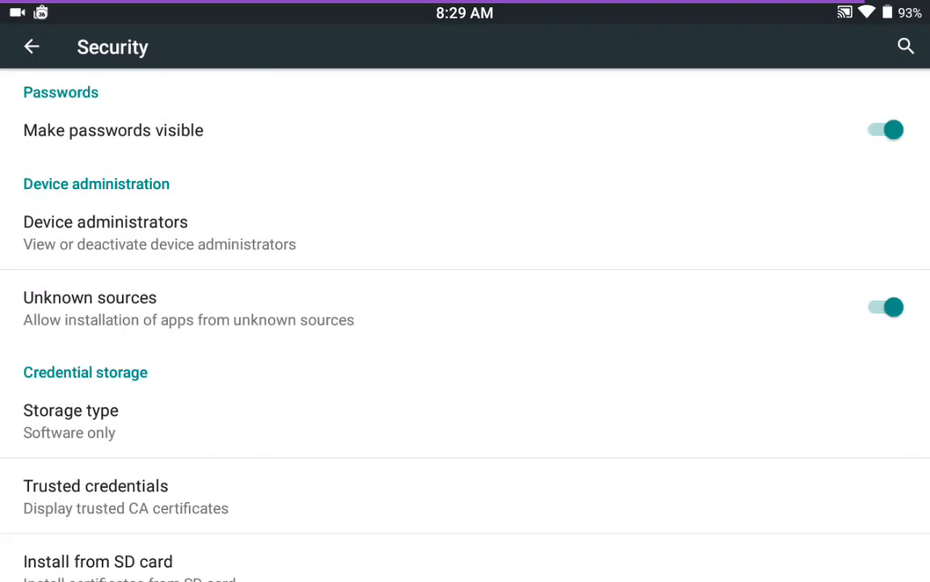
scroll("down", 3)
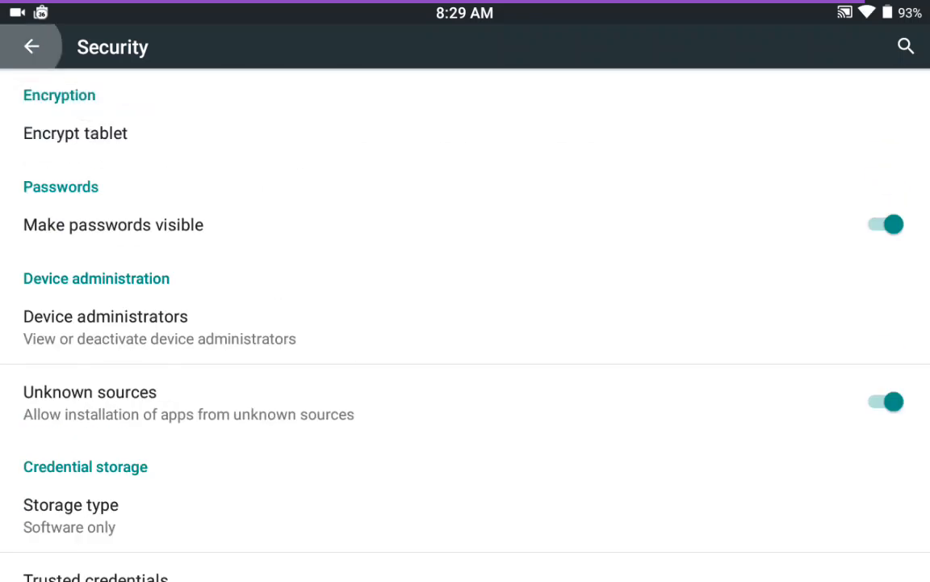
left_click(32, 46)
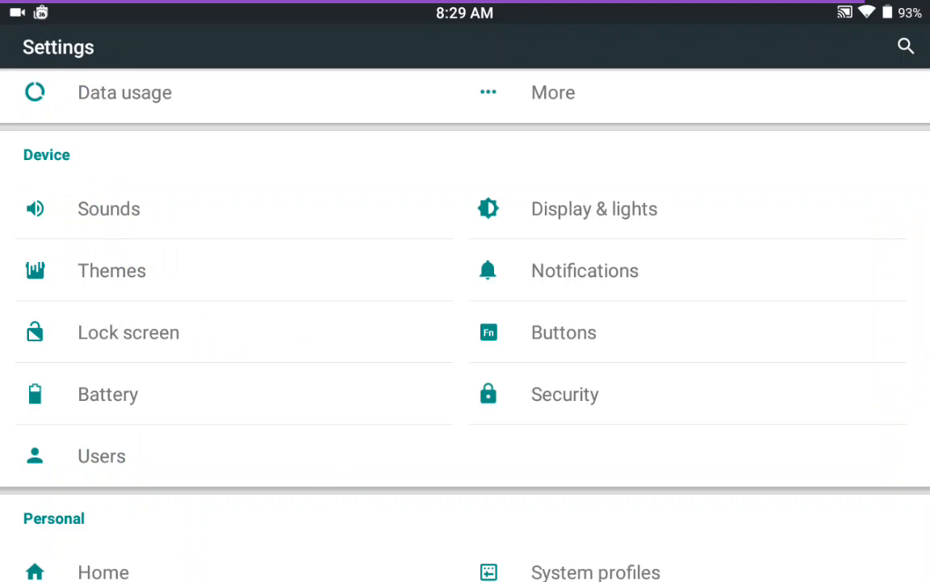
Open Themes and scroll the Theme packs grid to the Electric Cyan Next card.
left_click(111, 269)
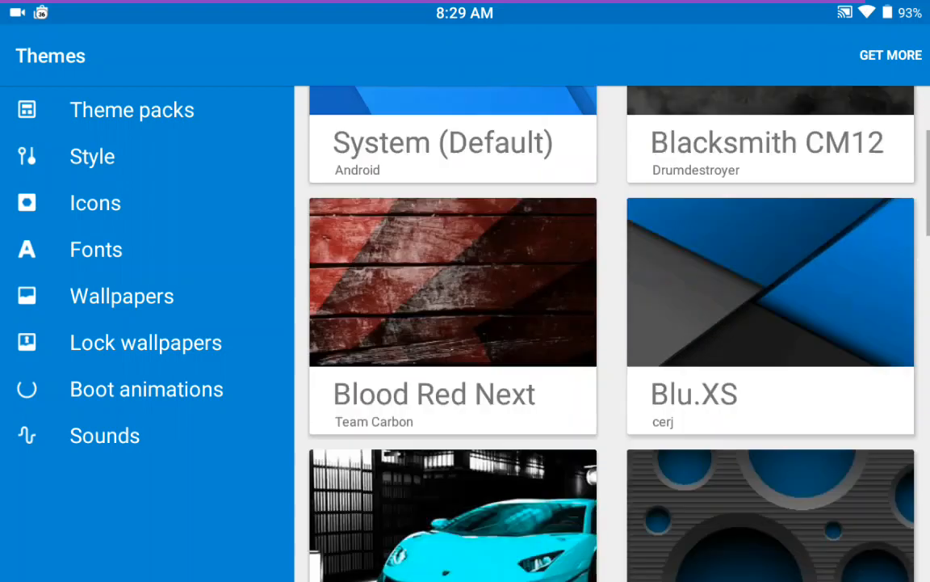
scroll("down", 3)
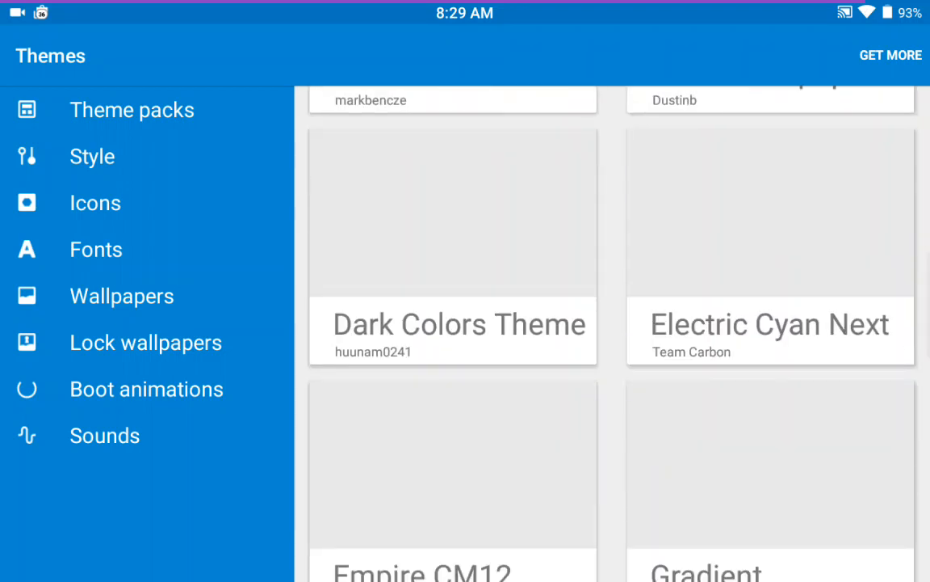
scroll("down", 3)
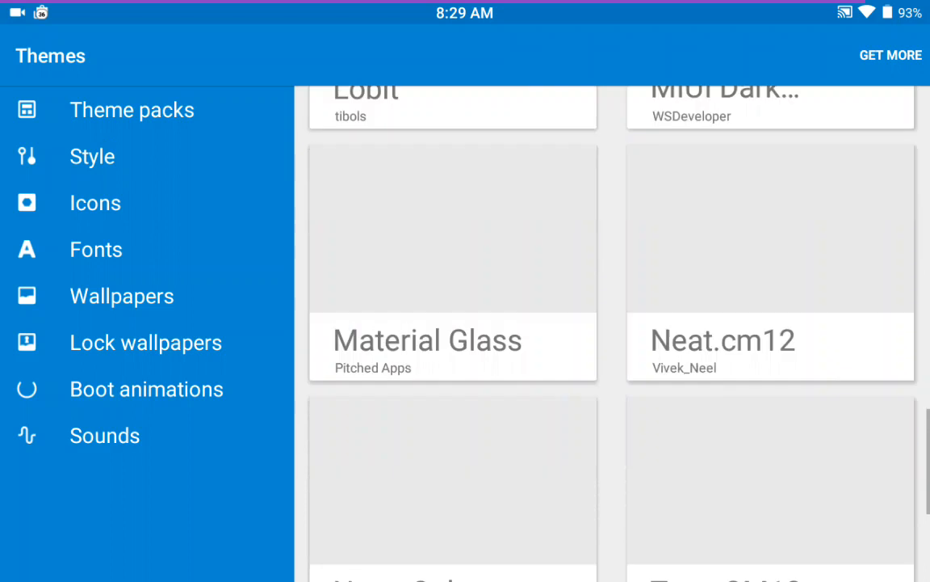
scroll("down", 3)
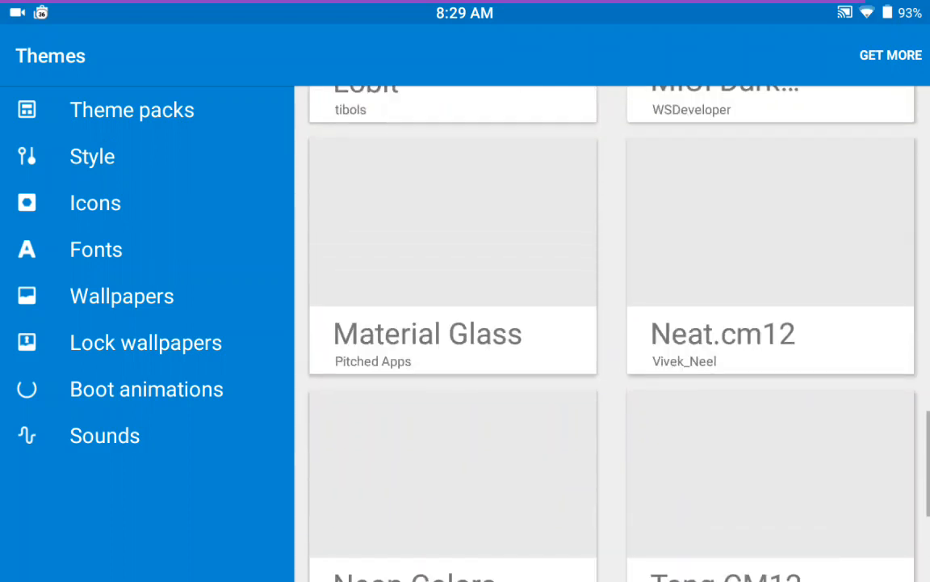
scroll("down", 3)
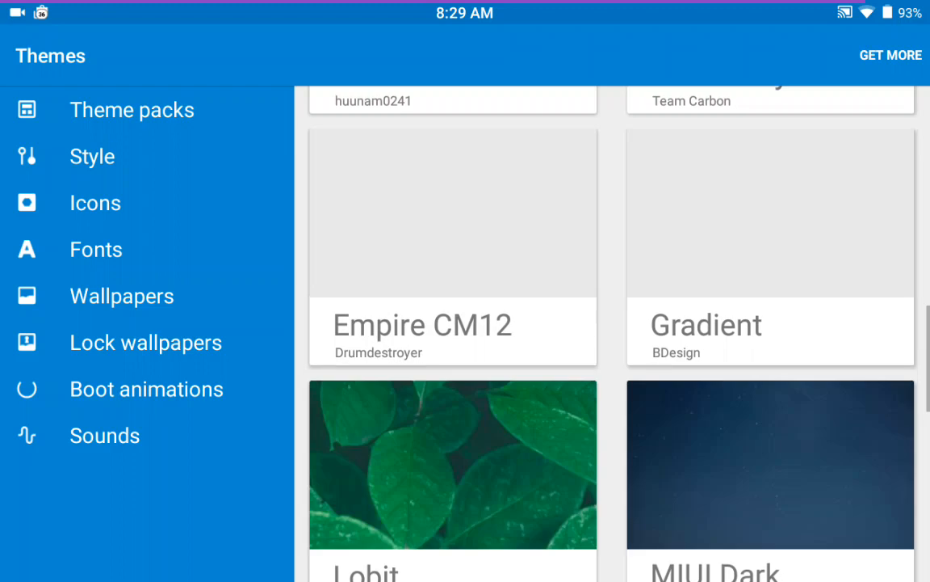
scroll("down", 3)
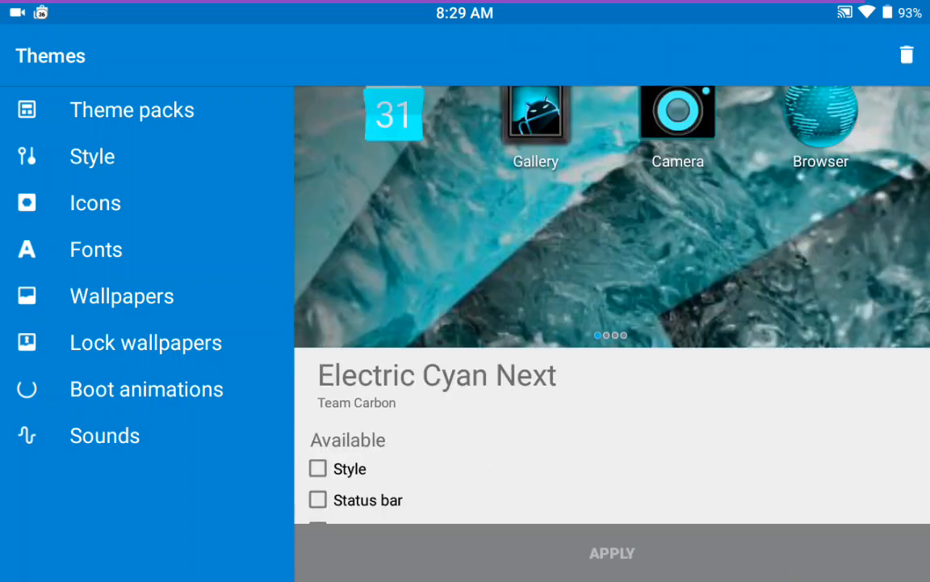
Apply Electric Cyan Next's Style component, then update with its Status bar component.
left_click(318, 469)
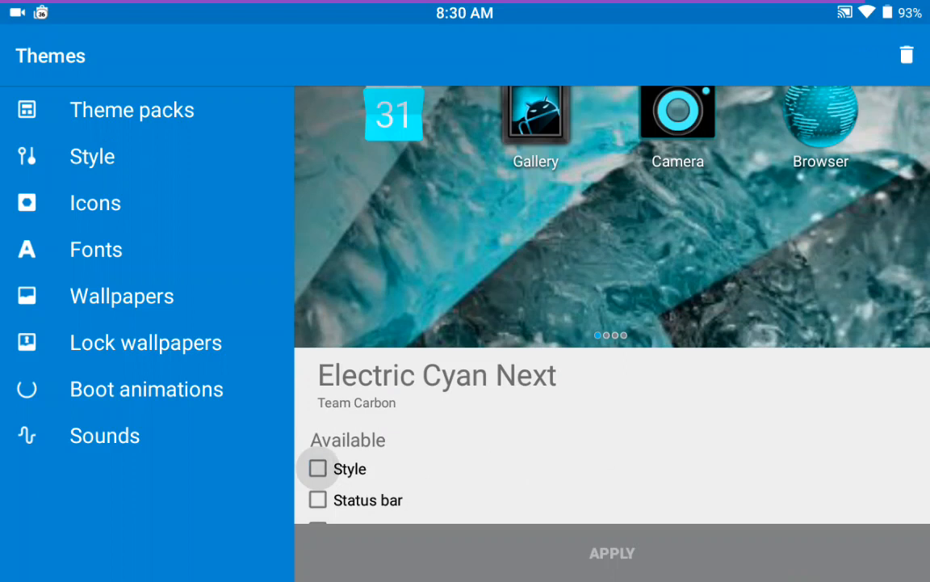
left_click(317, 469)
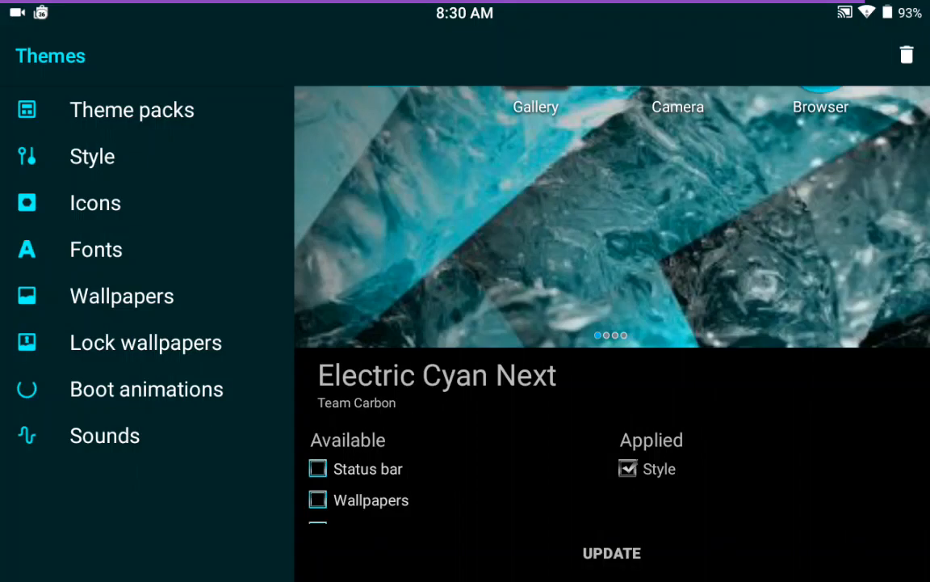
left_click(318, 468)
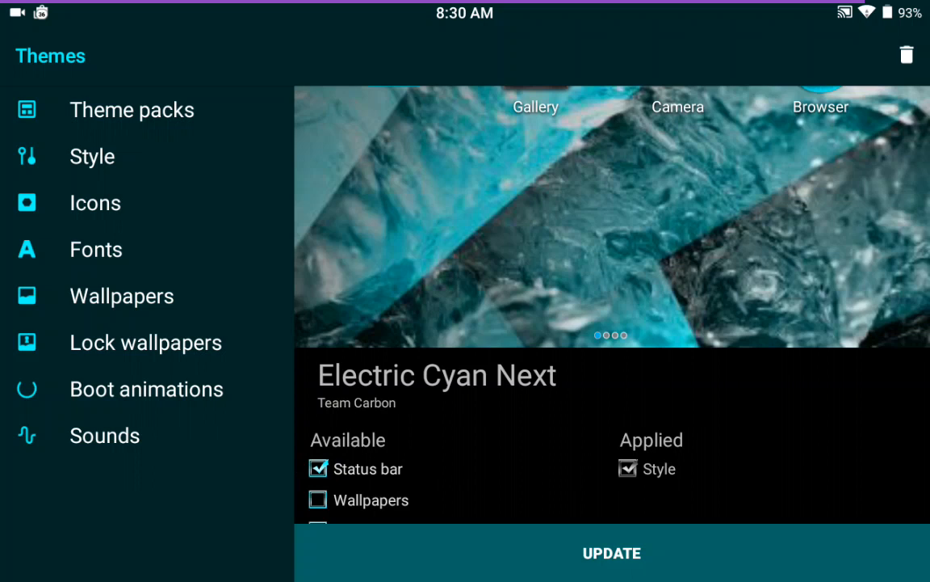
left_click(611, 552)
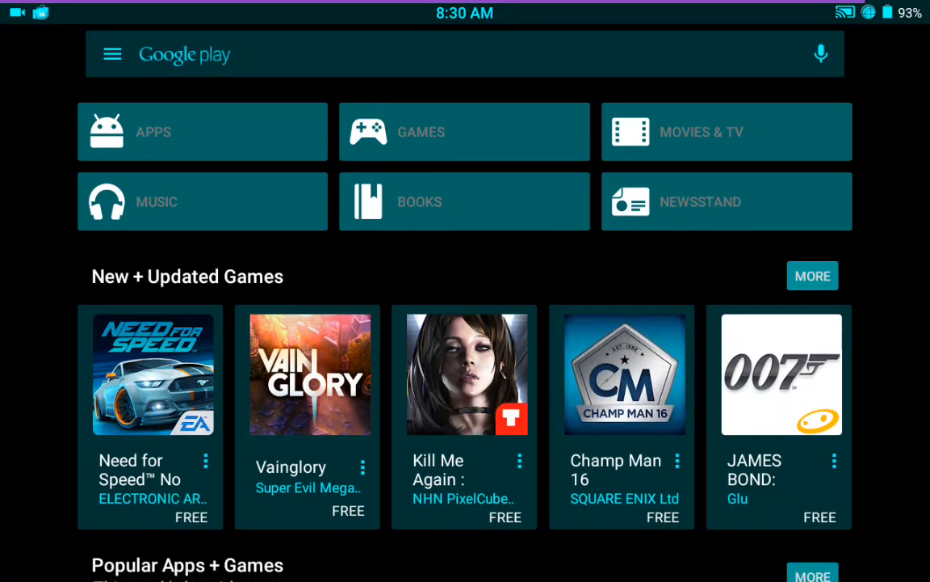
Scroll through the dark-cyan Play Store front page and Google+ feed.
scroll("down", 3)
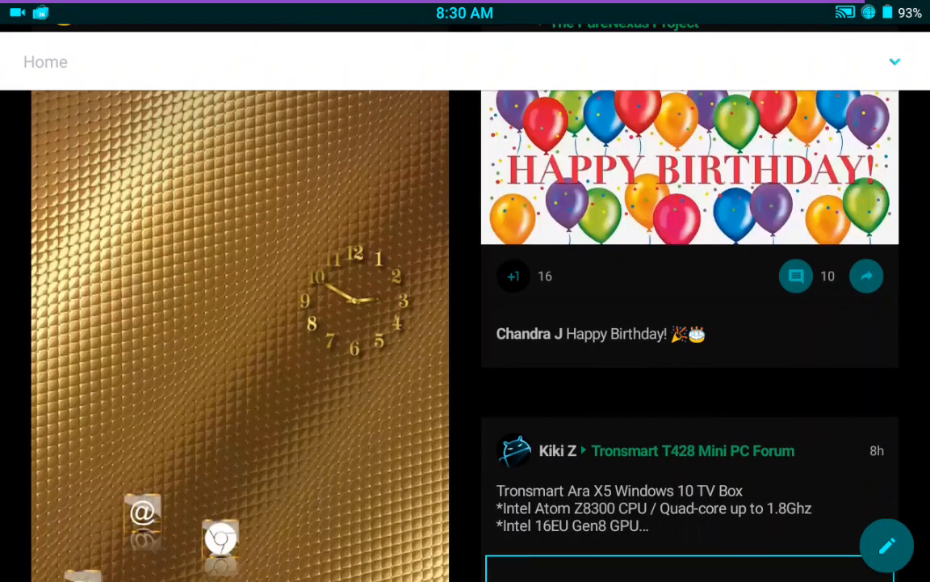
scroll("down", 3)
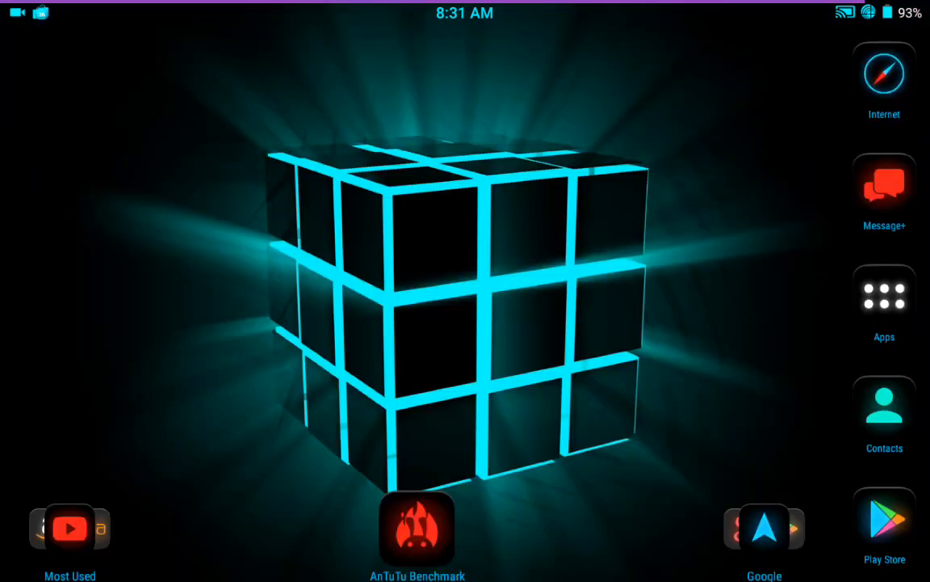
Open Inbox from the Google folder, sign in to see themed mail, then go home.
left_click(764, 529)
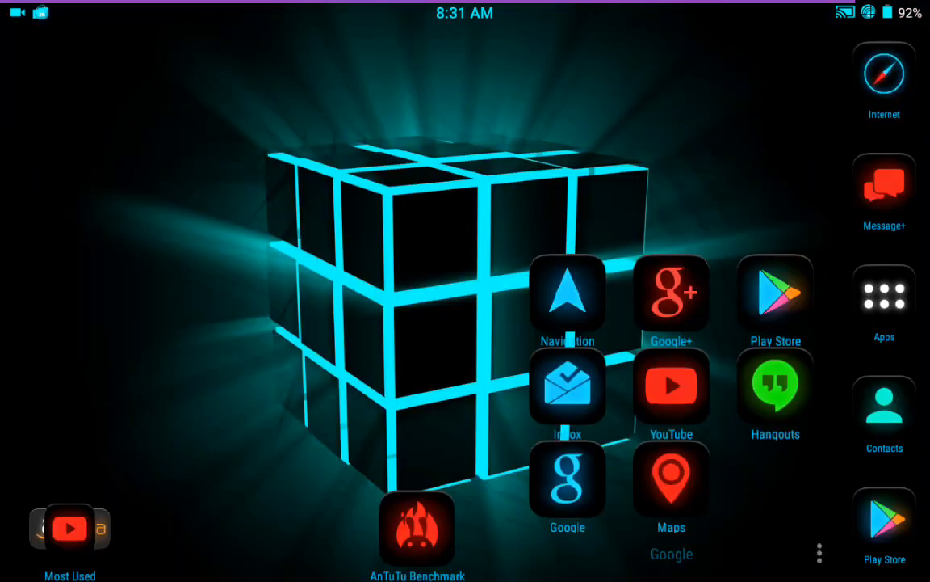
left_click(567, 386)
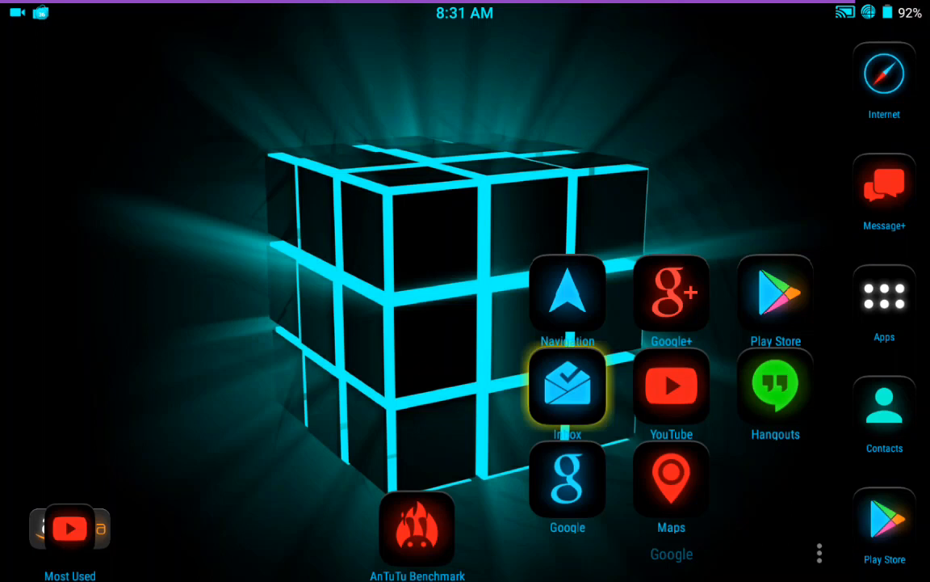
left_click(567, 385)
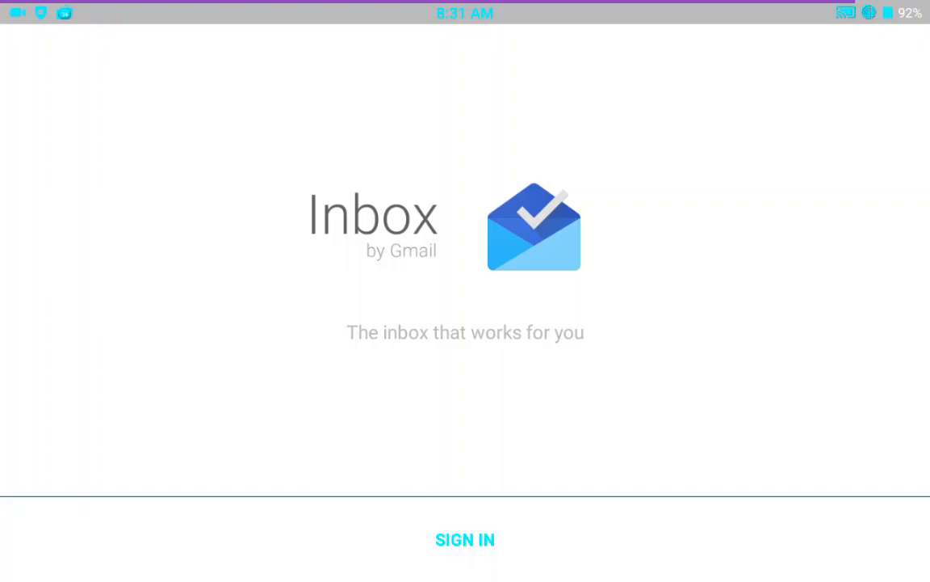
left_click(464, 540)
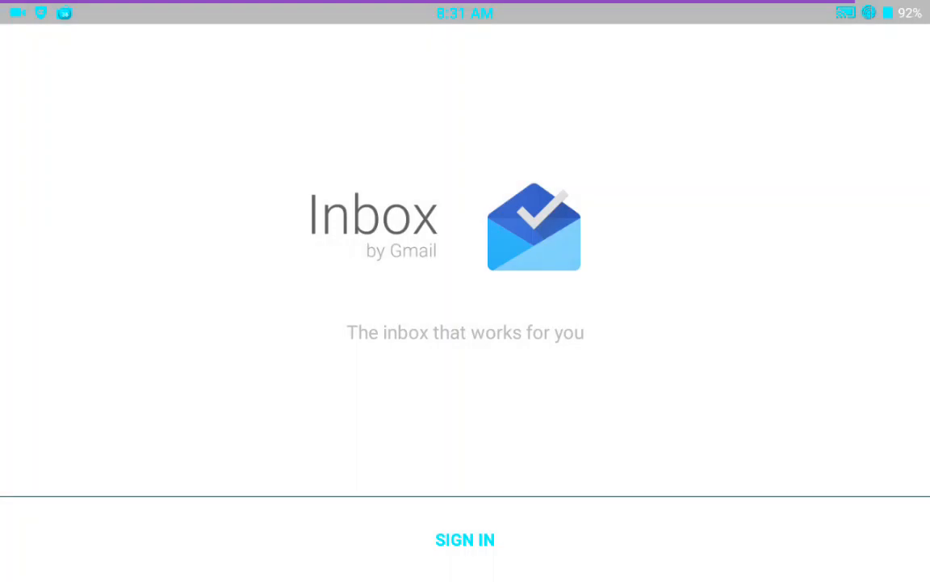
left_click(464, 539)
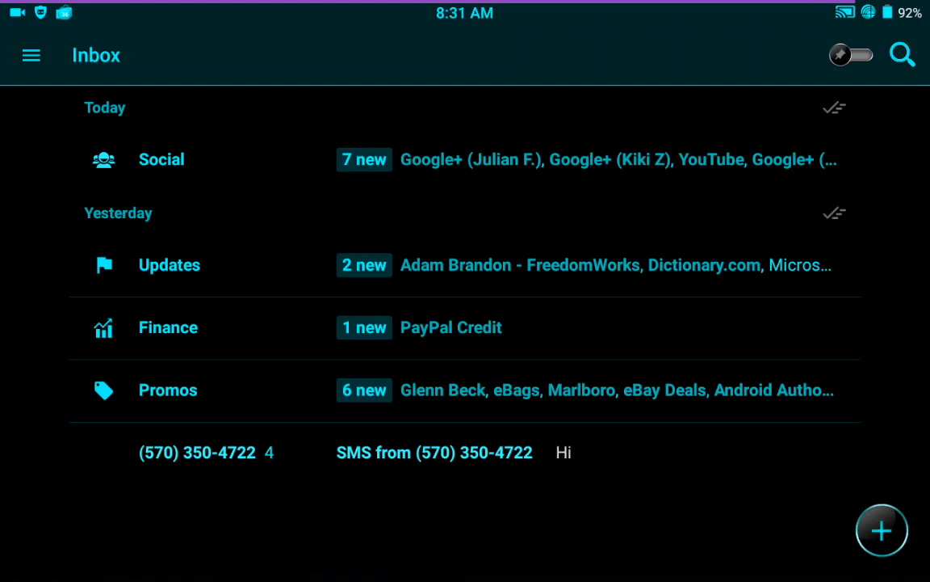
key("HOME")
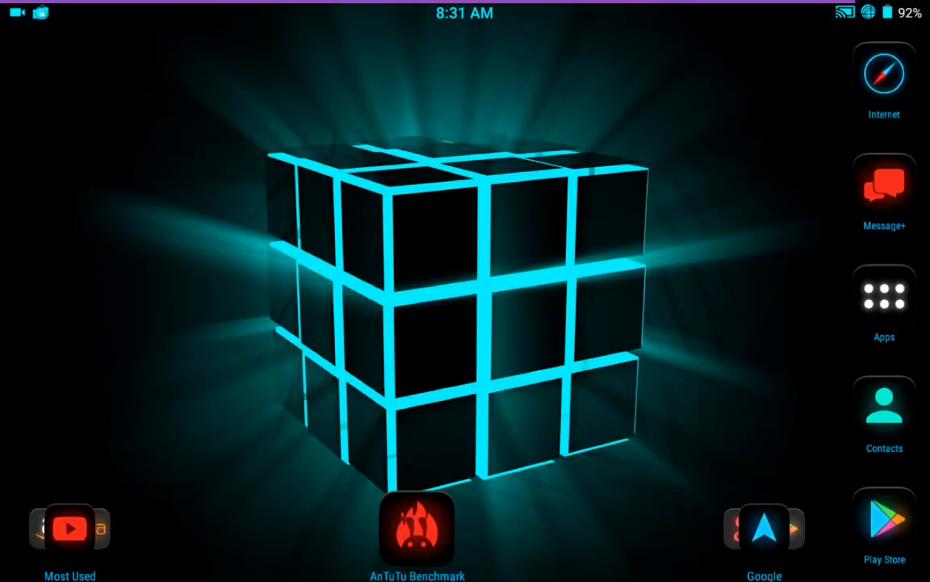
Reopen the Google folder and launch the Google app.
left_click(763, 529)
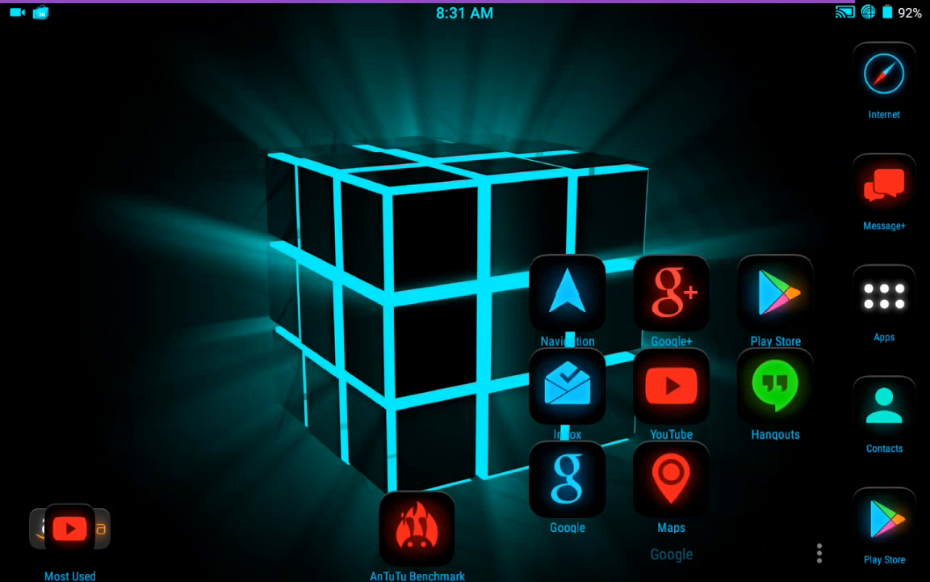
left_click(774, 385)
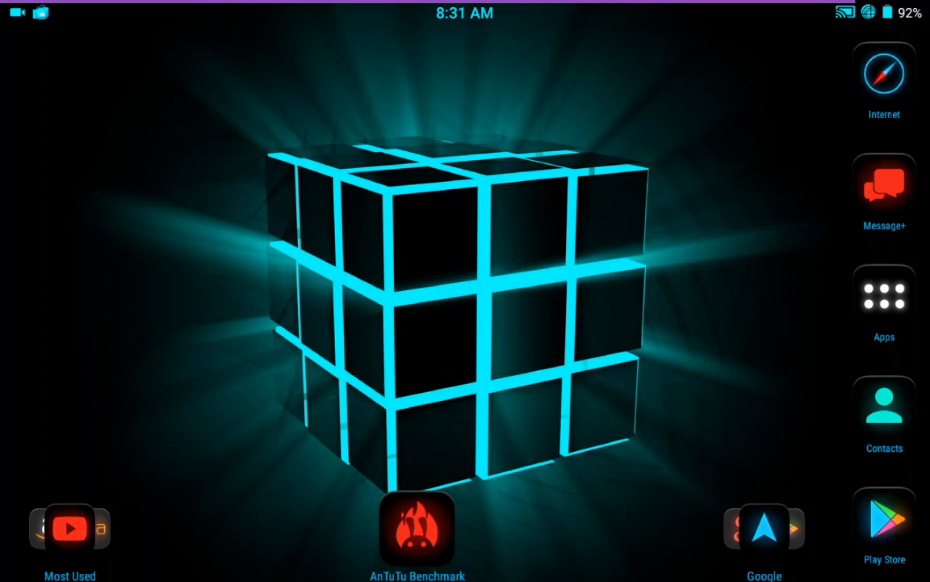
left_click(764, 529)
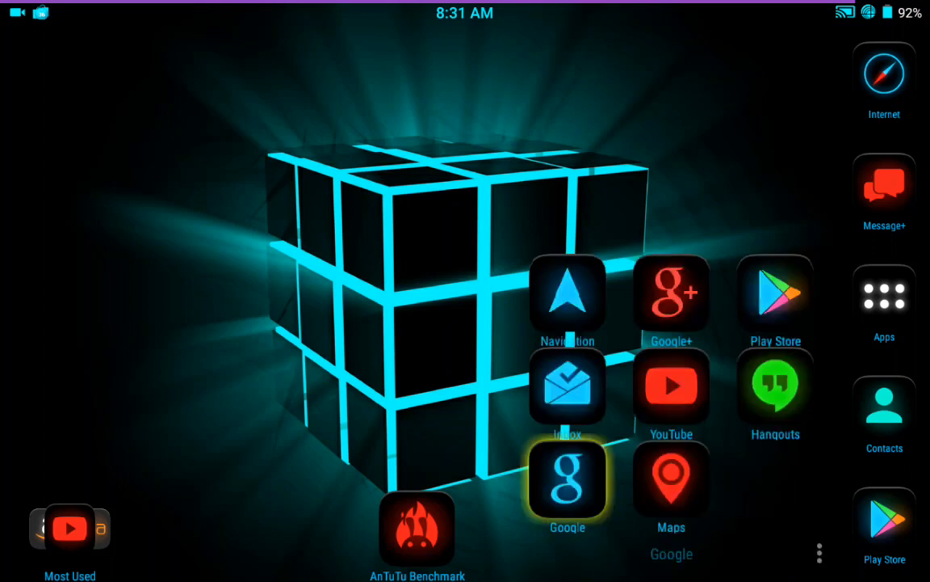
left_click(567, 481)
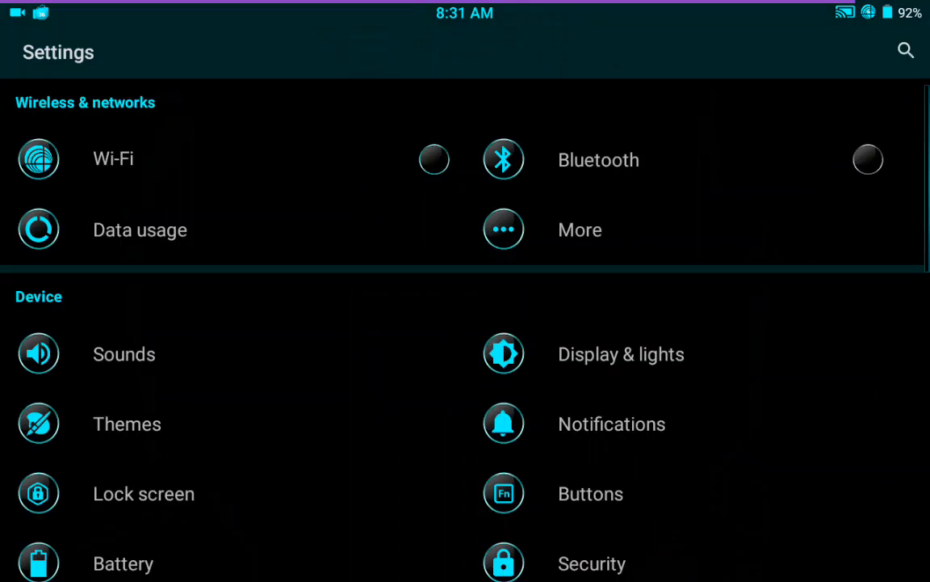
Scroll Settings to Personal, try Google Now Launcher as home, then switch back to Nova.
scroll("down", 3)
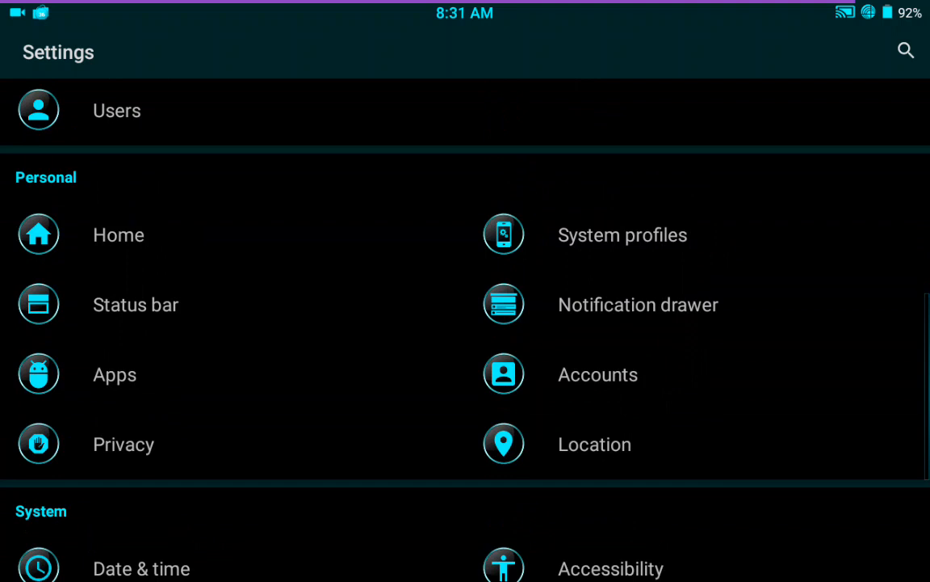
left_click(119, 234)
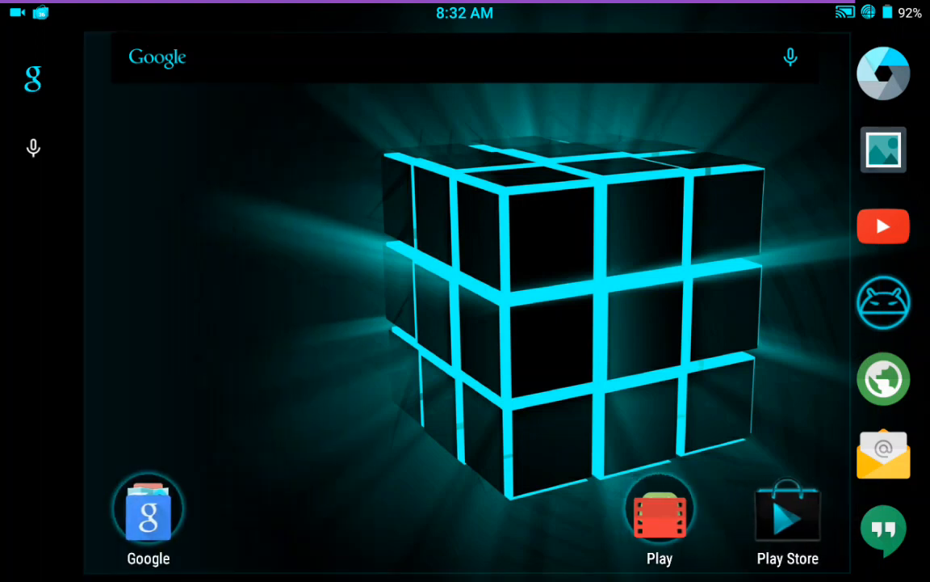
left_click(149, 509)
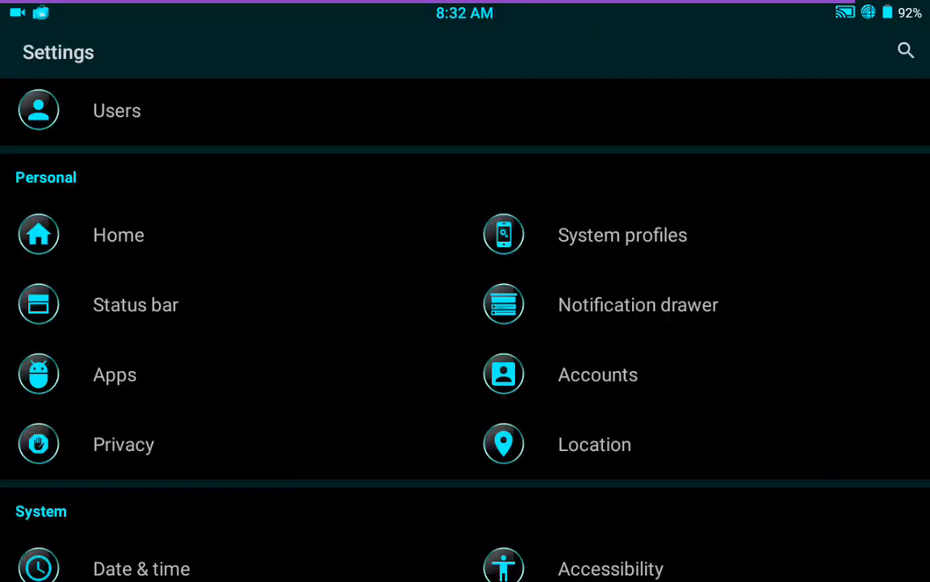
left_click(119, 234)
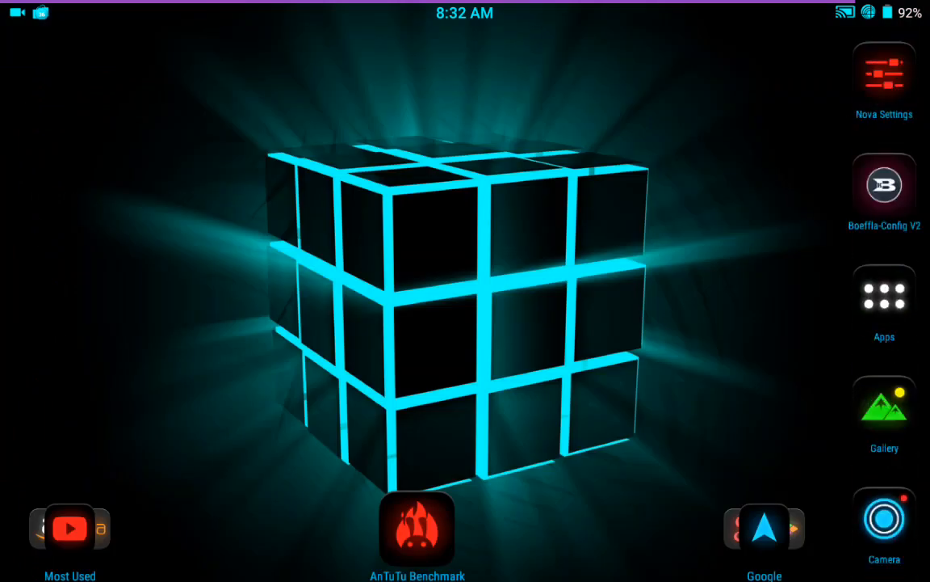
left_click(883, 73)
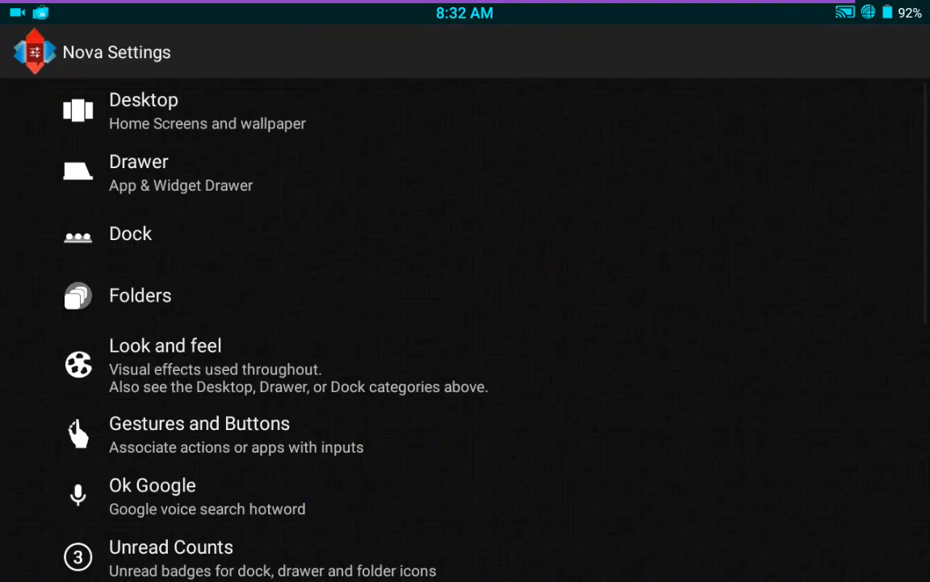
left_click(165, 344)
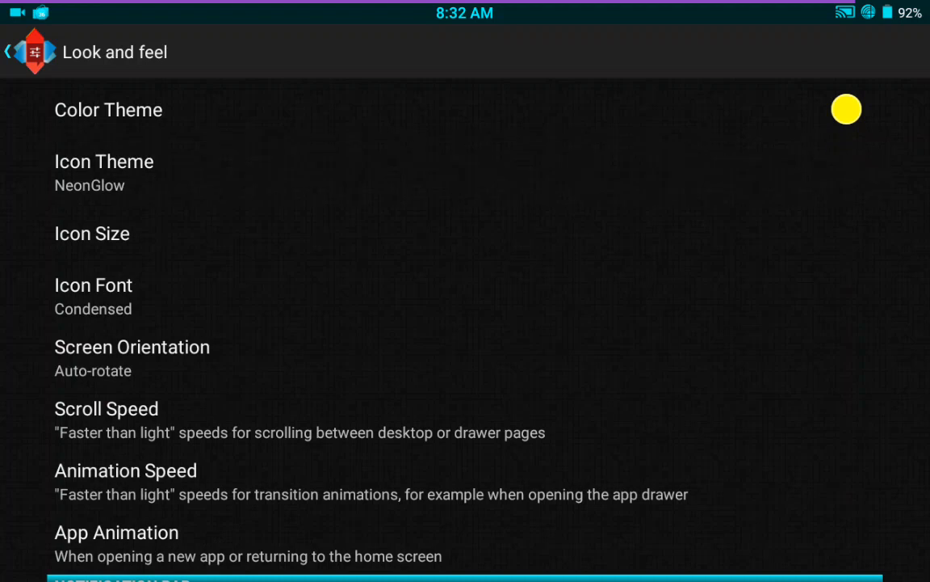
left_click(104, 161)
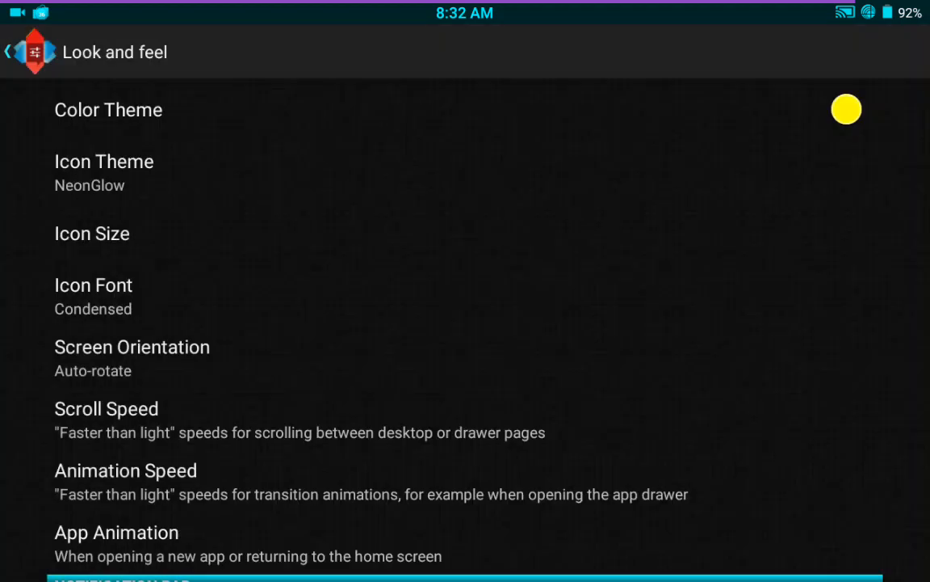
left_click(9, 52)
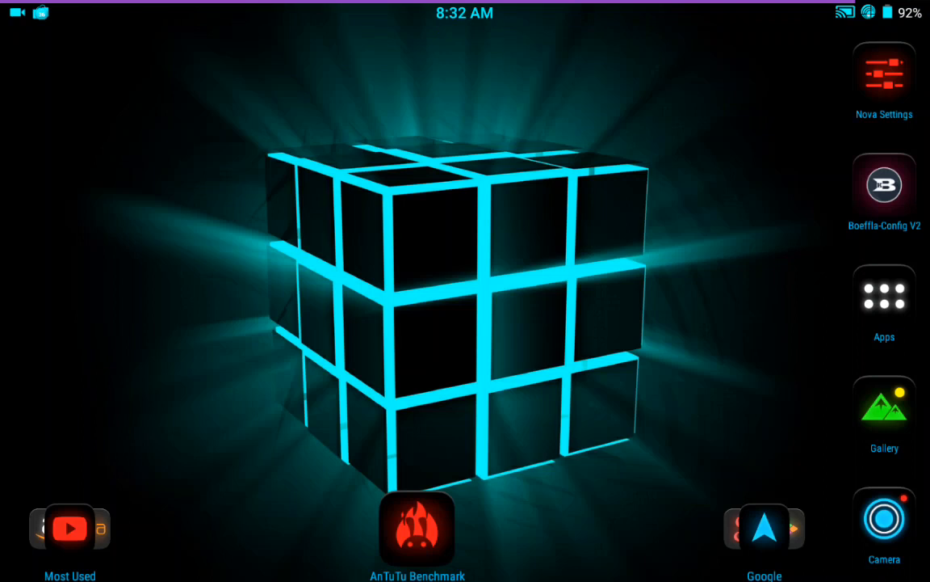
Browse Nova's app drawer of NeonGlow icons, glance at Widgets, then return to Apps.
left_click(883, 293)
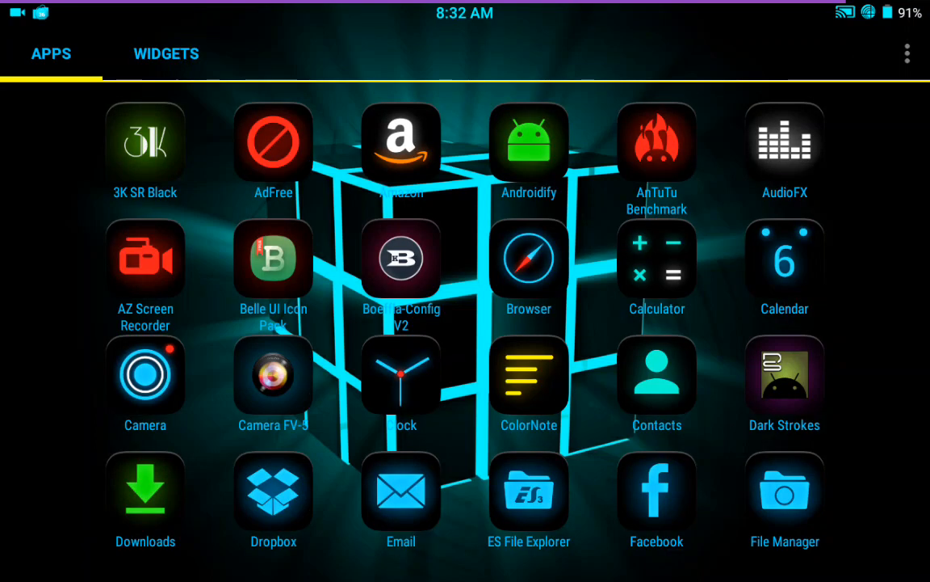
scroll("down", 3)
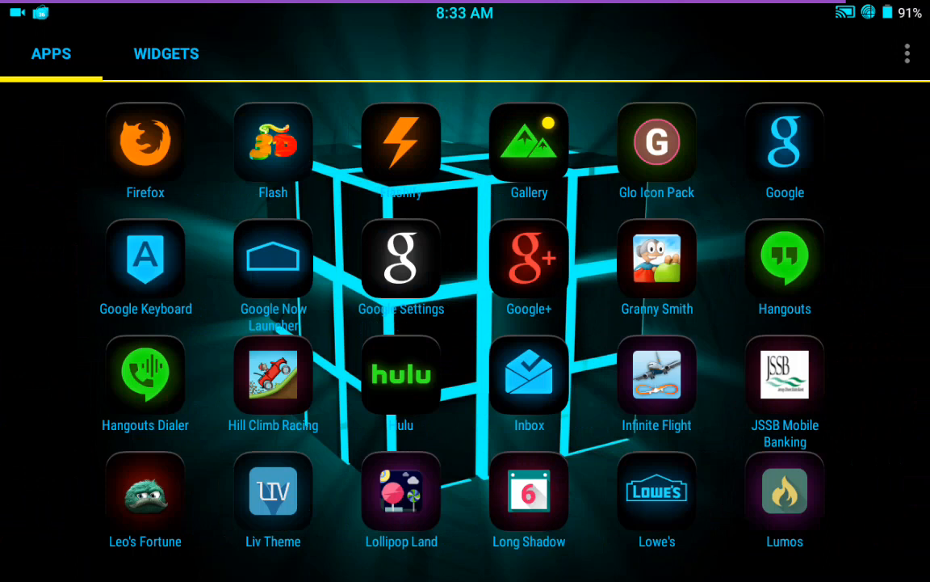
scroll("right", 3)
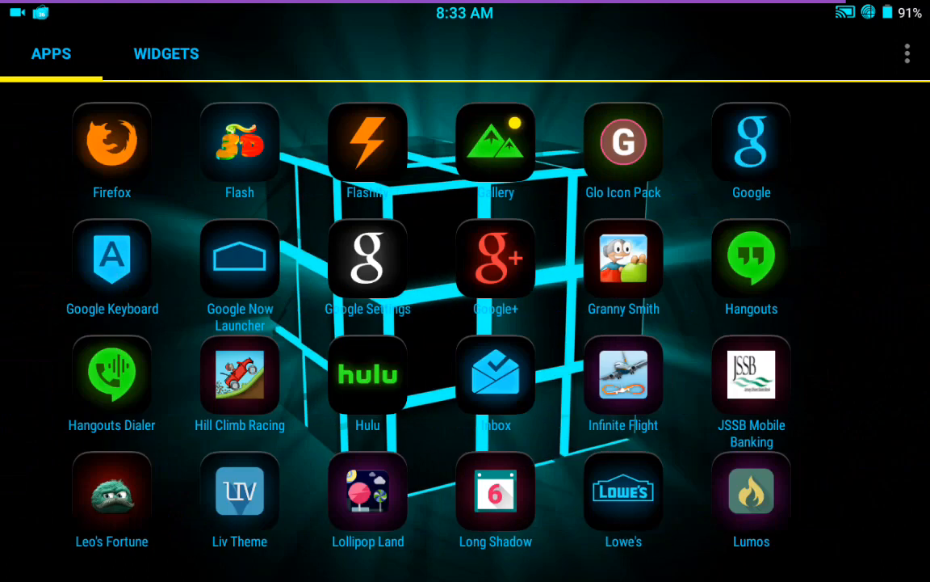
scroll("left", 3)
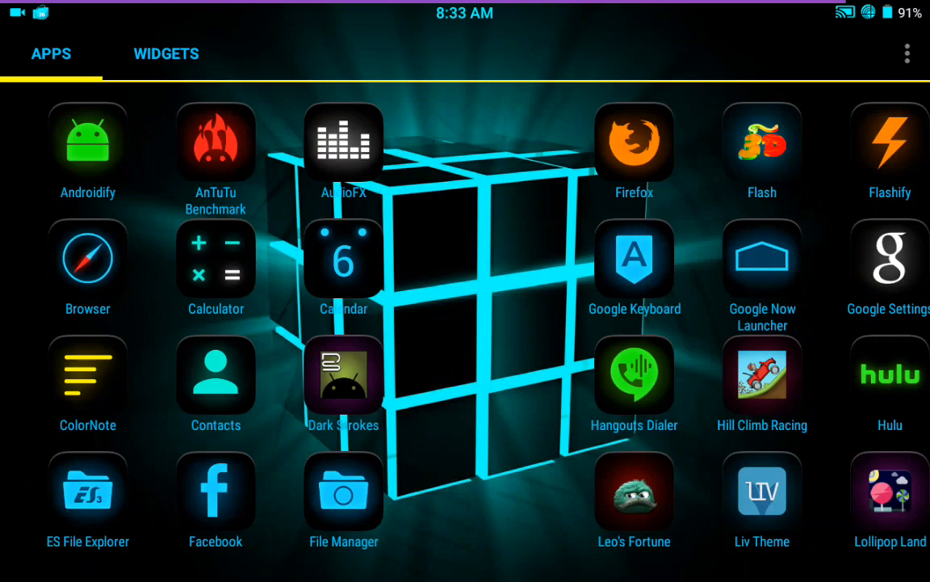
left_click(166, 54)
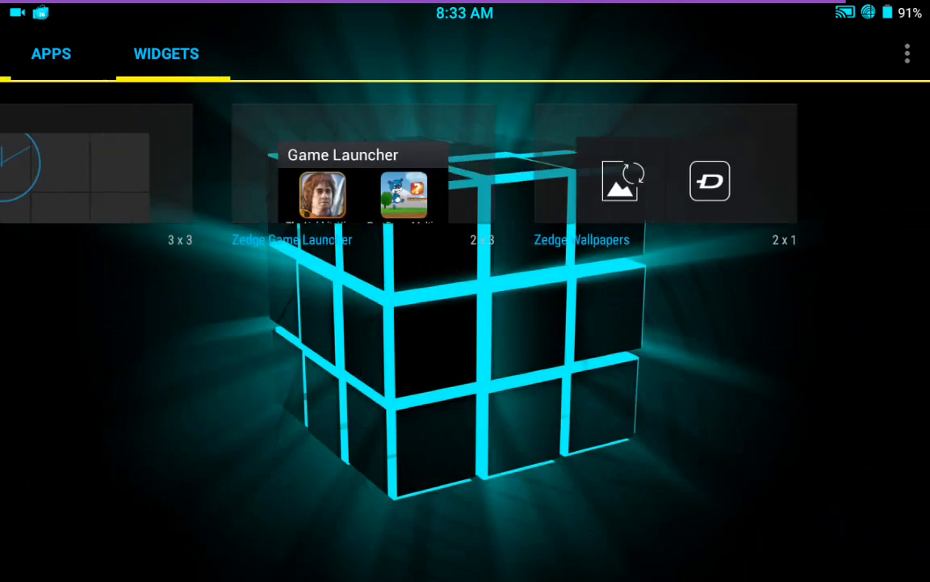
left_click(51, 53)
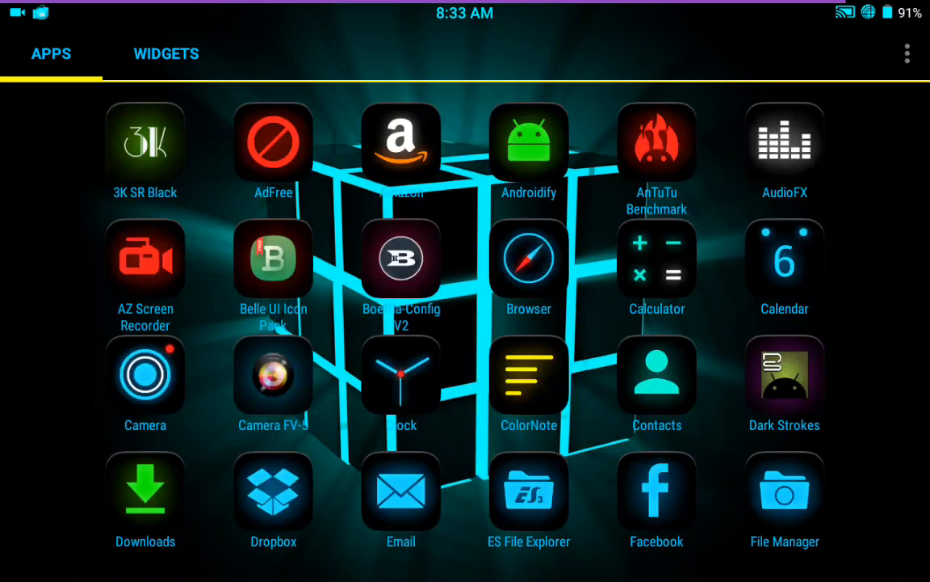